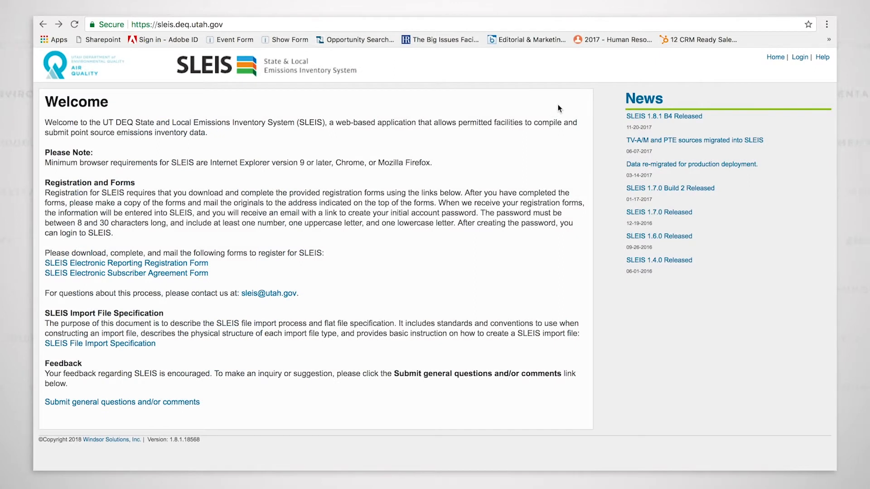
pyautogui.moveTo(808, 57)
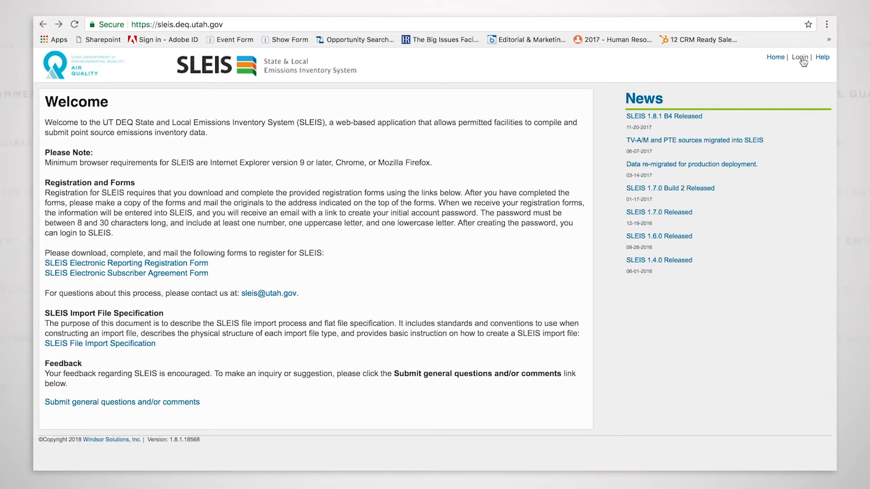
pyautogui.click(799, 57)
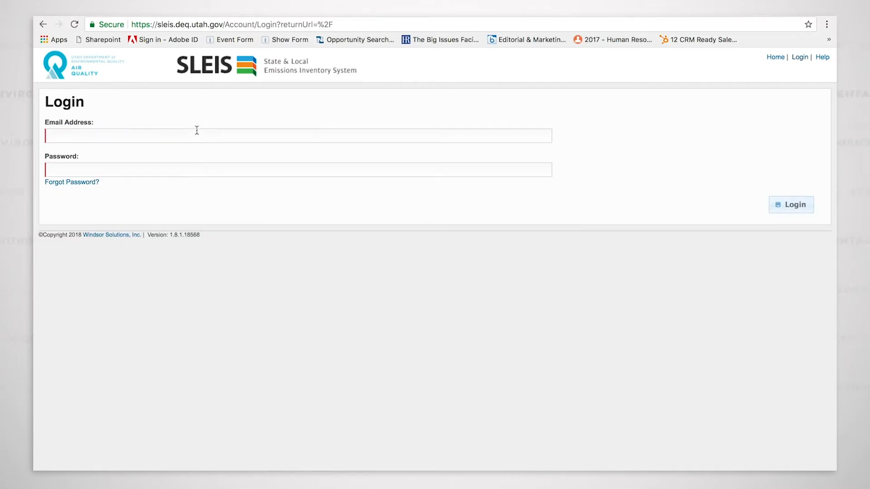
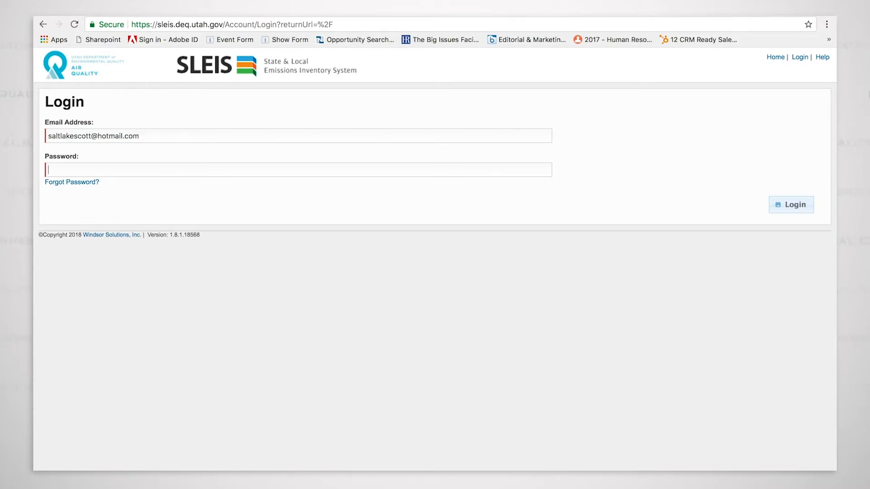
pyautogui.write('••••')
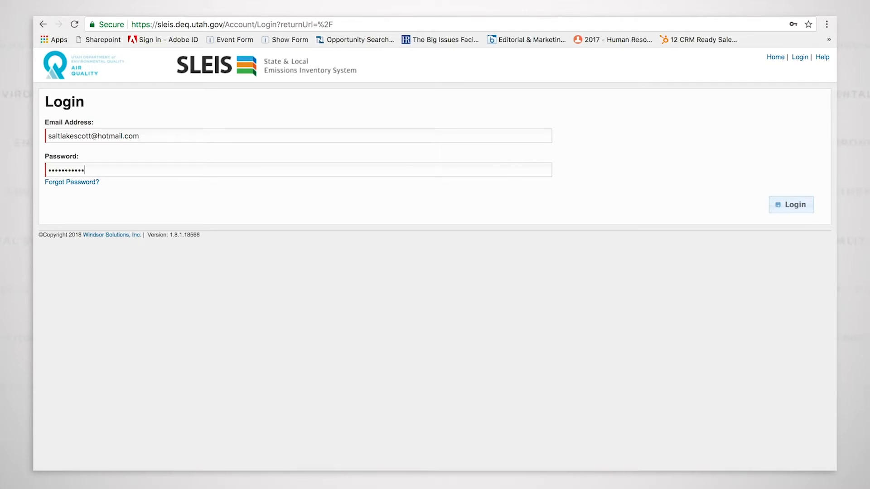
pyautogui.click(791, 204)
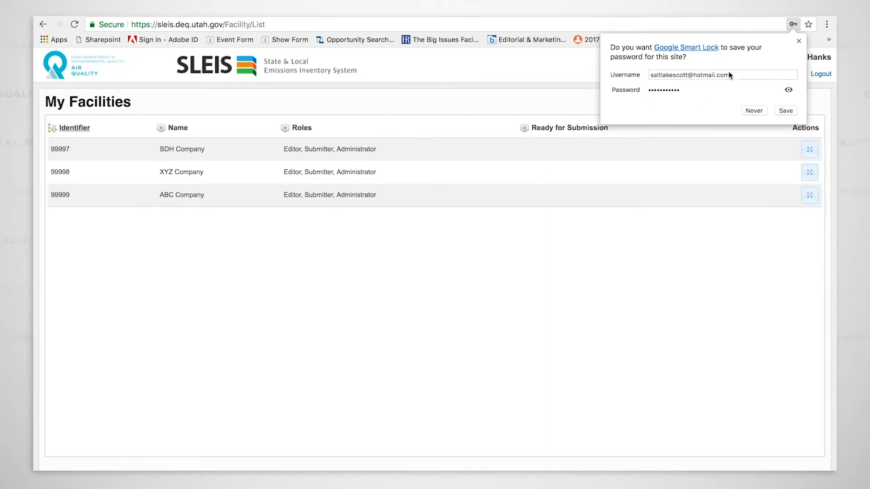
# - Dismiss the browser's save-password offer over the My Facilities list
pyautogui.click(797, 41)
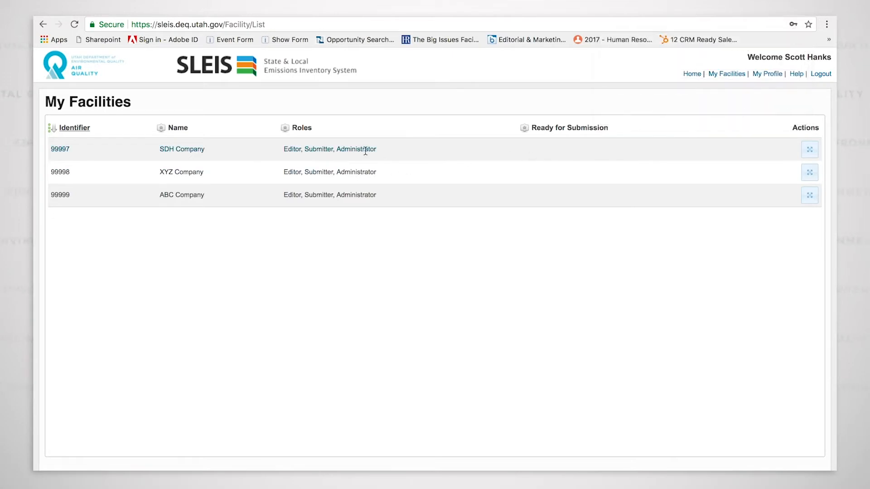
pyautogui.moveTo(194, 206)
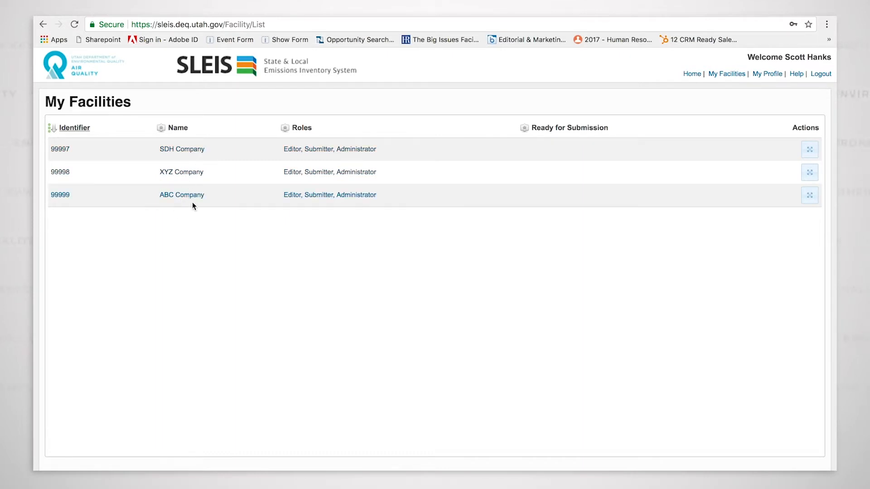
pyautogui.moveTo(86, 207)
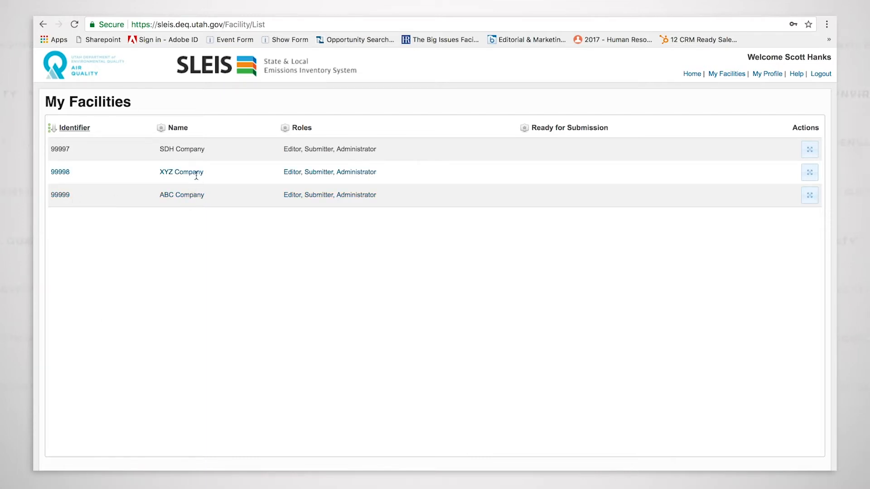
pyautogui.moveTo(205, 225)
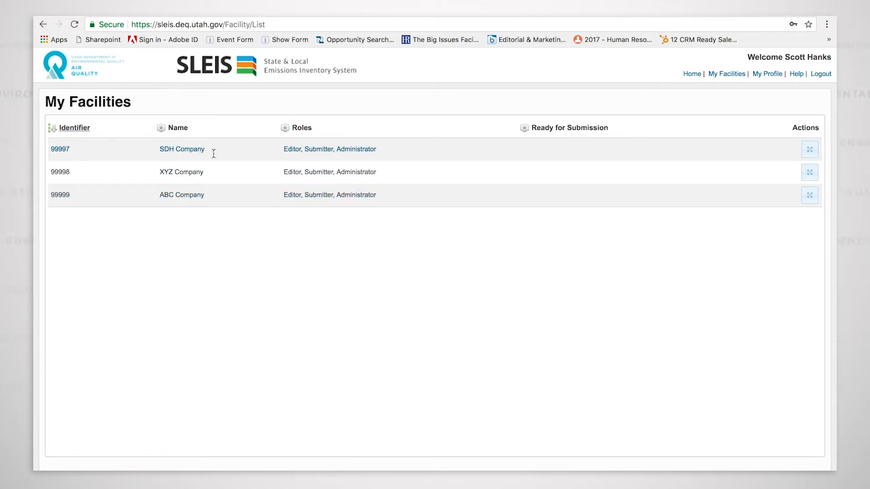
pyautogui.moveTo(440, 156)
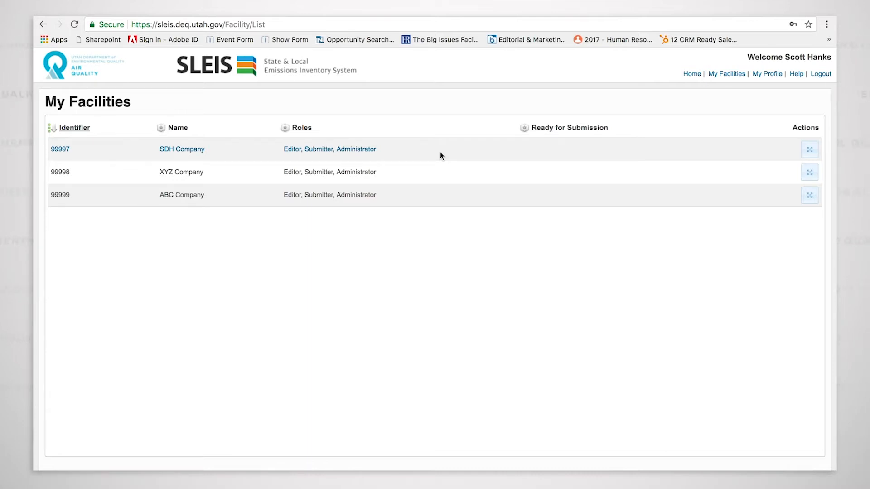
pyautogui.moveTo(447, 155)
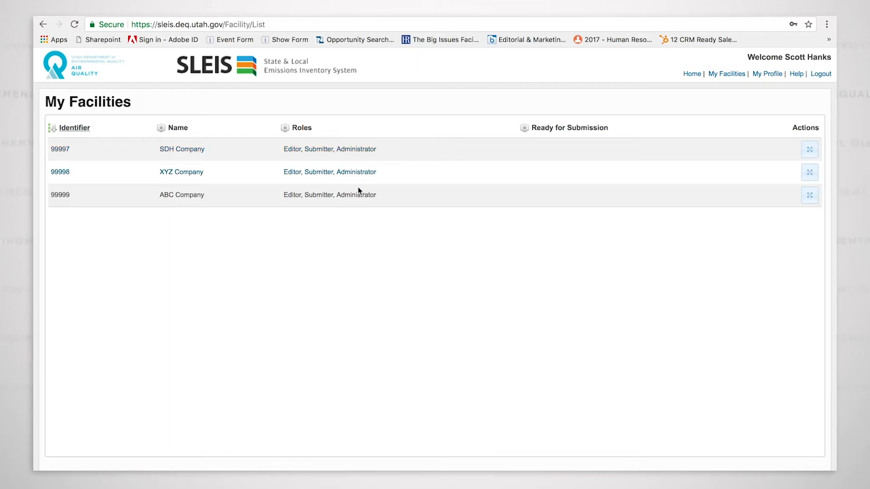
pyautogui.moveTo(355, 236)
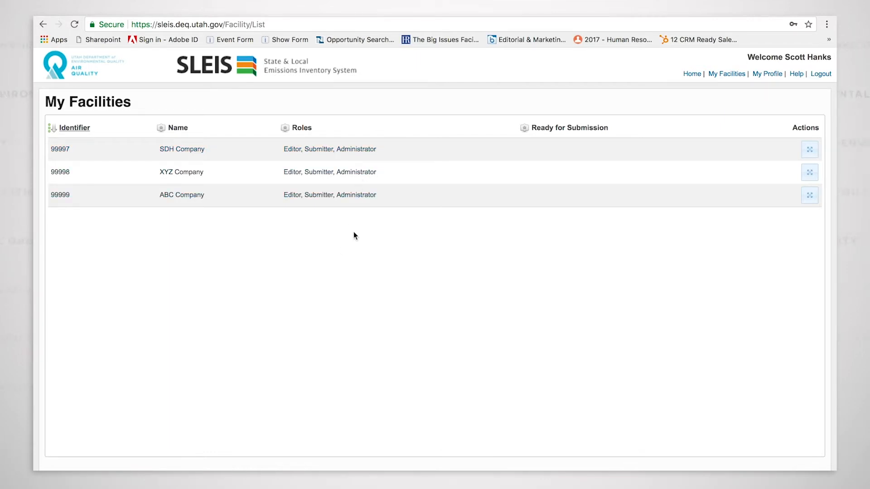
pyautogui.moveTo(389, 222)
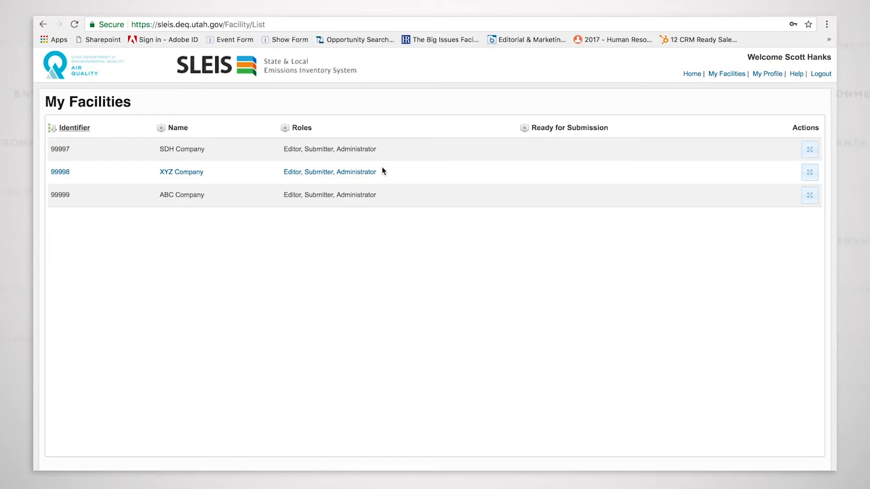
pyautogui.moveTo(345, 172)
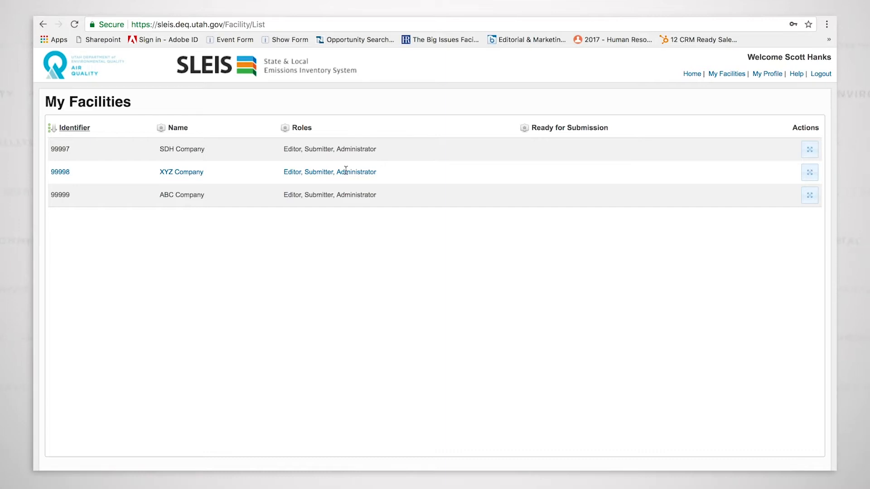
pyautogui.moveTo(754, 186)
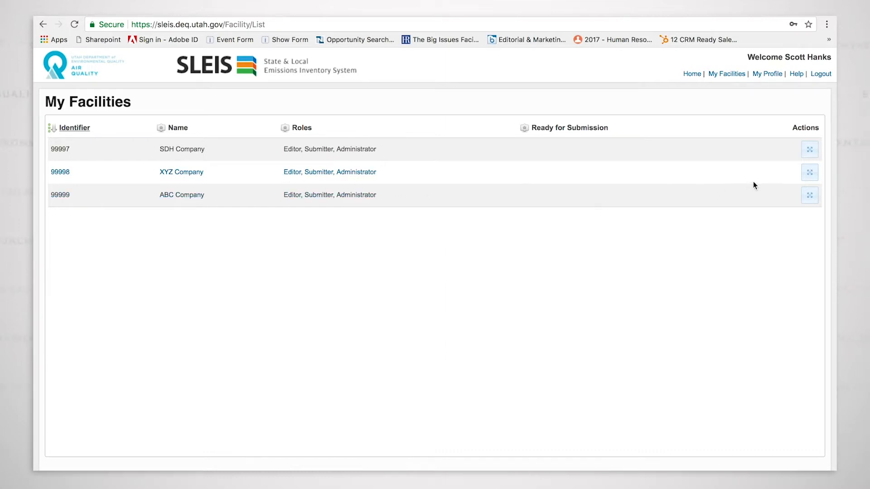
pyautogui.moveTo(810, 172)
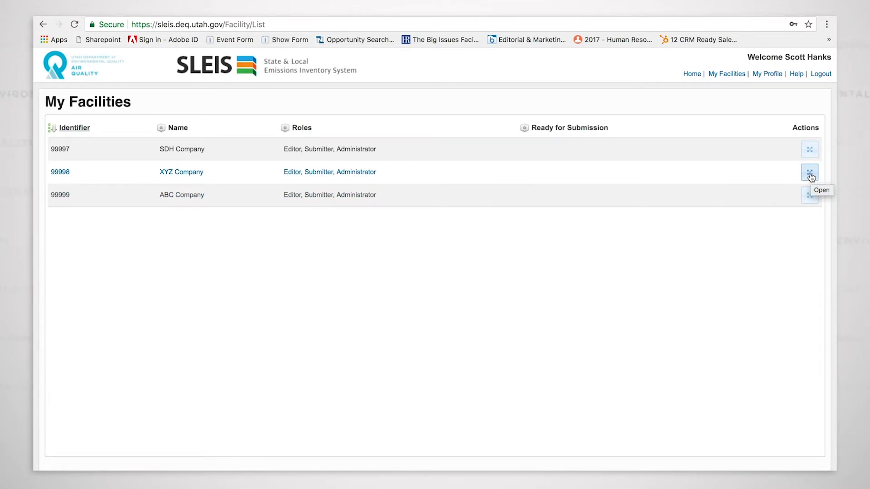
pyautogui.moveTo(325, 185)
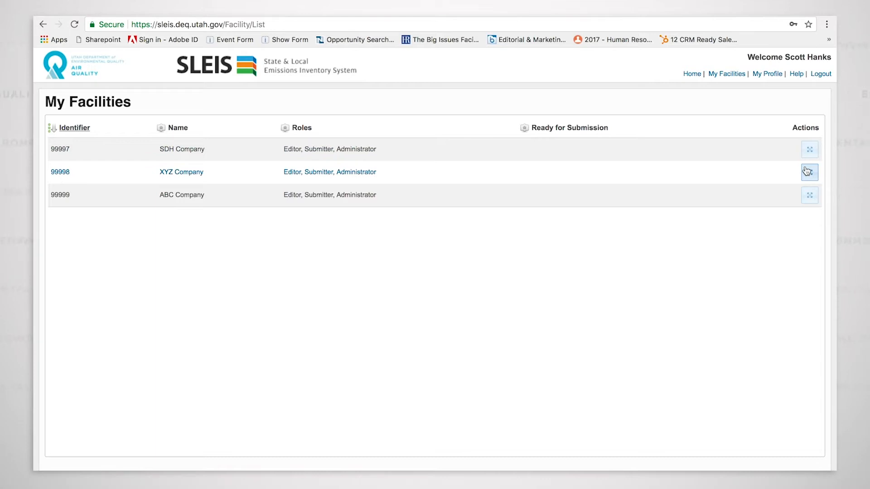
pyautogui.moveTo(809, 171)
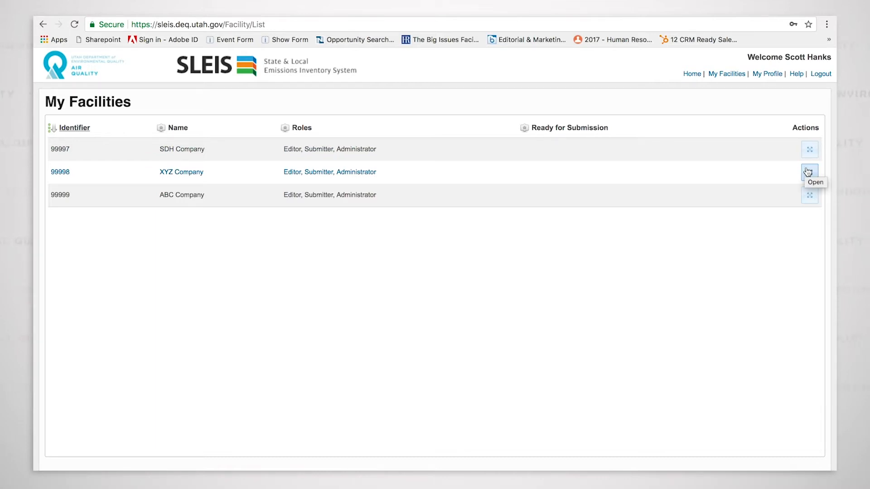
pyautogui.moveTo(808, 172)
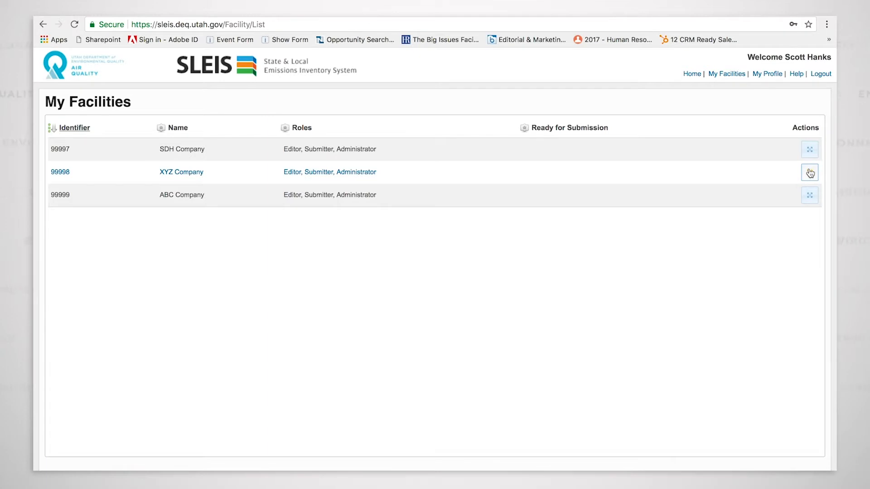
# - Open XYZ Company's facility and start its 2017 report, due 2018-04-15
pyautogui.click(808, 172)
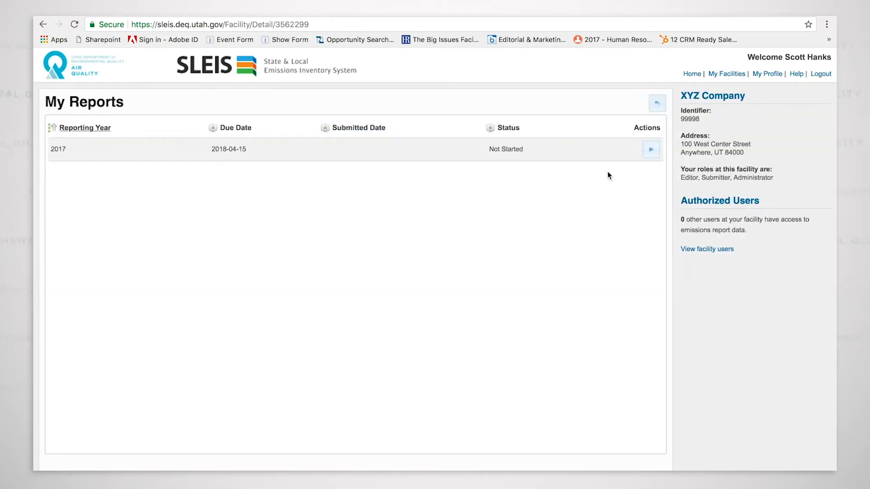
pyautogui.moveTo(496, 182)
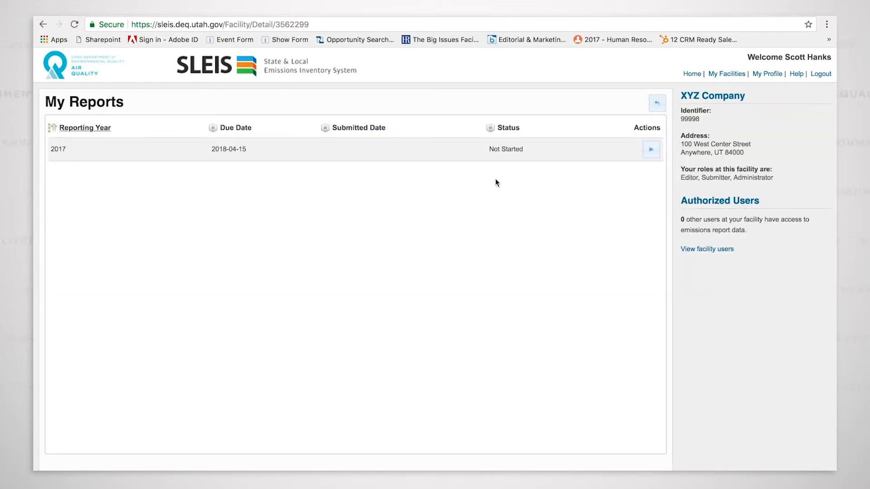
pyautogui.moveTo(80, 136)
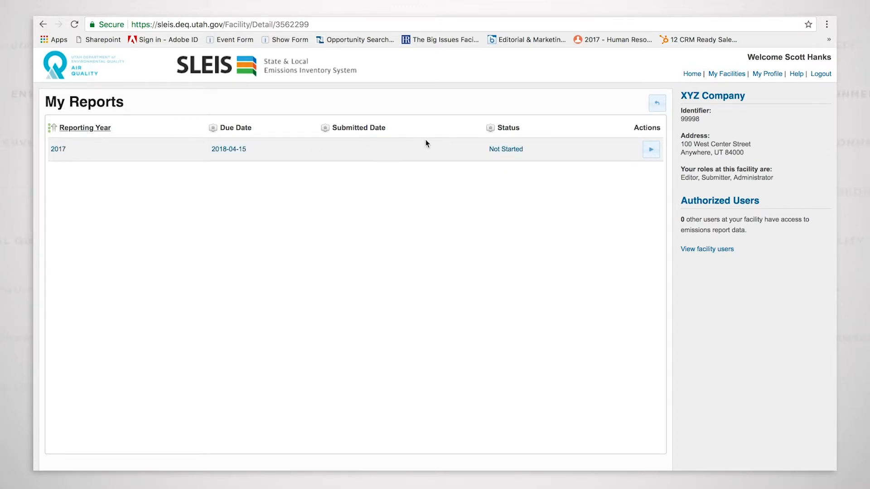
pyautogui.moveTo(57, 152)
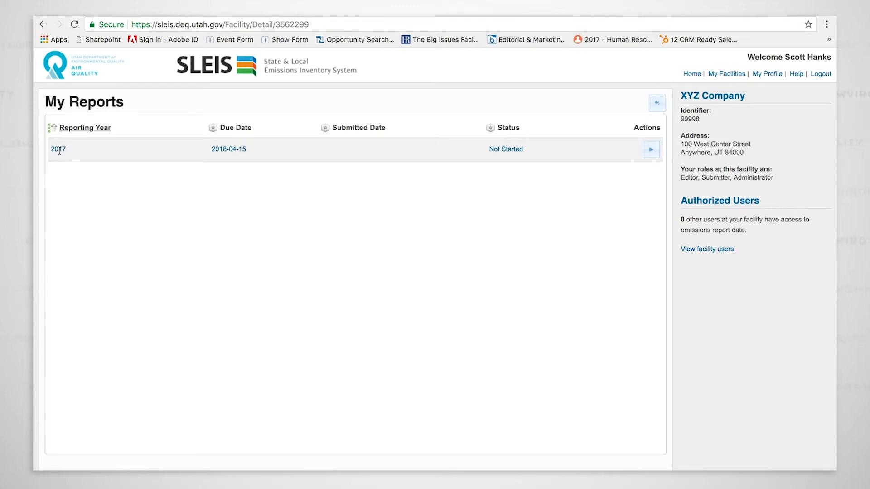
pyautogui.moveTo(232, 161)
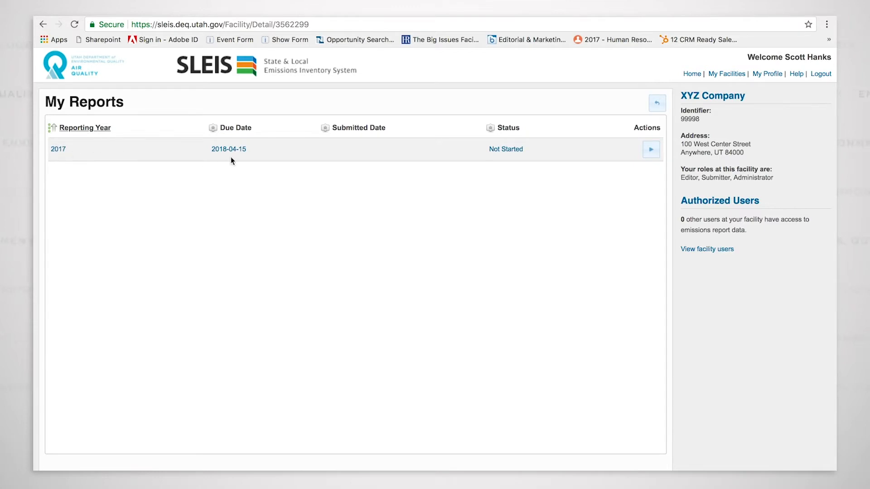
pyautogui.moveTo(521, 157)
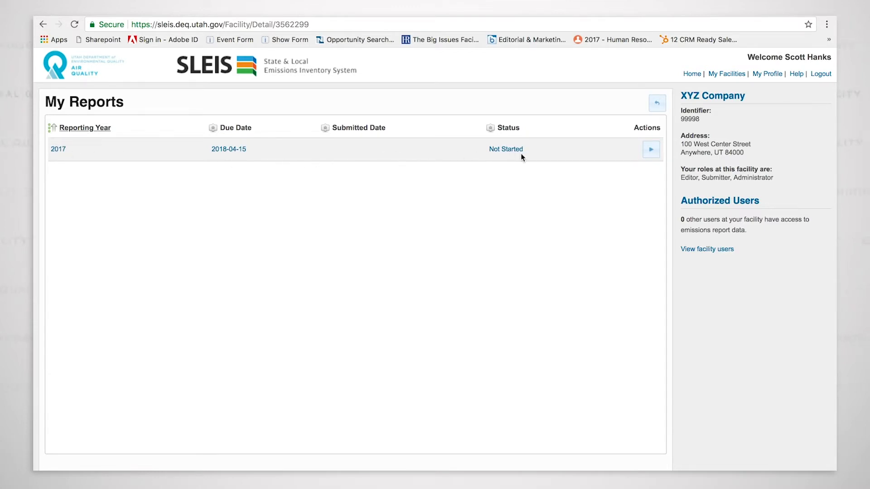
pyautogui.moveTo(615, 150)
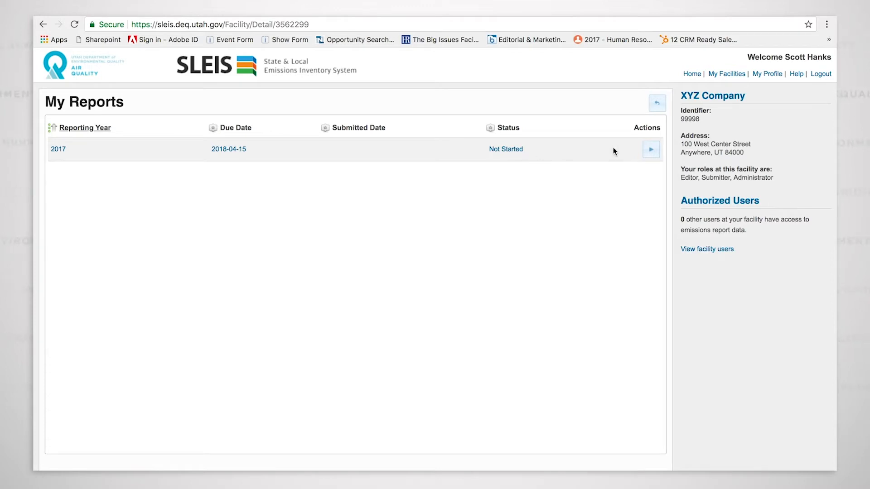
pyautogui.moveTo(518, 151)
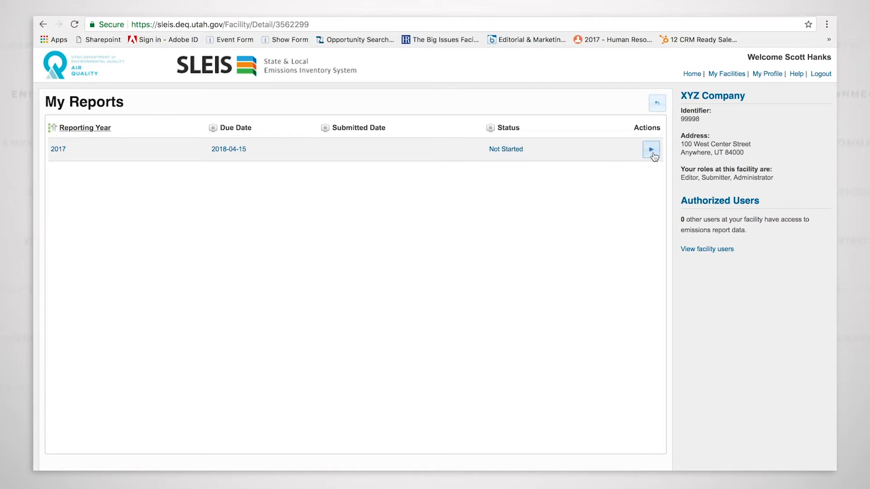
pyautogui.moveTo(651, 149)
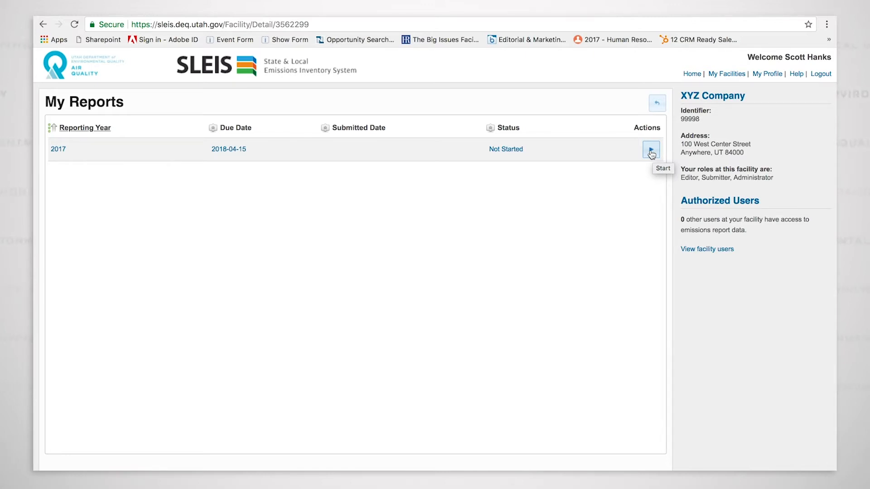
pyautogui.click(650, 149)
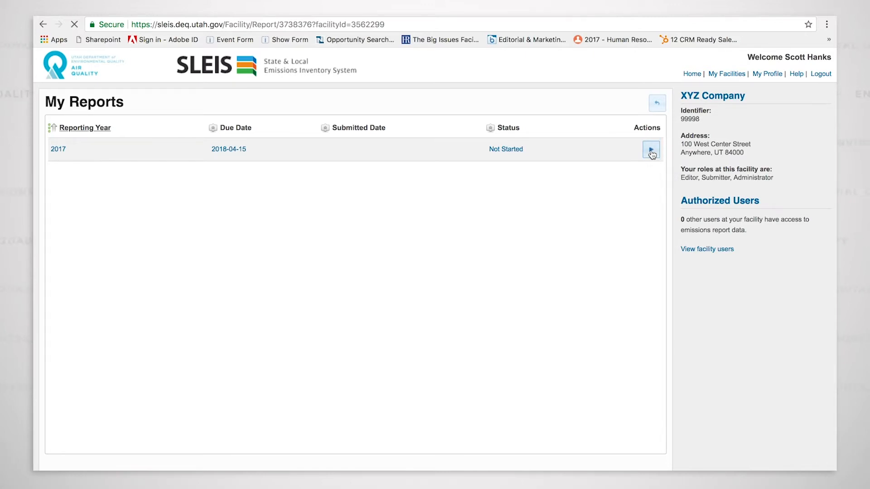
# - Open XYZ Company's 2017 Emissions Report overview, still In Process
pyautogui.click(651, 150)
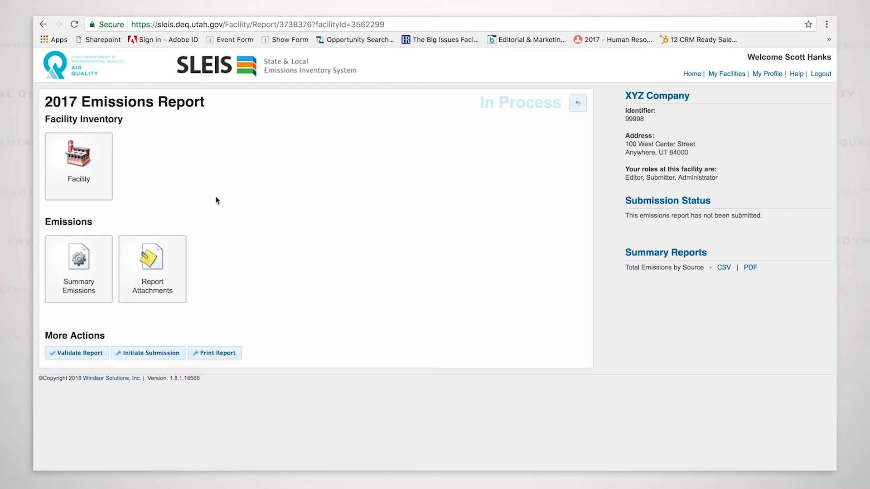
pyautogui.moveTo(246, 205)
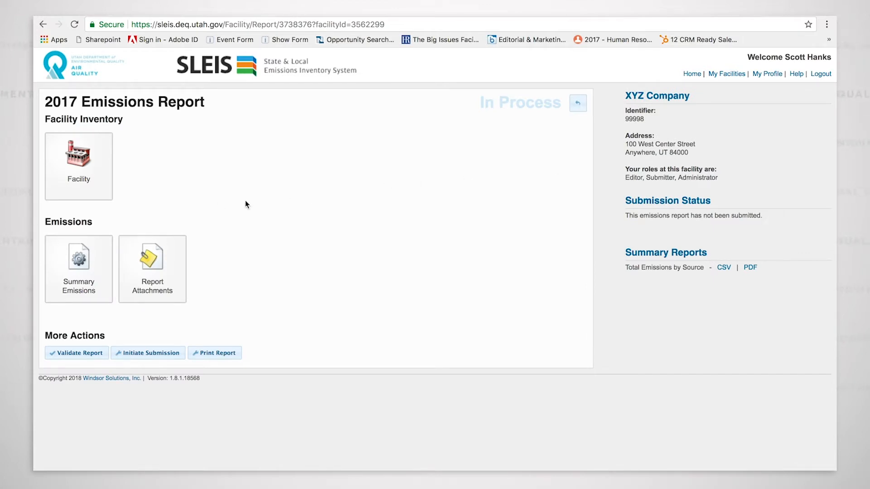
pyautogui.moveTo(259, 196)
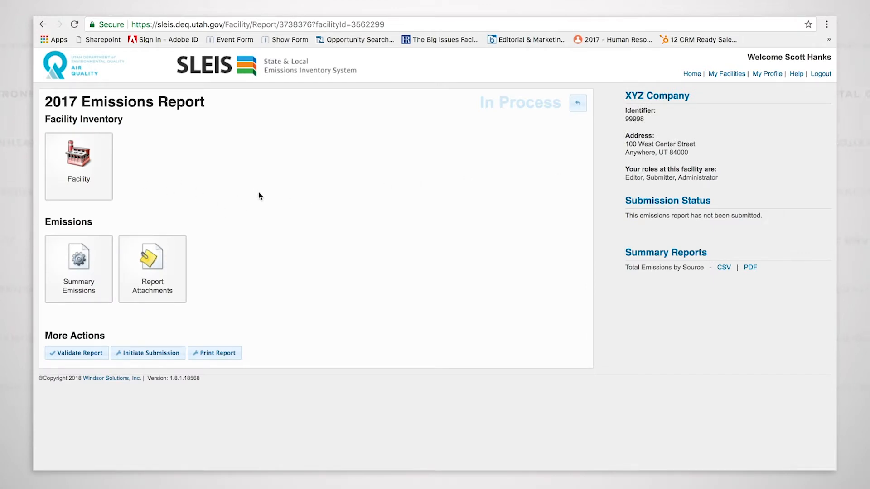
pyautogui.moveTo(268, 197)
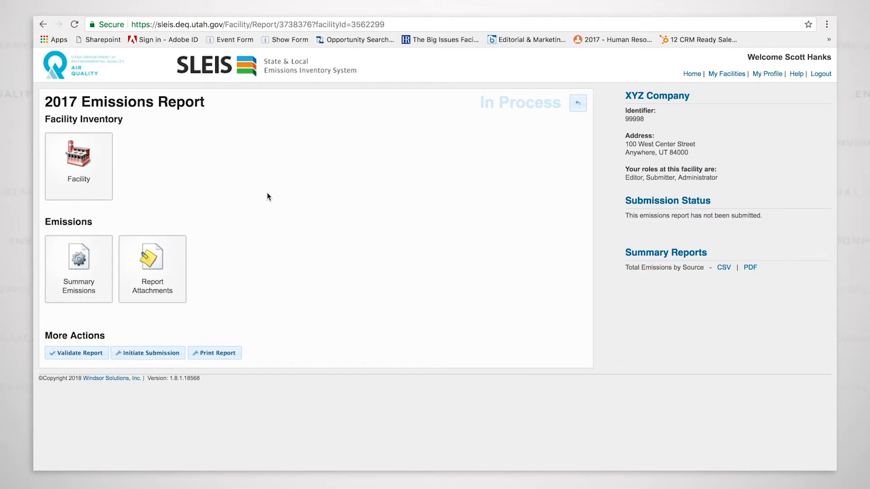
pyautogui.moveTo(245, 187)
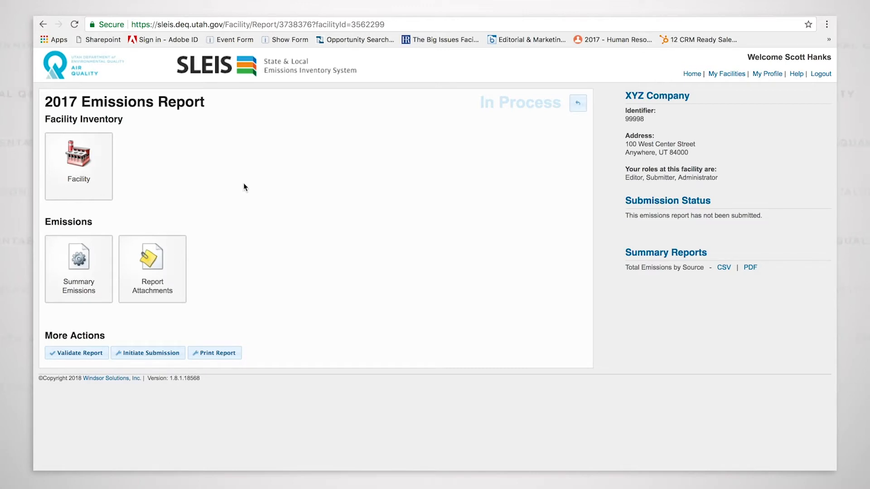
pyautogui.moveTo(171, 141)
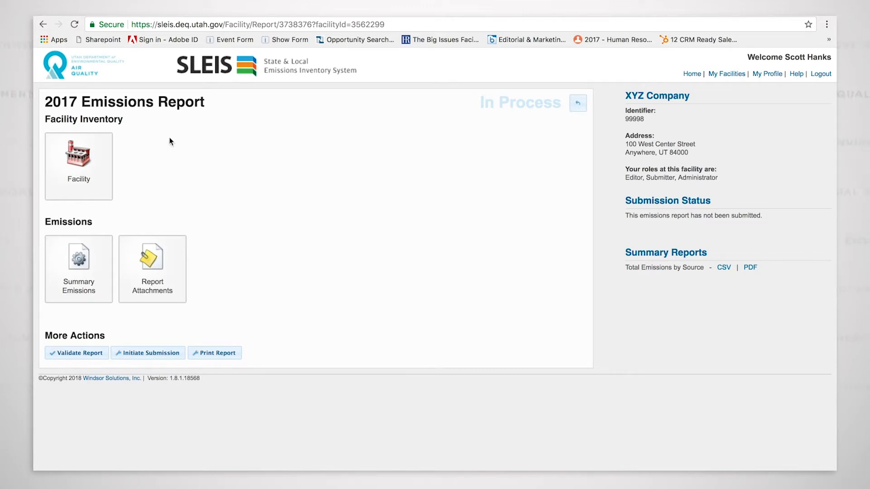
pyautogui.moveTo(91, 262)
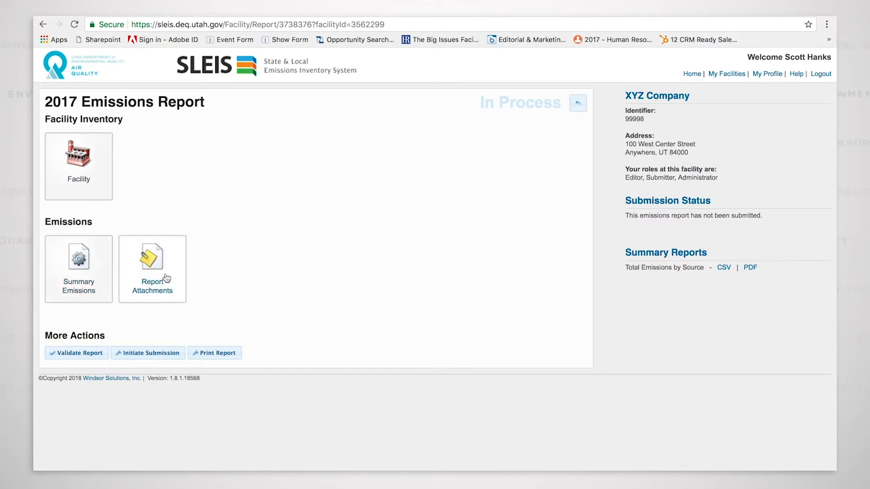
pyautogui.moveTo(251, 254)
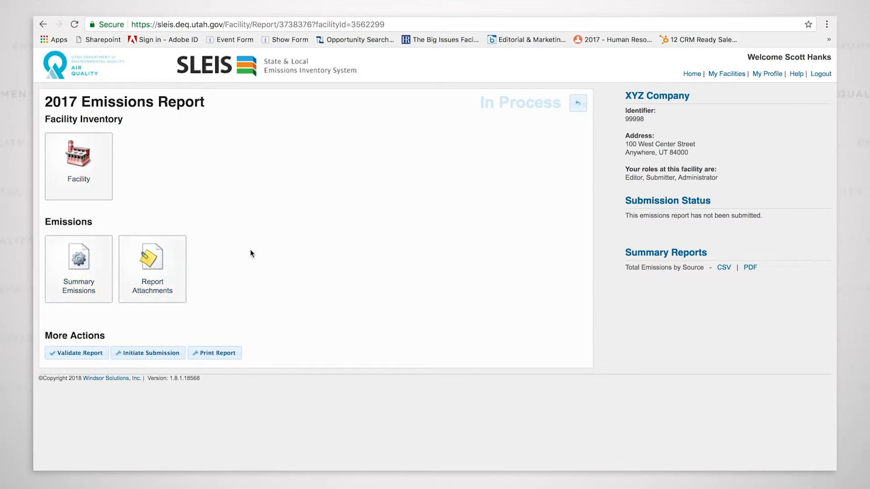
pyautogui.moveTo(220, 178)
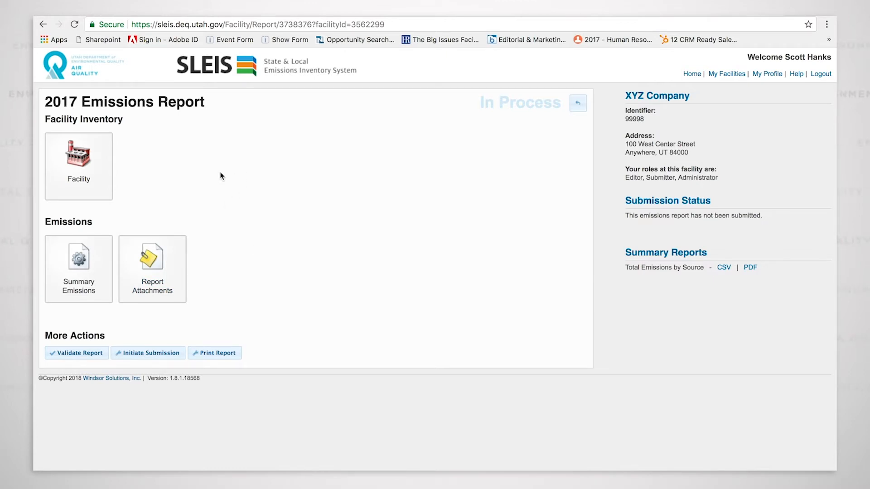
pyautogui.moveTo(226, 173)
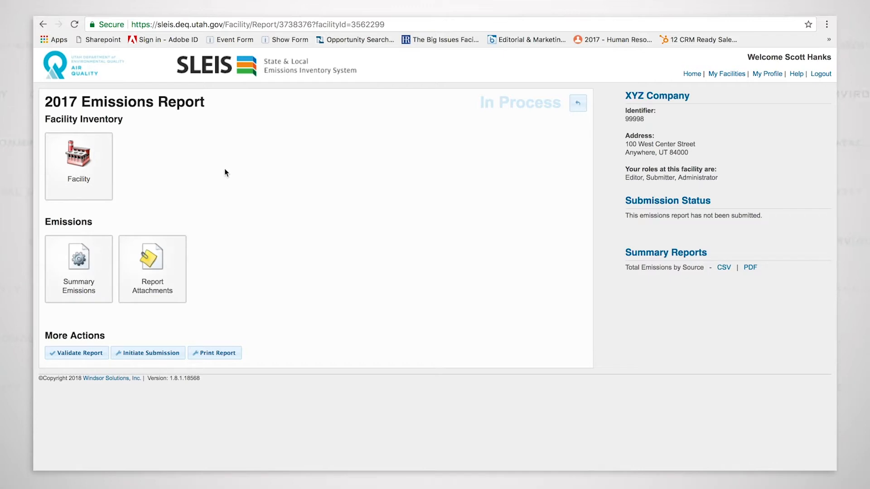
pyautogui.moveTo(218, 174)
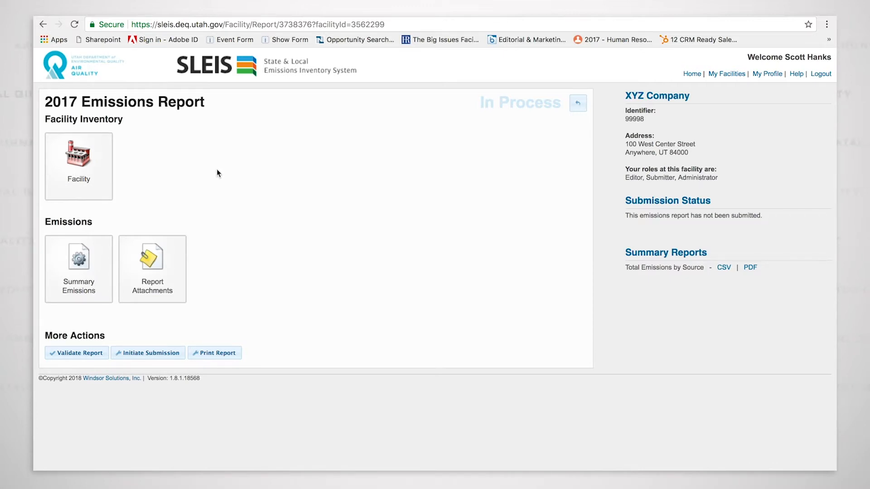
pyautogui.moveTo(125, 173)
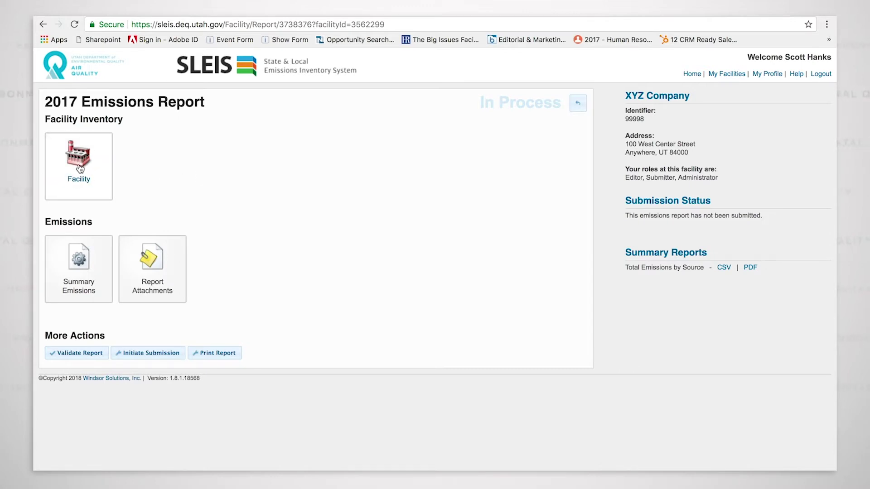
pyautogui.moveTo(81, 177)
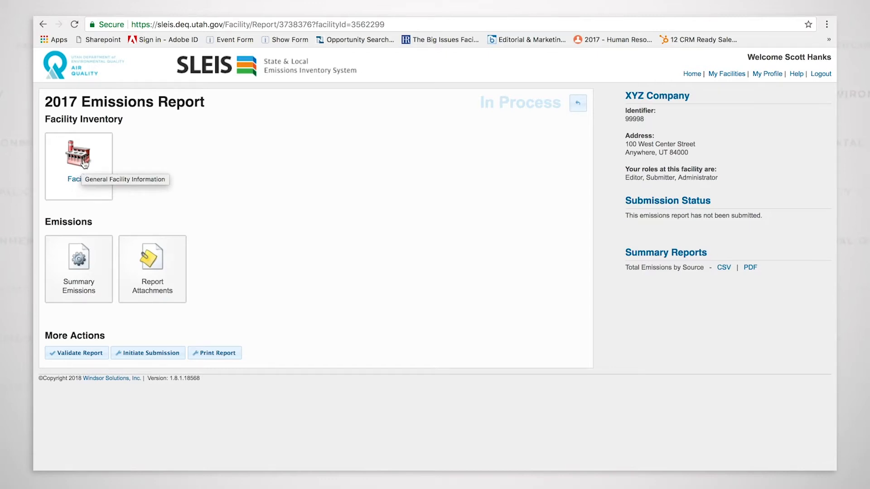
pyautogui.moveTo(167, 139)
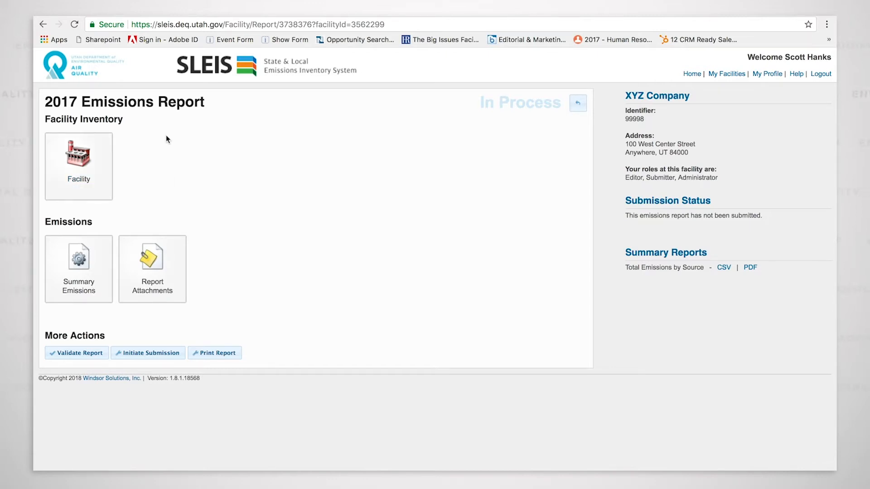
pyautogui.moveTo(100, 161)
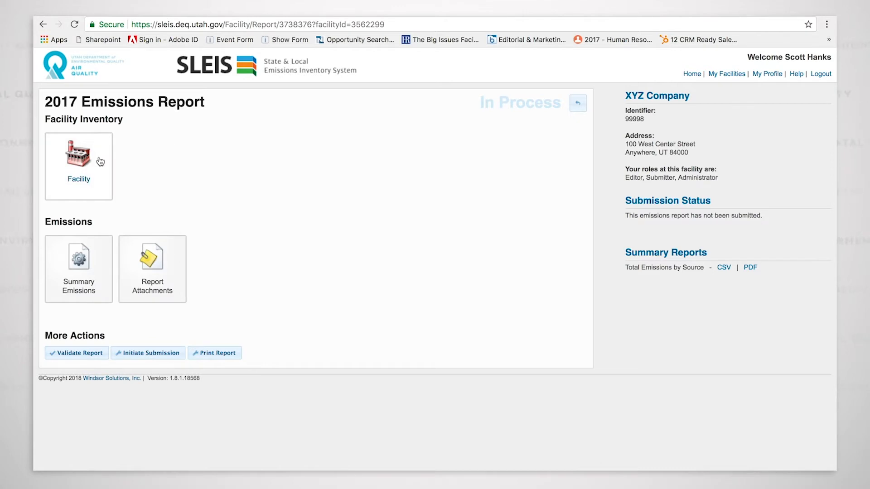
# - Review XYZ Company's facility, contact, address, location and additional information tabs
pyautogui.click(78, 163)
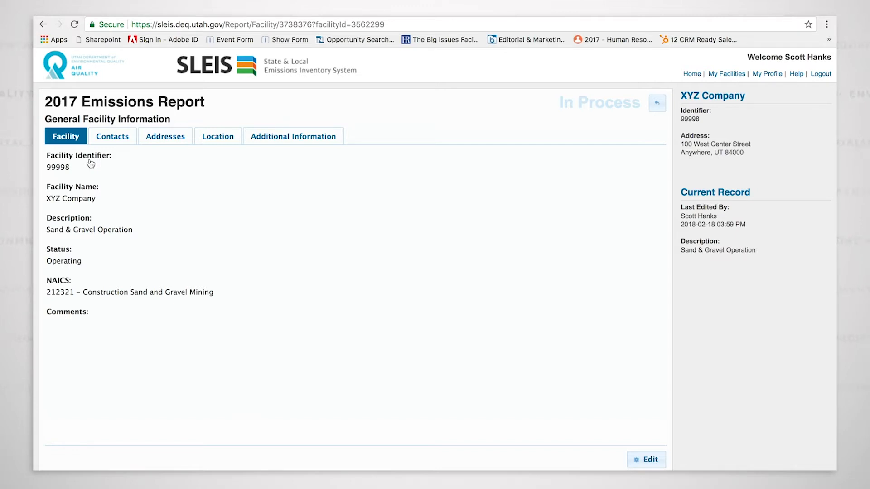
pyautogui.moveTo(585, 464)
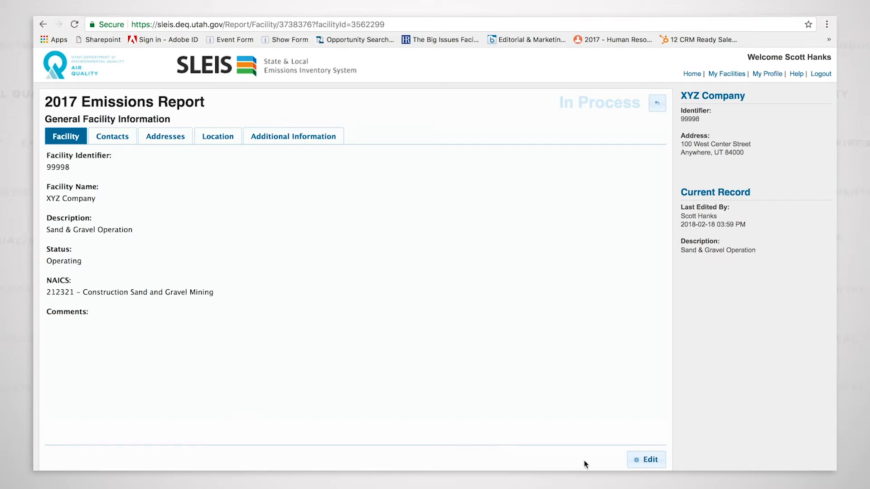
pyautogui.moveTo(607, 466)
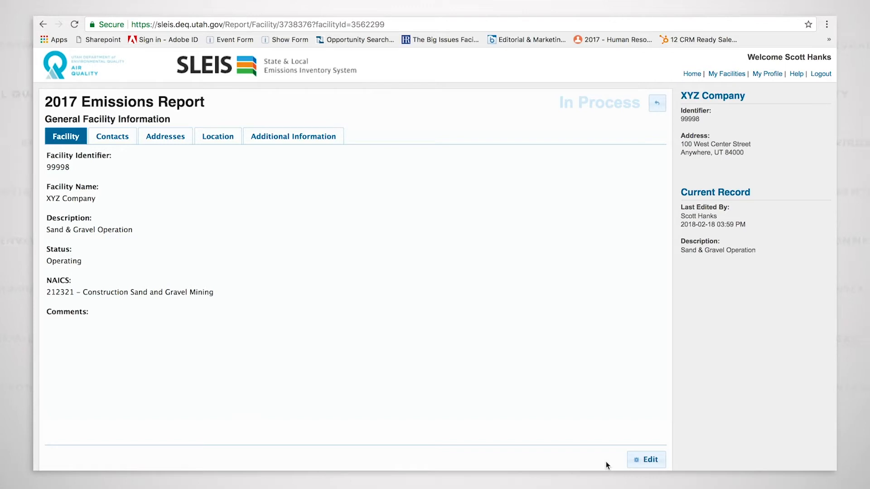
pyautogui.moveTo(409, 305)
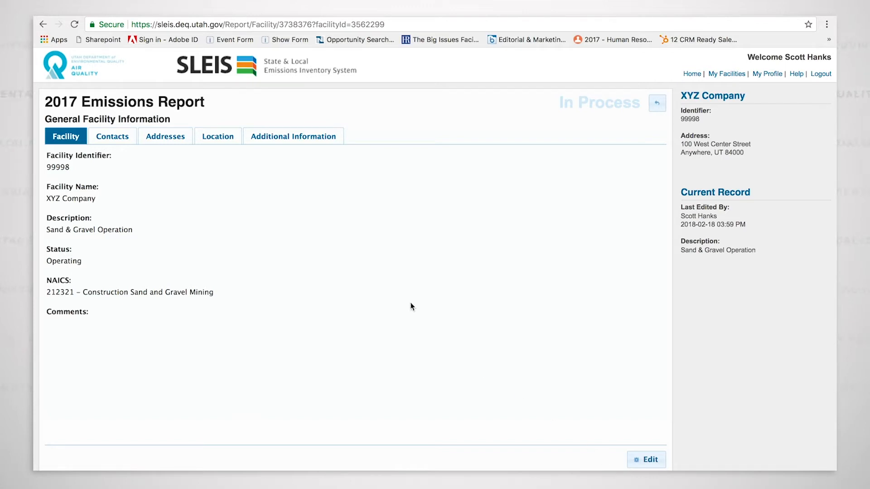
pyautogui.click(112, 136)
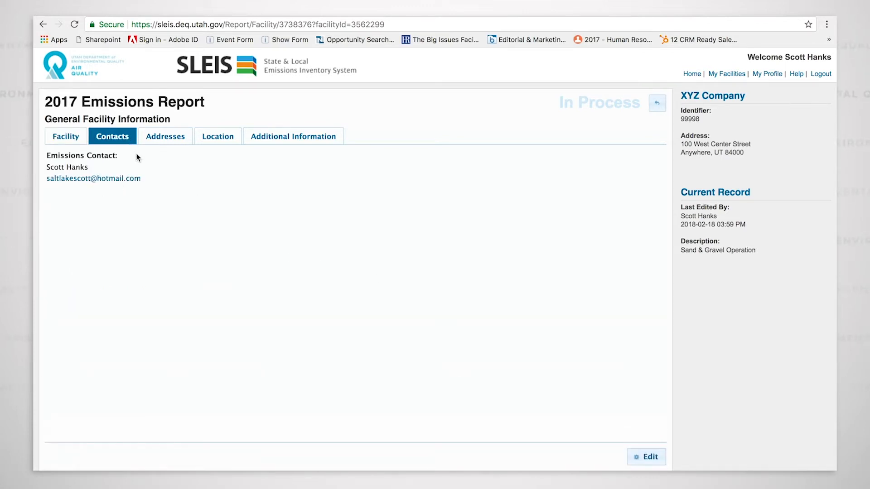
pyautogui.moveTo(169, 171)
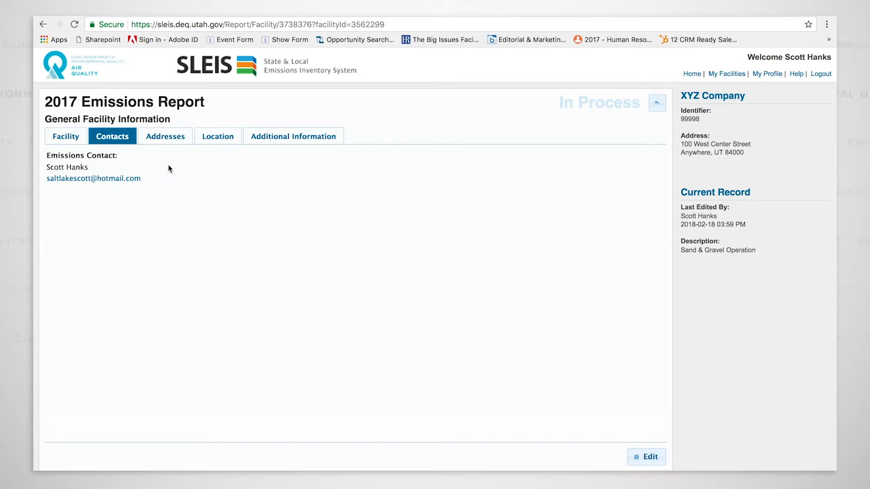
pyautogui.click(166, 136)
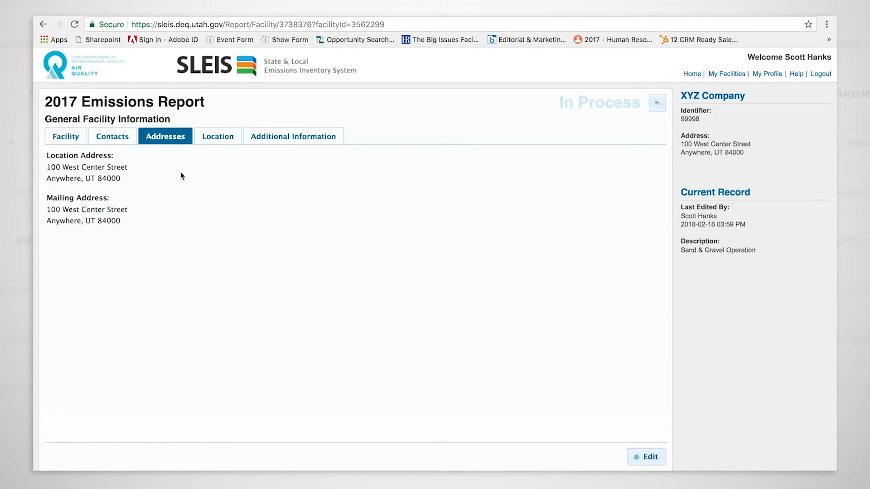
pyautogui.moveTo(204, 157)
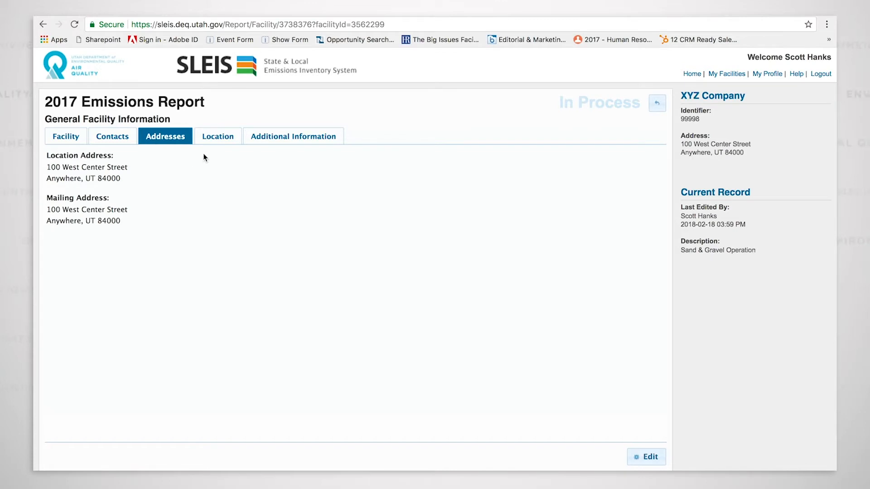
pyautogui.click(218, 136)
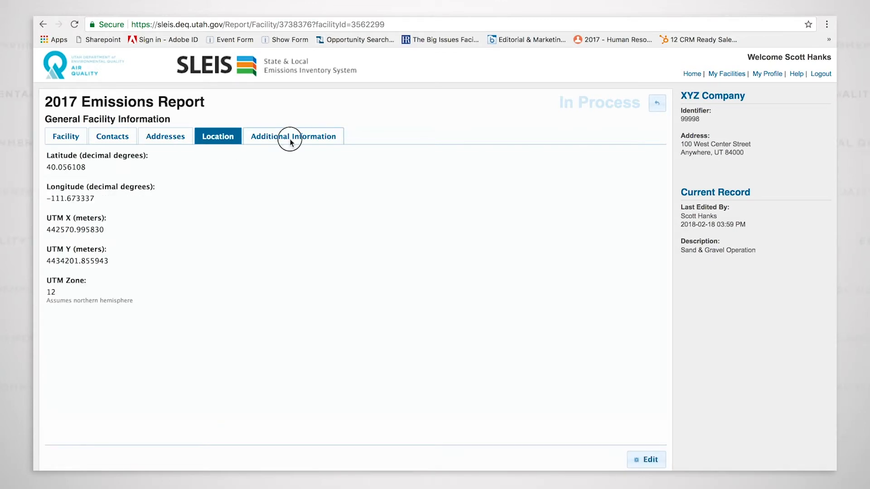
pyautogui.click(293, 136)
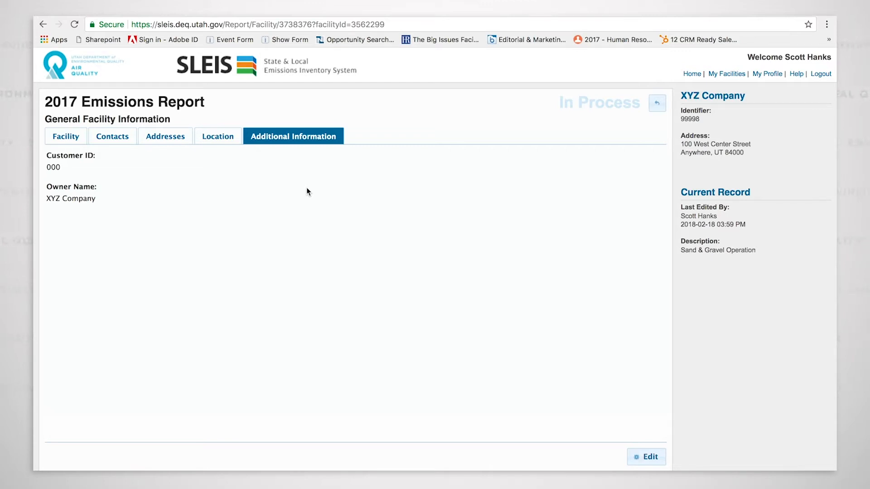
pyautogui.moveTo(470, 278)
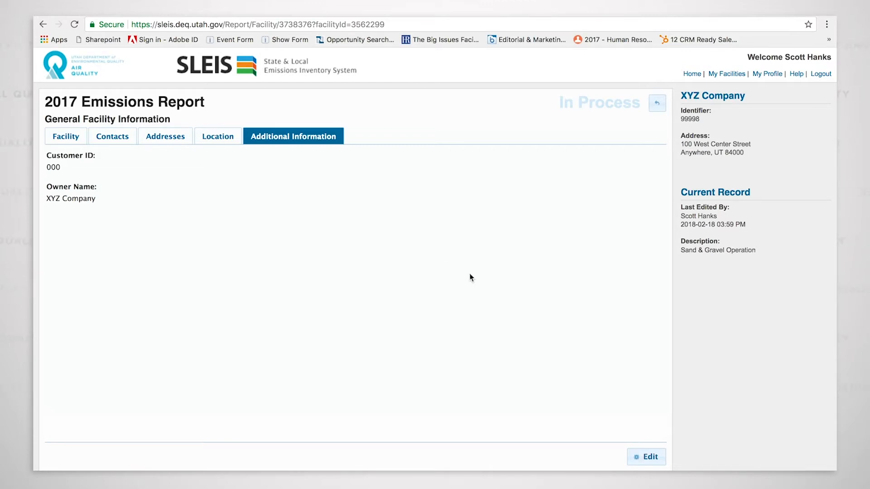
pyautogui.moveTo(645, 458)
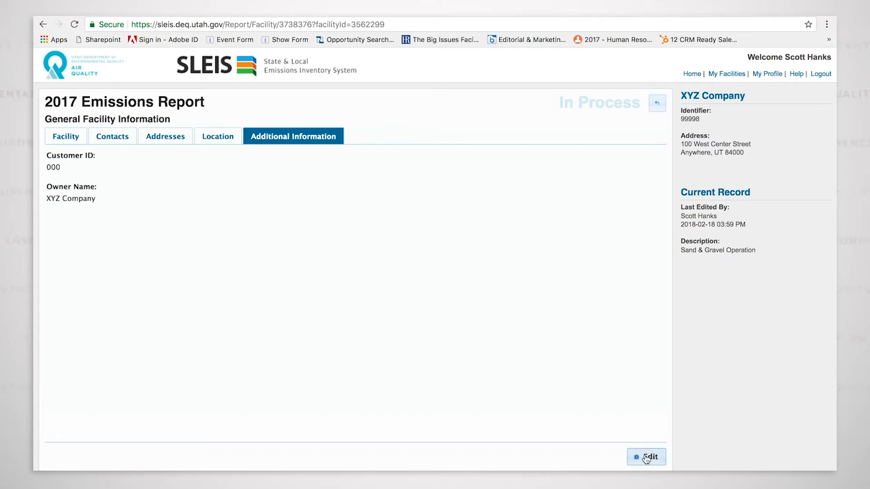
# - Make the facility information editable, check location and addresses, then return to Contacts
pyautogui.click(646, 457)
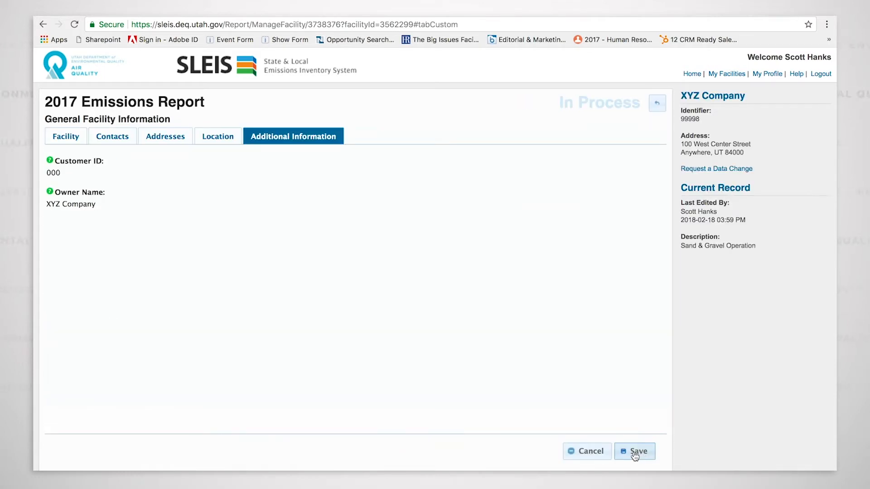
pyautogui.moveTo(274, 174)
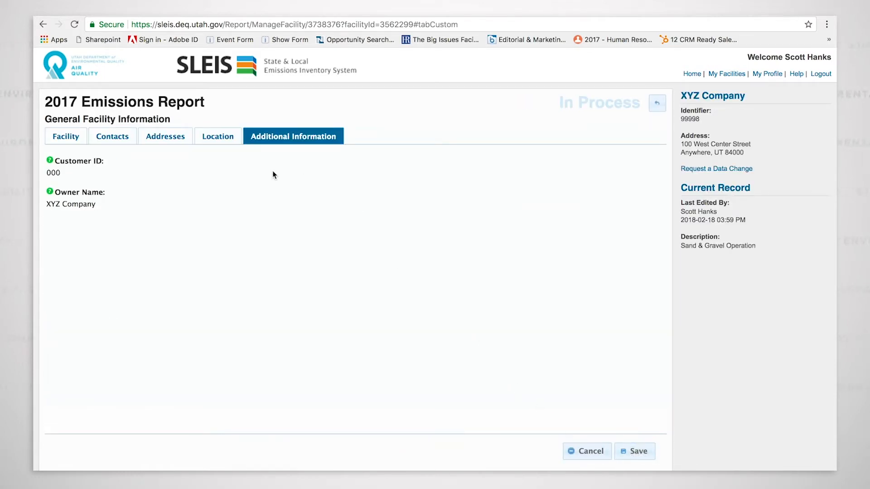
pyautogui.moveTo(222, 142)
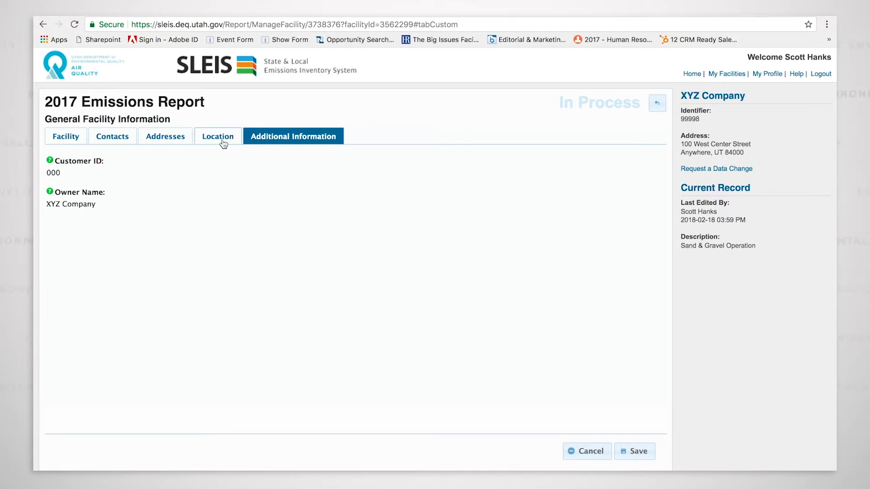
pyautogui.click(218, 136)
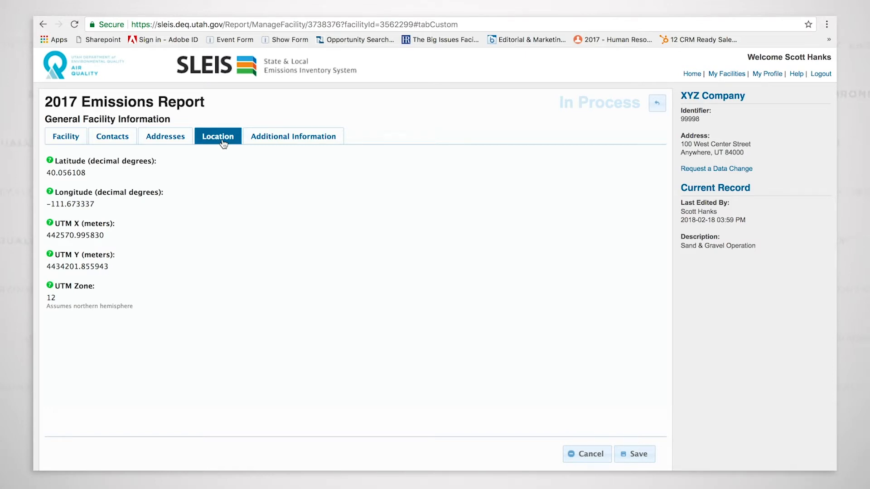
pyautogui.click(165, 136)
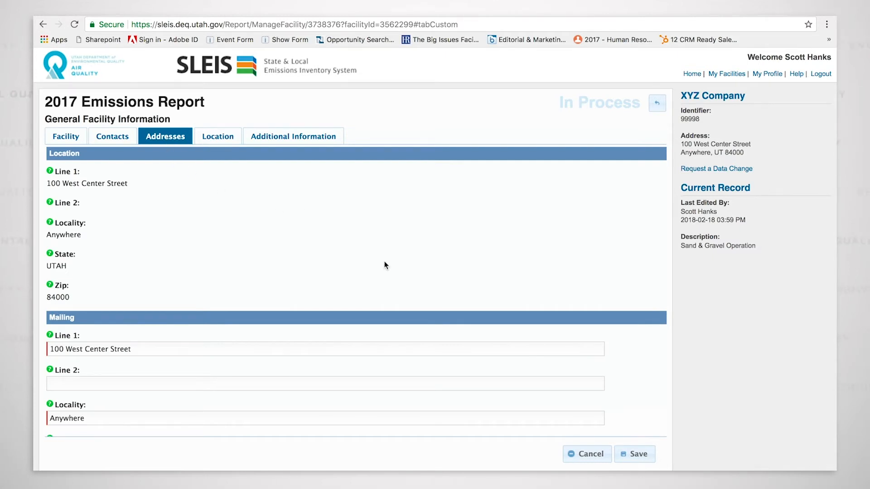
pyautogui.scroll(-3)
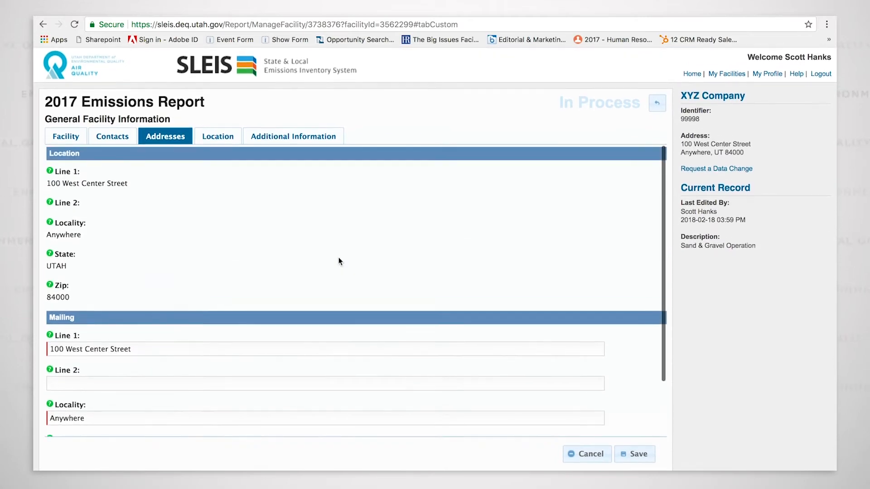
pyautogui.moveTo(340, 261)
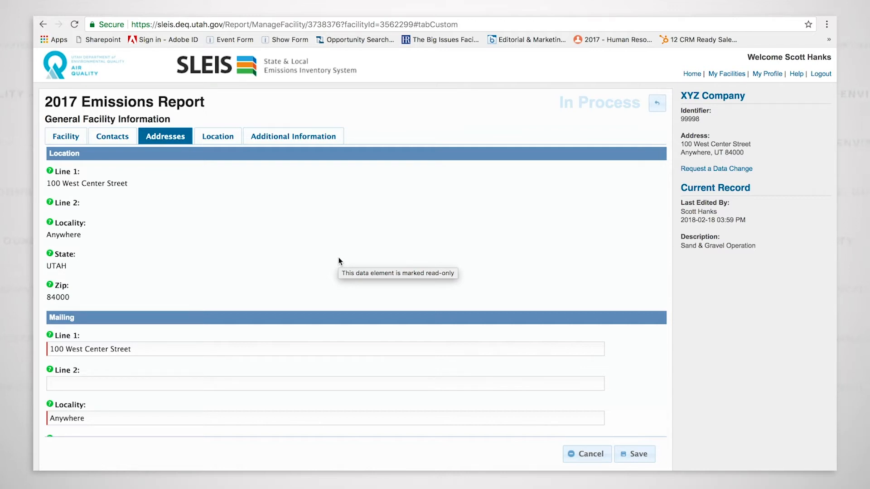
pyautogui.click(112, 135)
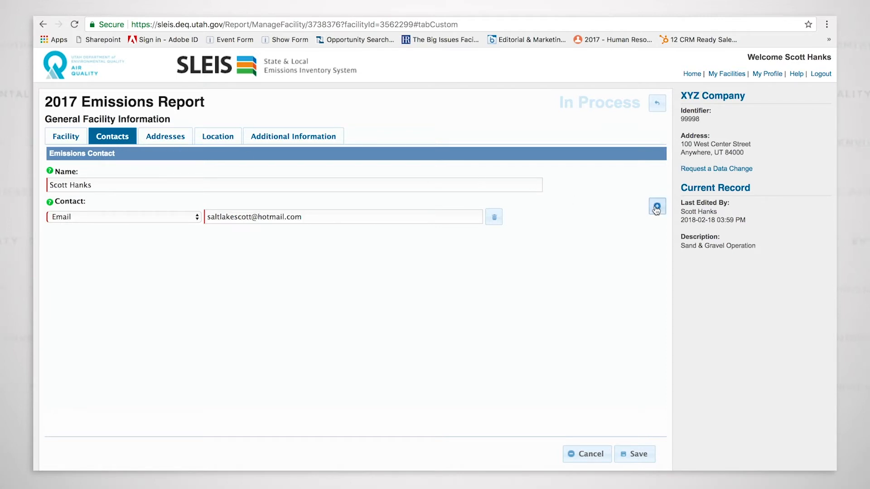
pyautogui.moveTo(656, 206)
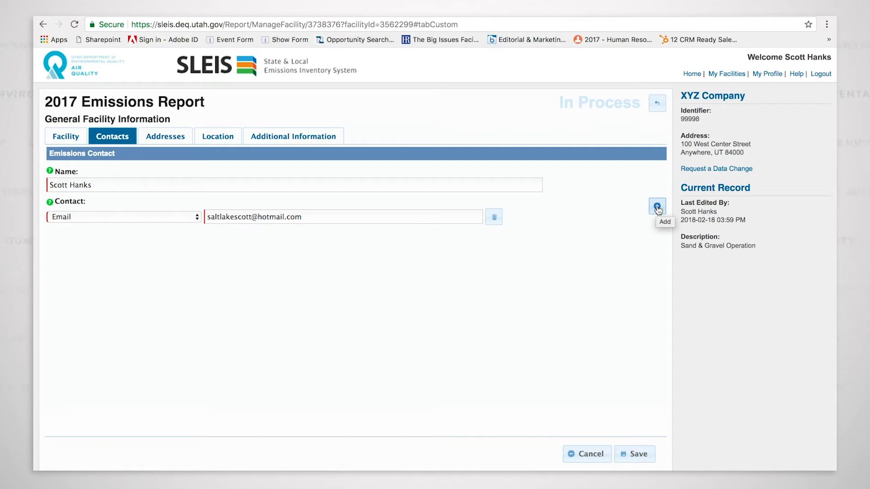
pyautogui.click(657, 207)
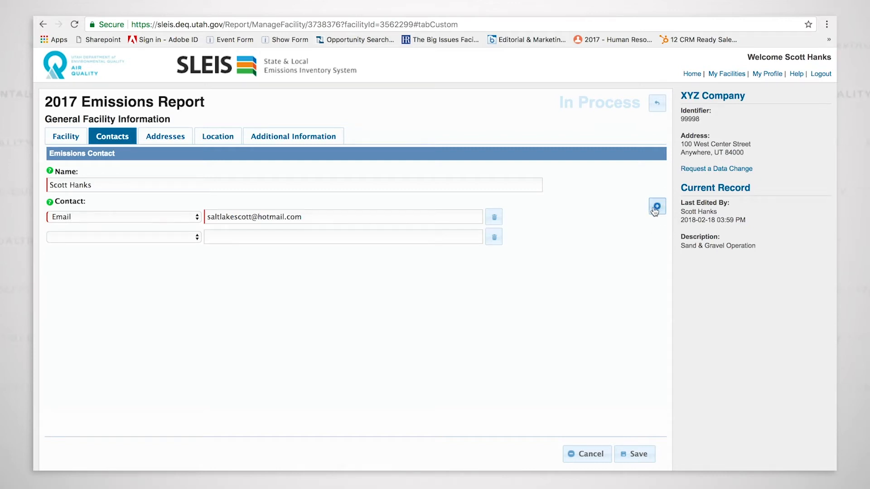
pyautogui.moveTo(607, 223)
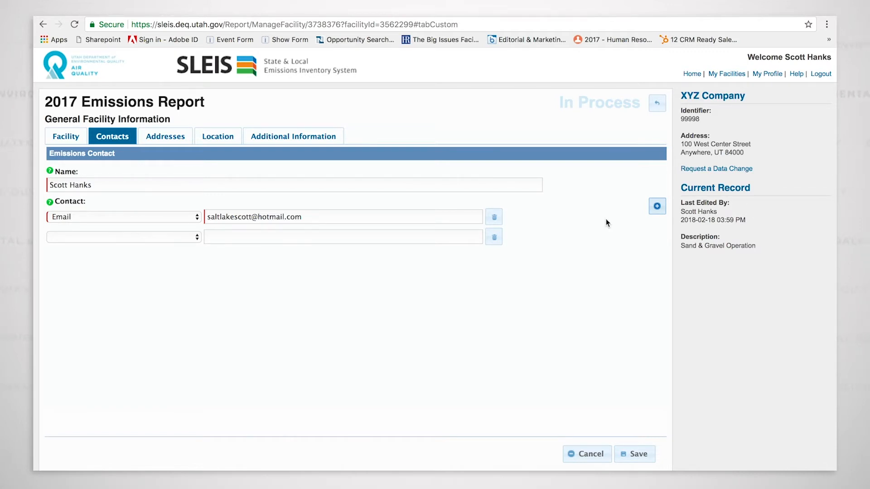
pyautogui.click(123, 237)
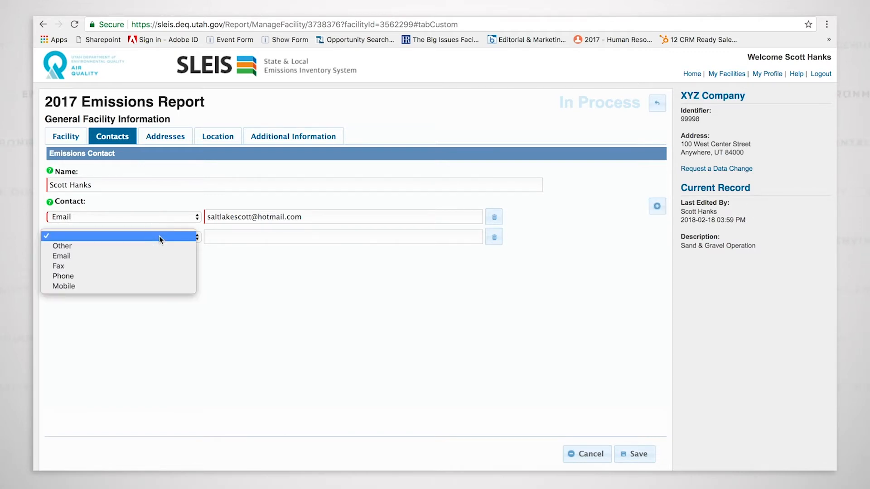
pyautogui.moveTo(137, 275)
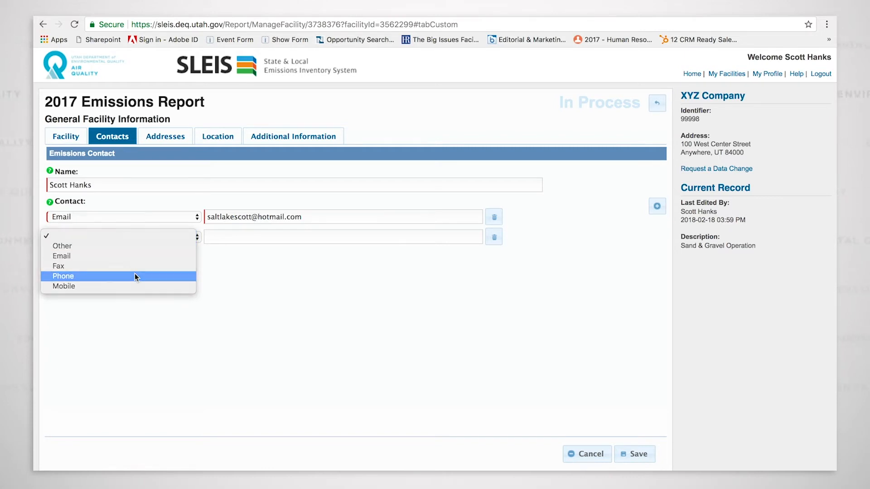
pyautogui.click(62, 276)
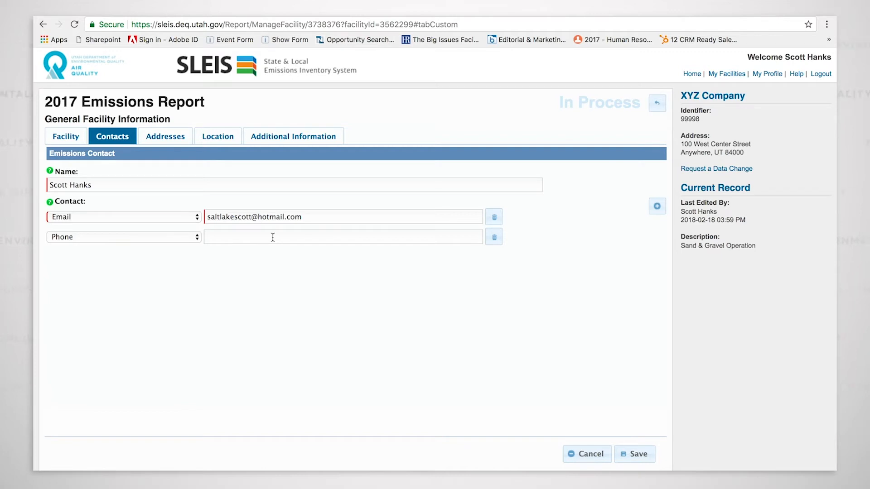
pyautogui.write('8')
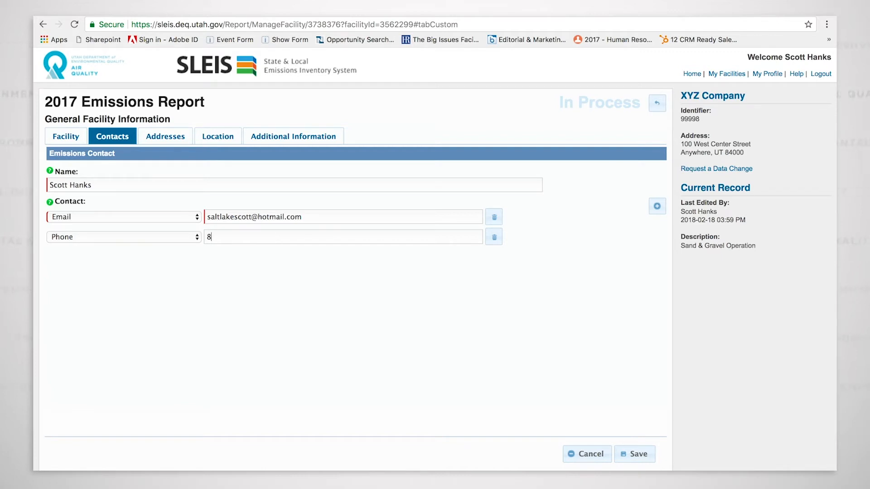
pyautogui.write('88-')
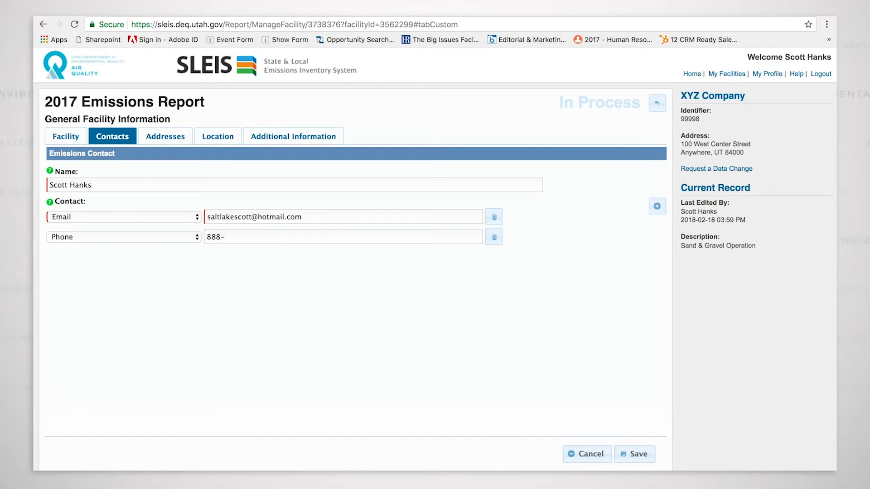
pyautogui.write('8888')
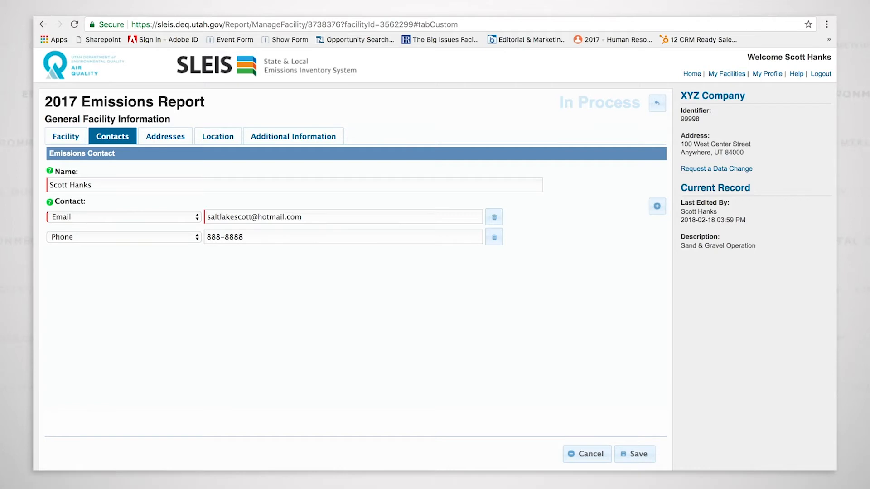
pyautogui.write('888-888-8')
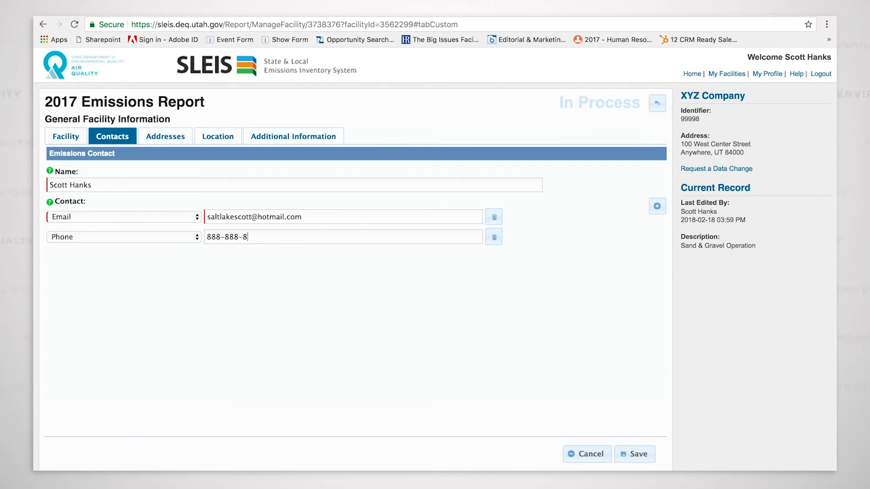
pyautogui.write('888')
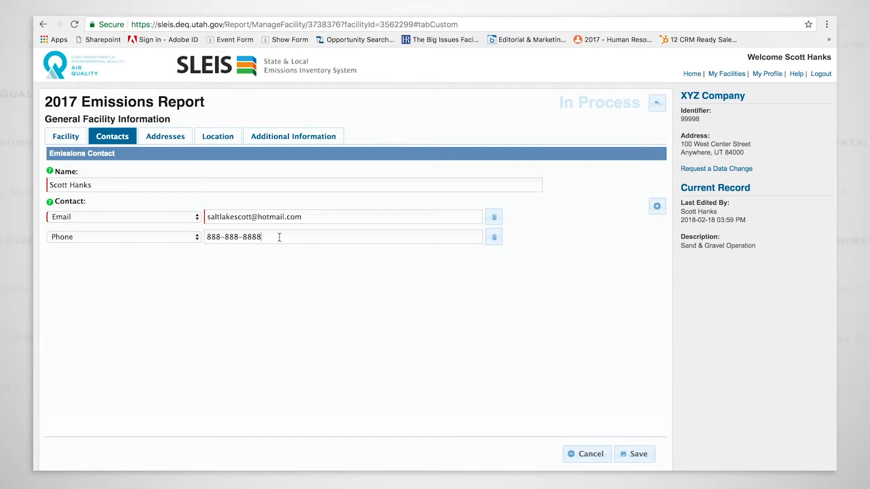
pyautogui.click(635, 454)
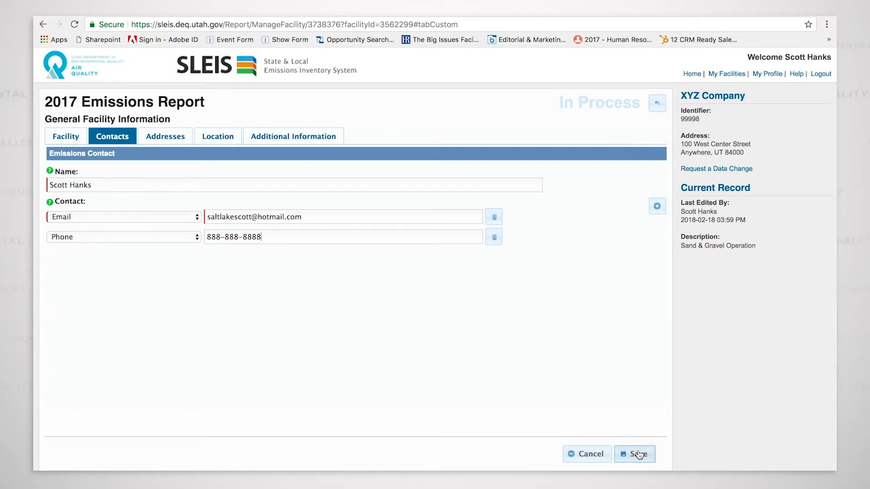
pyautogui.click(639, 454)
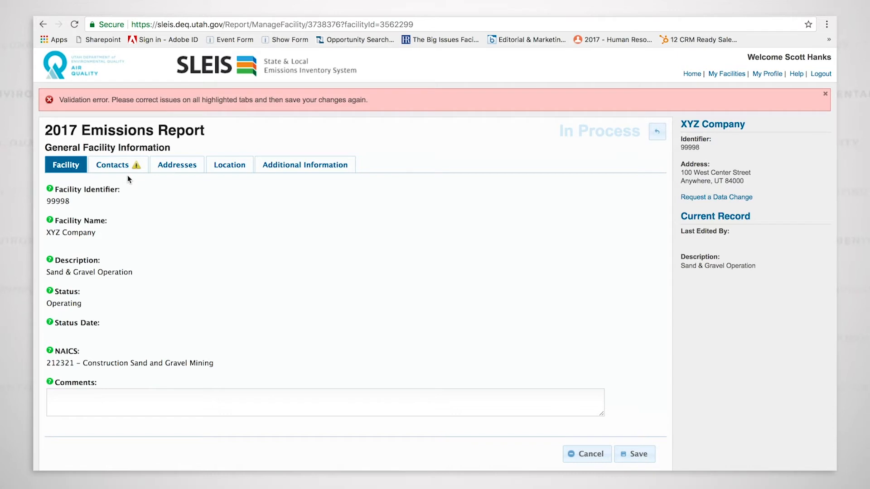
pyautogui.moveTo(129, 171)
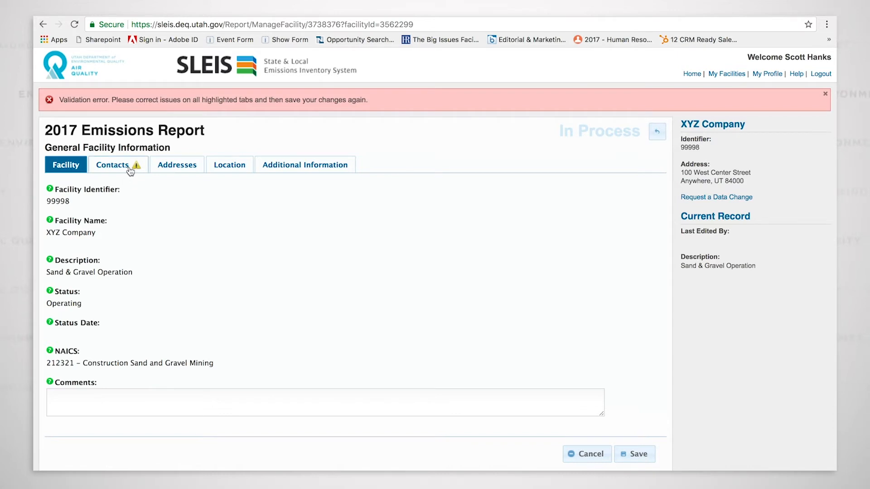
pyautogui.click(112, 165)
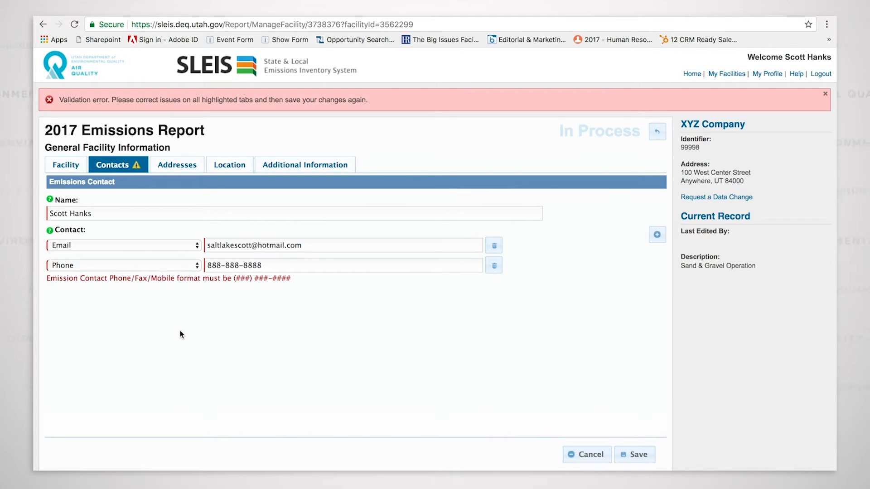
pyautogui.click(224, 265)
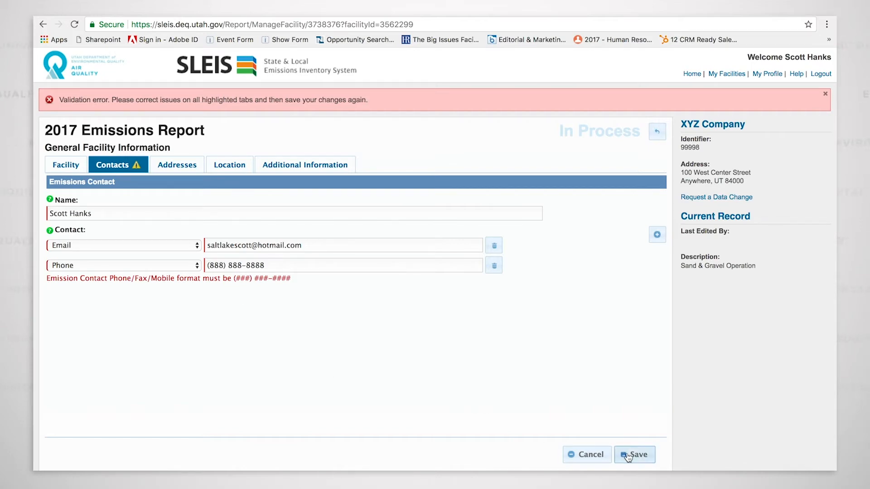
# - Save the corrected phone contact and facility information, returning to the report overview
pyautogui.click(635, 454)
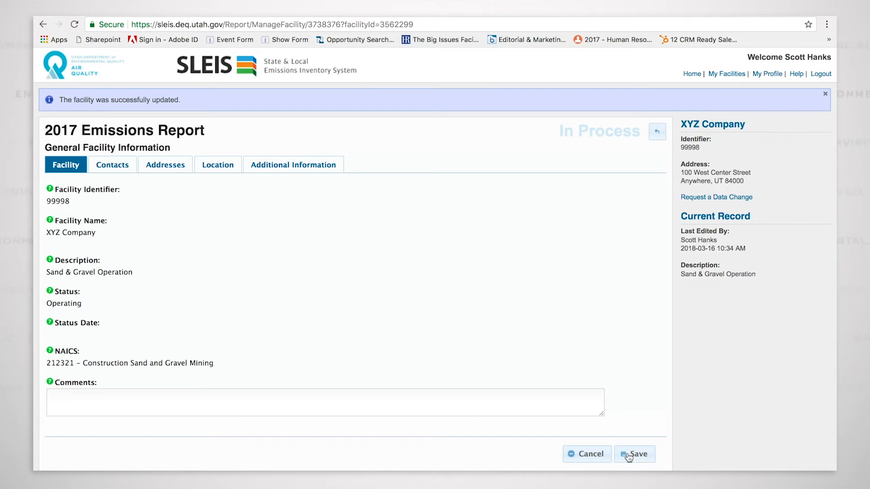
pyautogui.moveTo(472, 336)
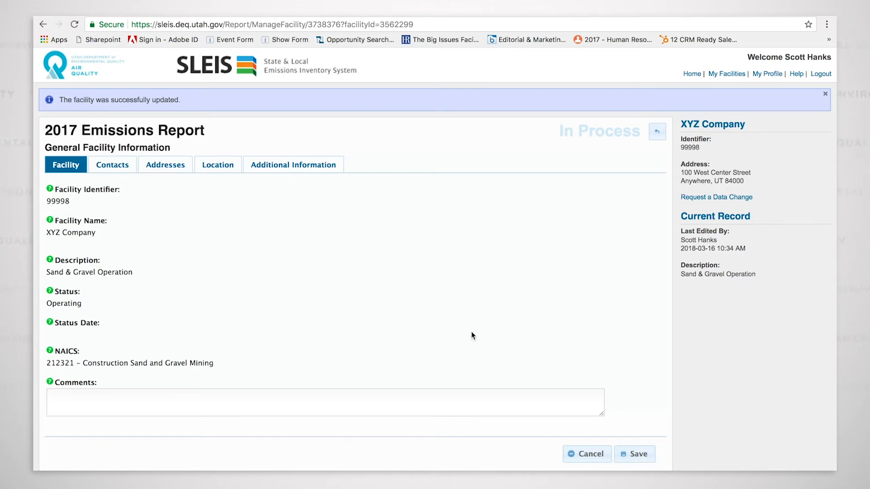
pyautogui.moveTo(244, 276)
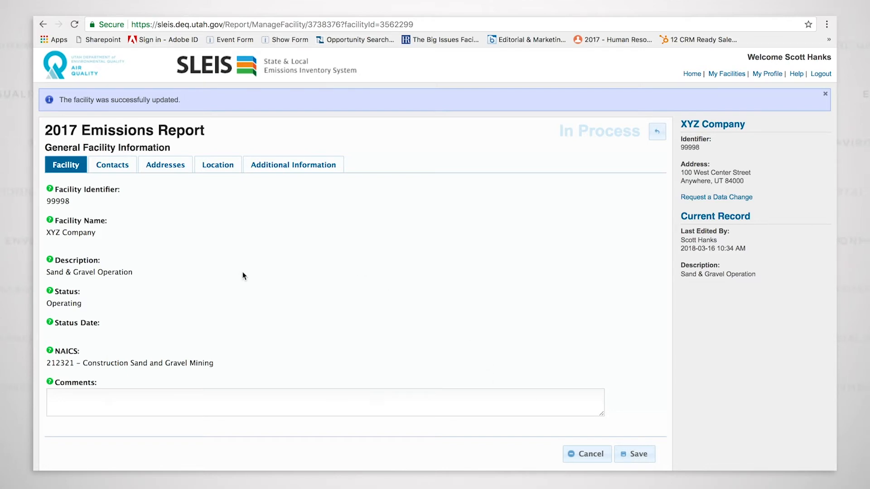
pyautogui.moveTo(243, 275)
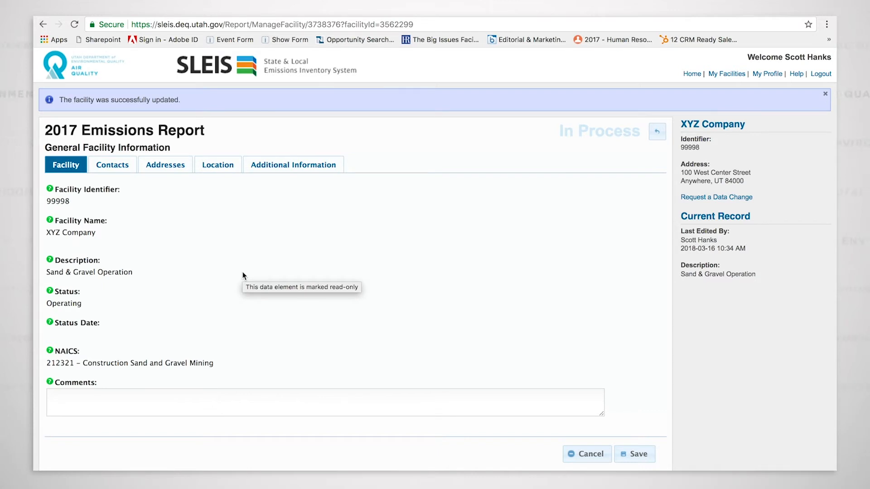
pyautogui.moveTo(215, 326)
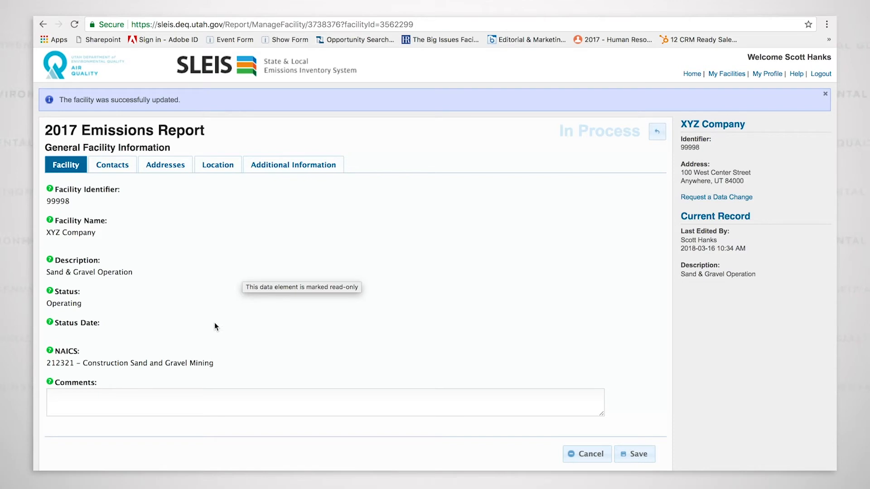
pyautogui.click(171, 409)
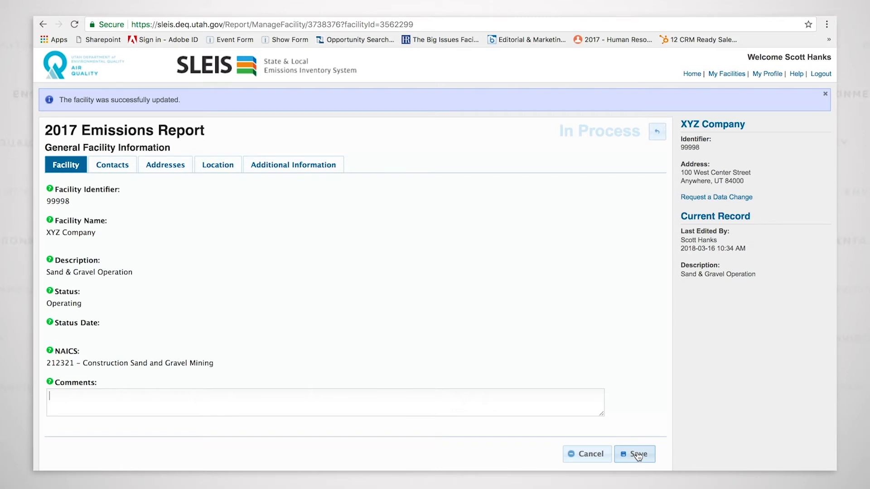
pyautogui.click(637, 454)
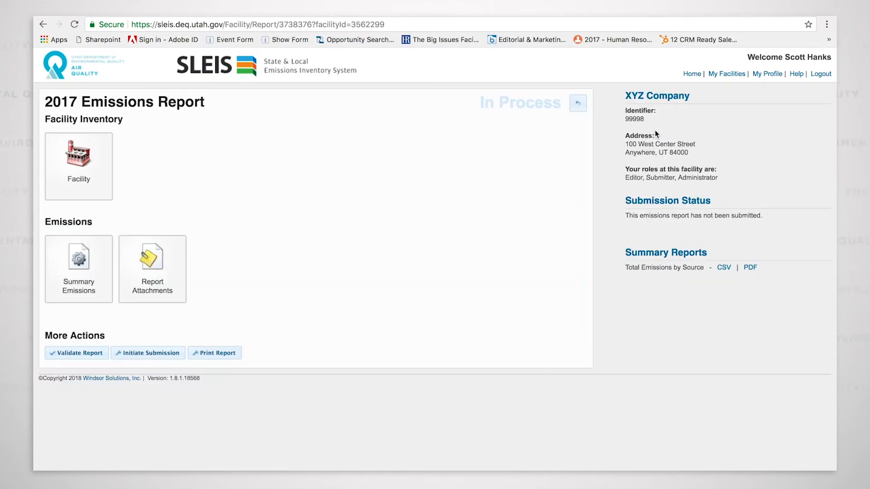
pyautogui.moveTo(483, 202)
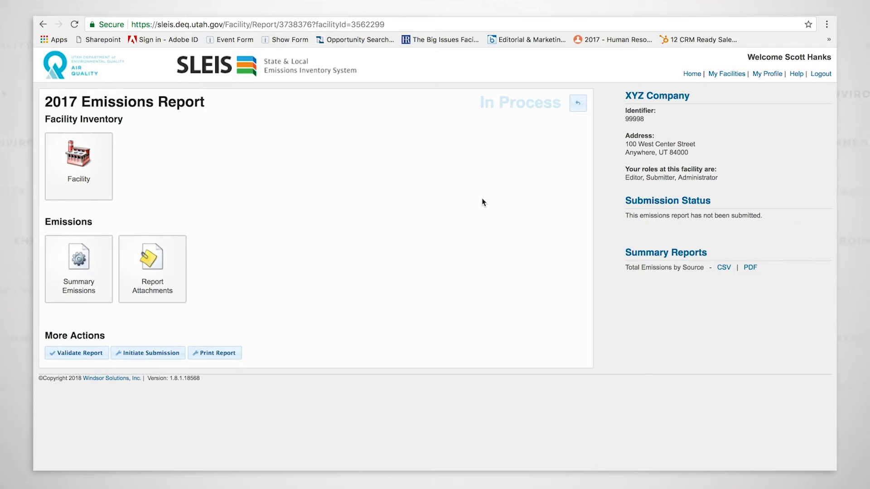
pyautogui.moveTo(454, 206)
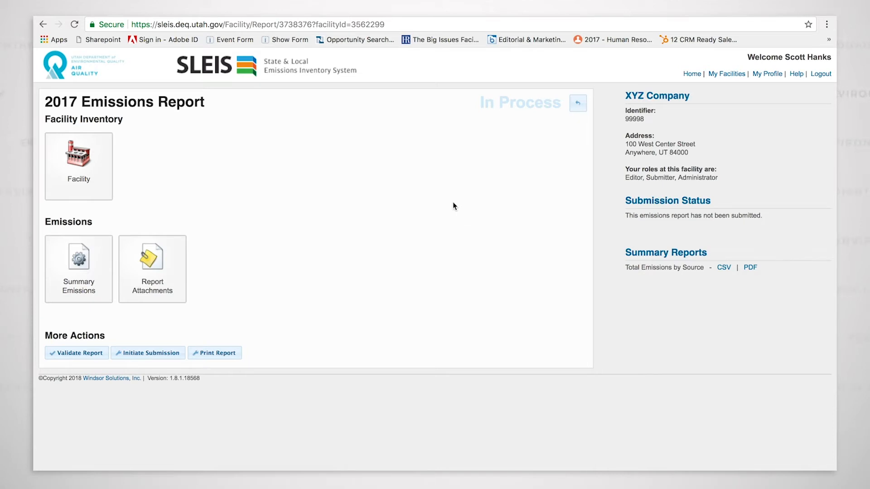
pyautogui.moveTo(442, 211)
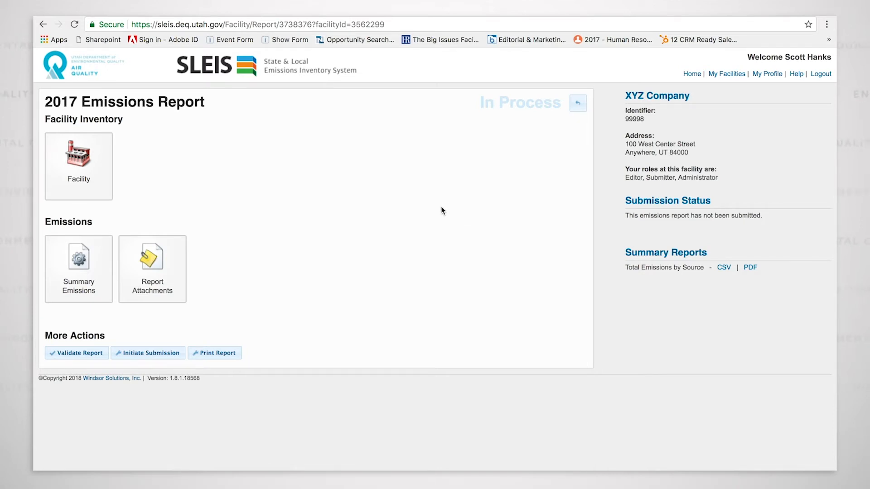
pyautogui.moveTo(383, 230)
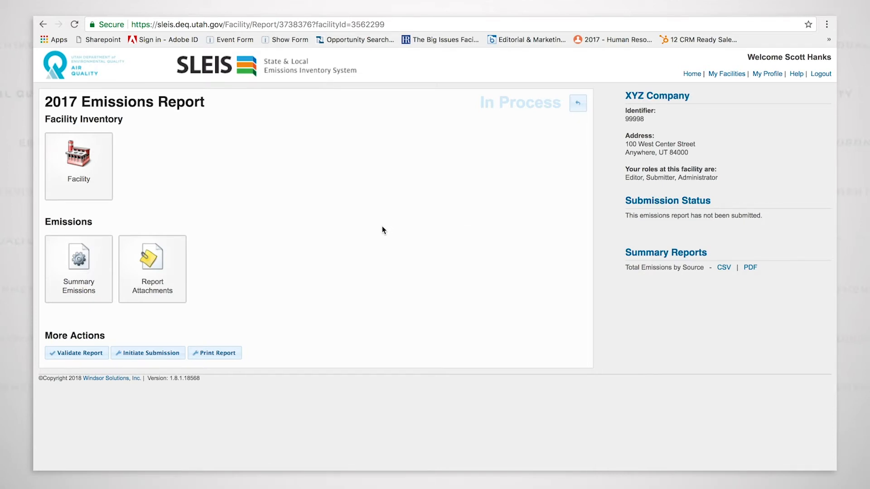
pyautogui.moveTo(377, 232)
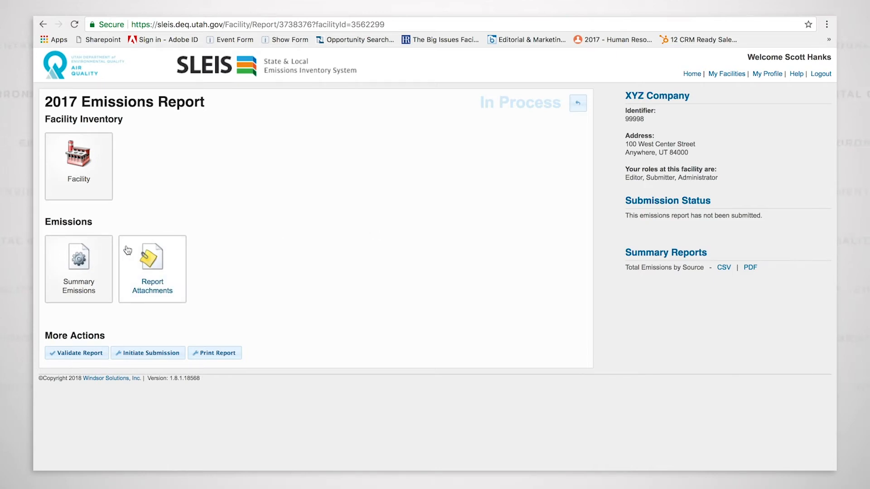
pyautogui.moveTo(83, 266)
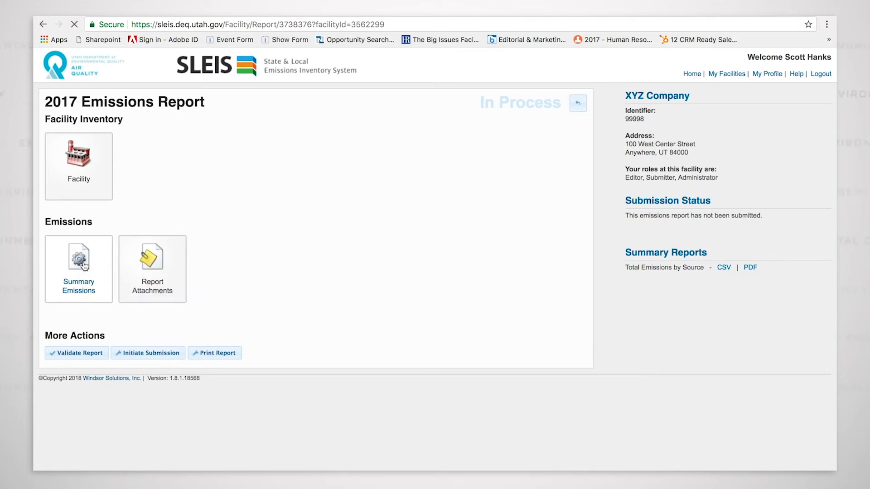
# - Open Summary Emissions, listing eleven pollutants from PM10-PRI to NH3 with blank values
pyautogui.click(78, 258)
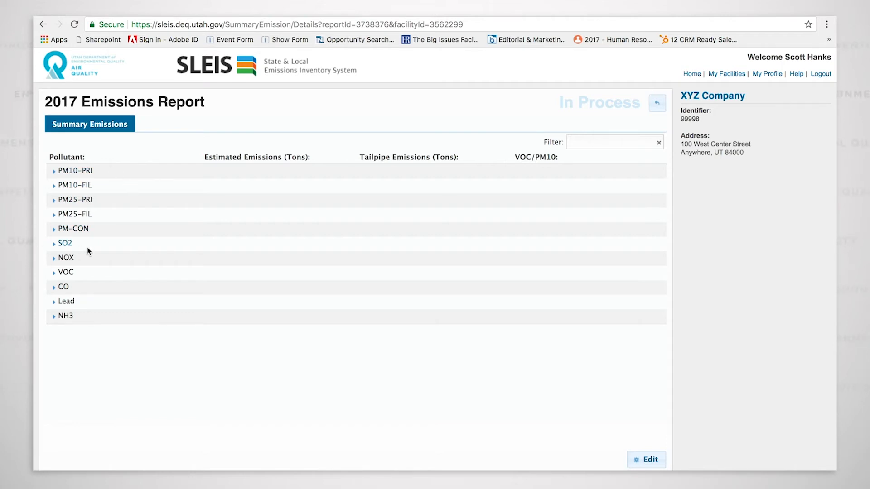
pyautogui.moveTo(65, 243)
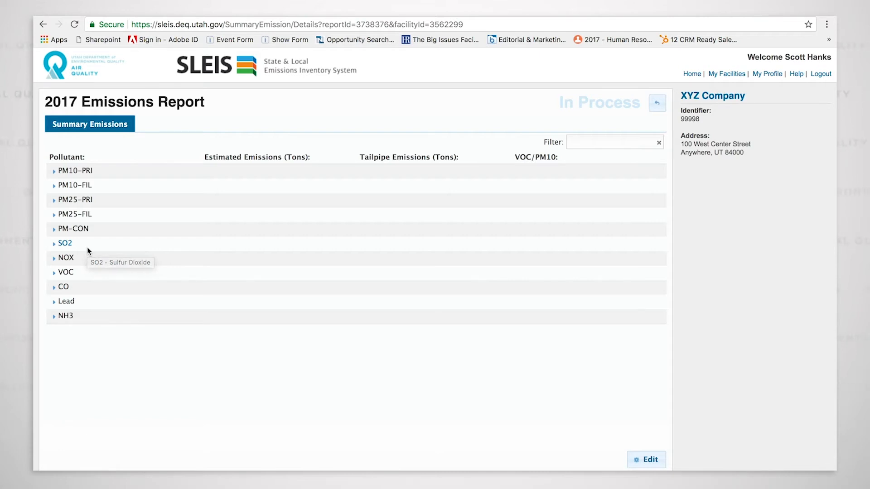
pyautogui.moveTo(88, 251)
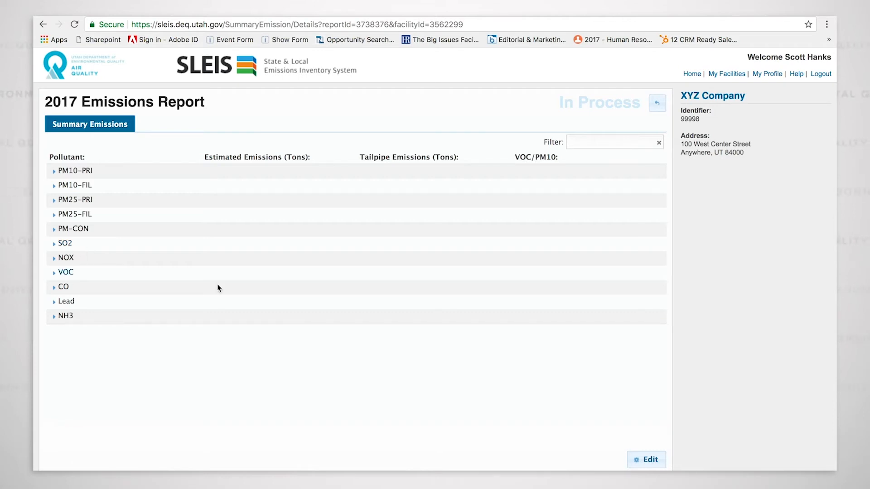
pyautogui.moveTo(652, 461)
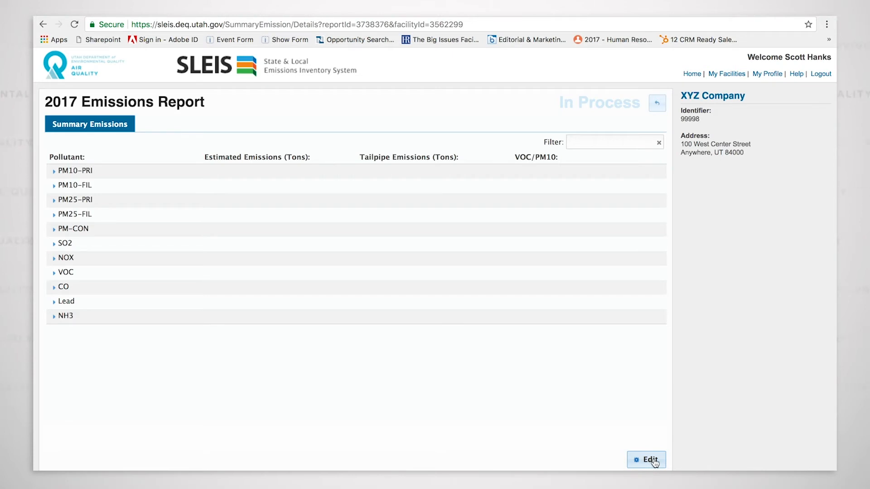
# - Switch Summary Emissions into edit mode and expand the PM10-PRI pollutant entry
pyautogui.click(651, 459)
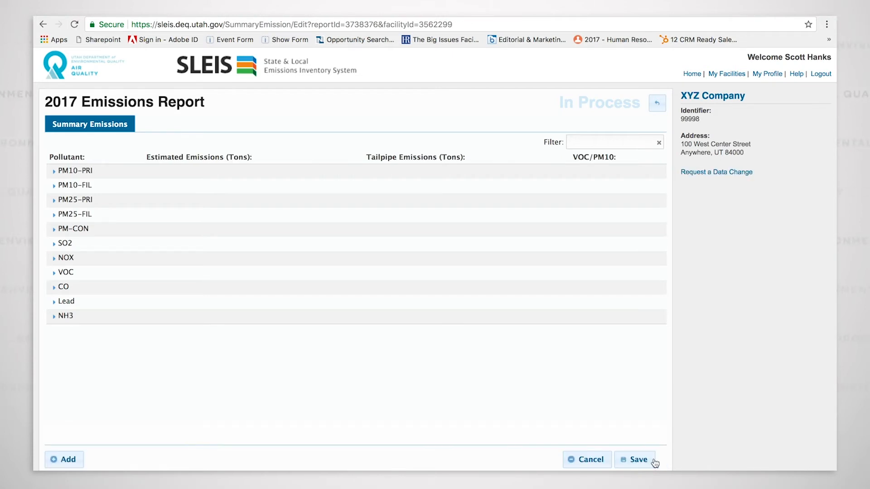
pyautogui.moveTo(301, 245)
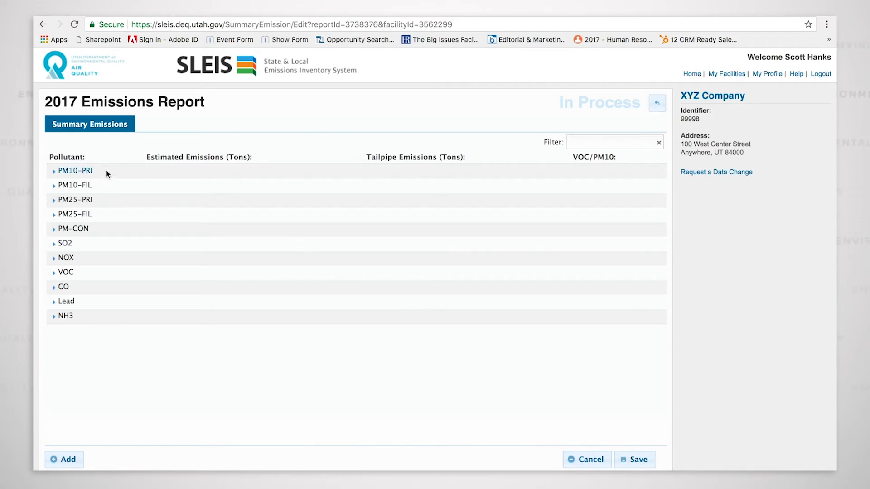
pyautogui.moveTo(101, 175)
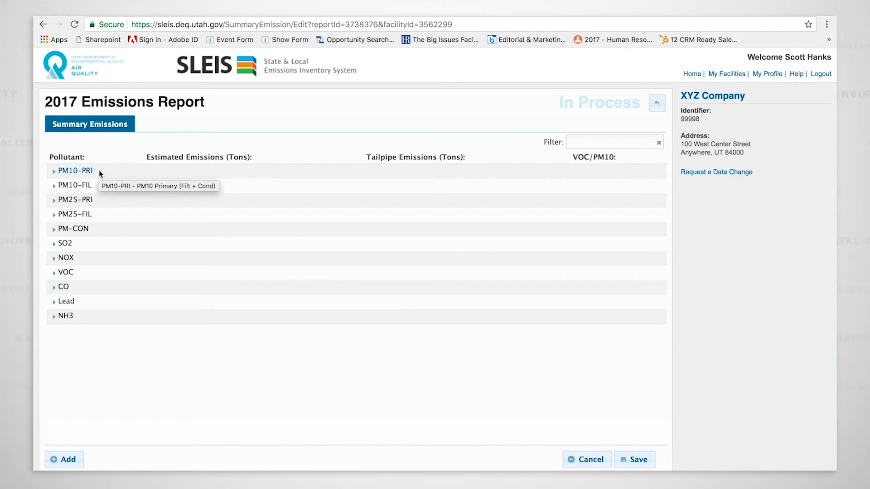
pyautogui.click(52, 170)
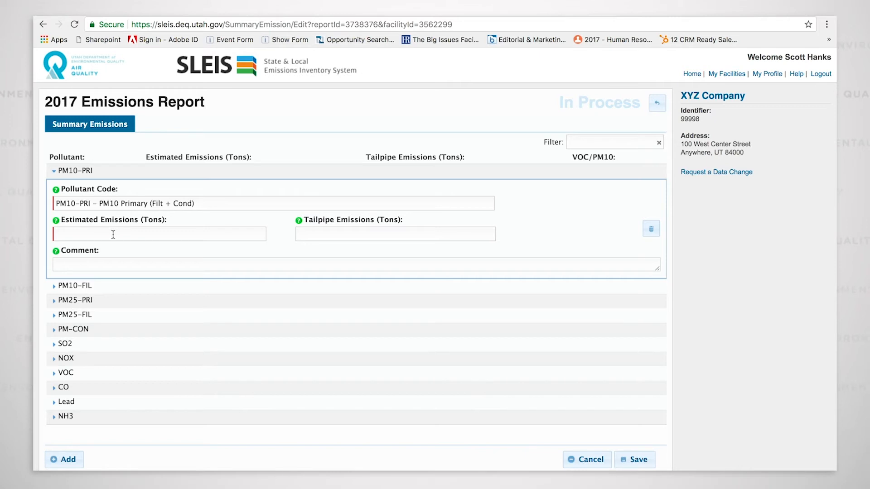
pyautogui.moveTo(343, 234)
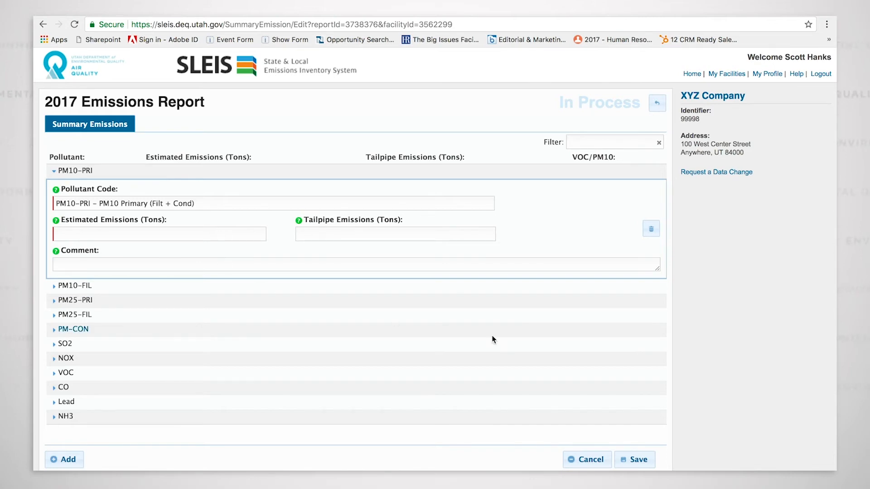
# - Expand the remaining pollutant entries down through NH3
pyautogui.click(67, 286)
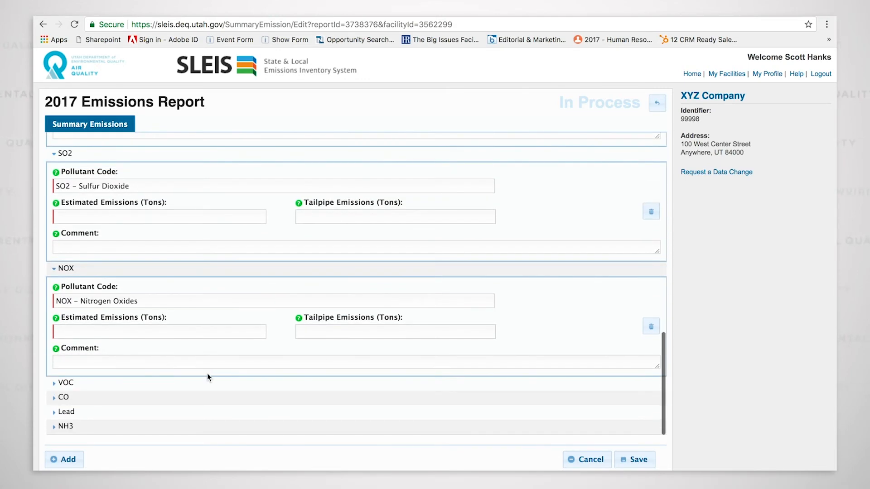
pyautogui.scroll(-3)
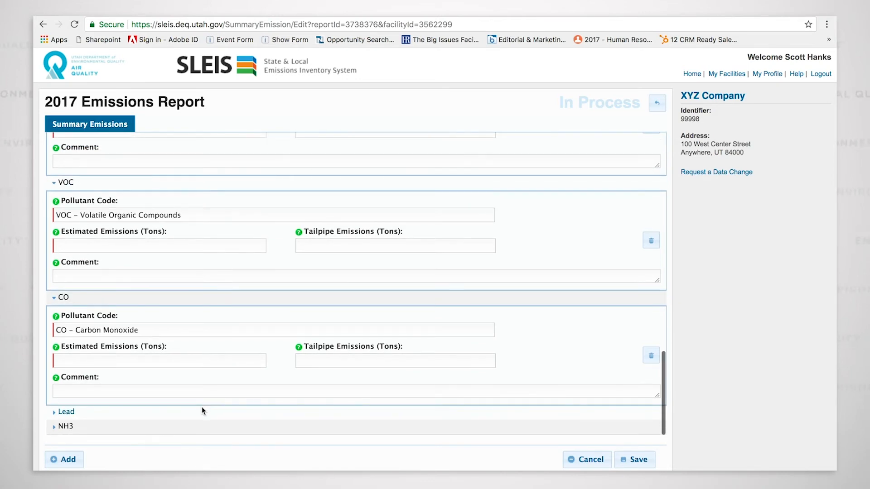
pyautogui.scroll(-3)
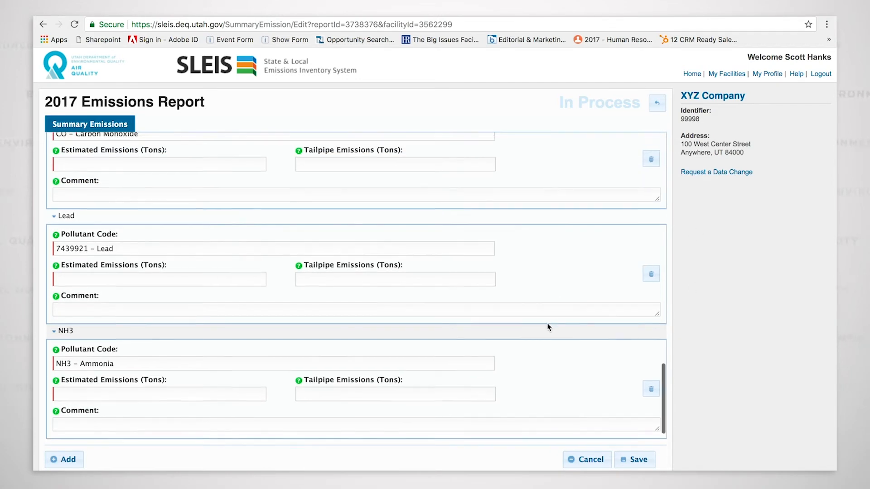
pyautogui.scroll(-3)
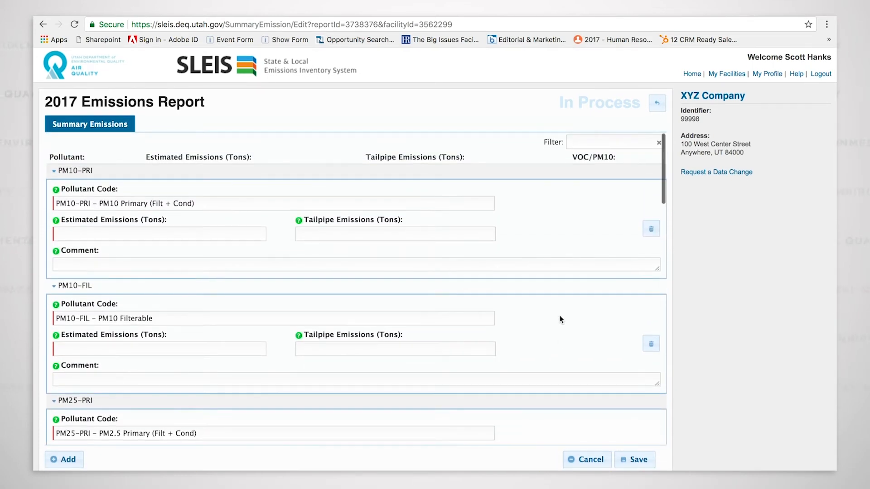
pyautogui.moveTo(551, 312)
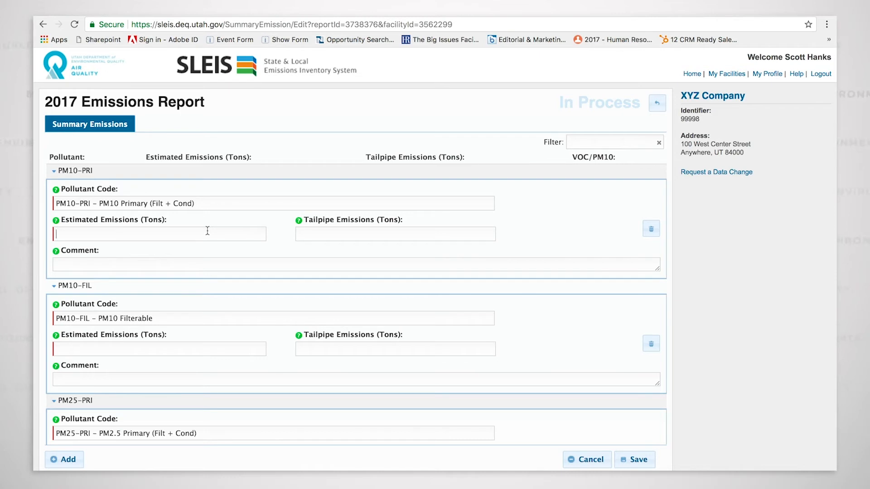
# - Enter PM10-PRI 8.75 estimated and .25 tailpipe tons, and PM10-FIL 8.25 estimated
pyautogui.write('8.75')
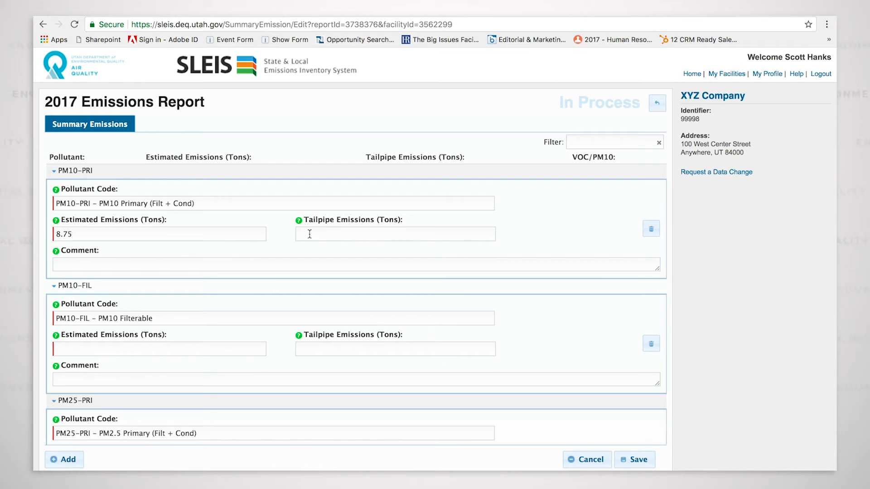
pyautogui.write('.')
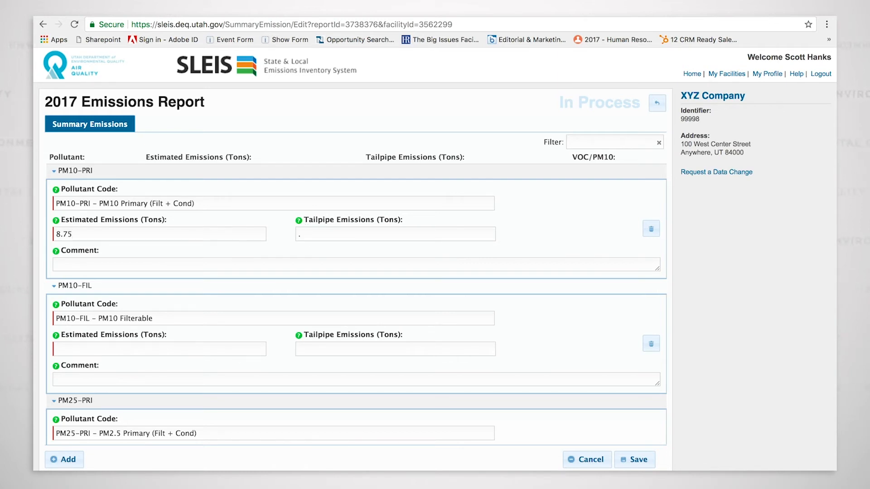
pyautogui.write('25')
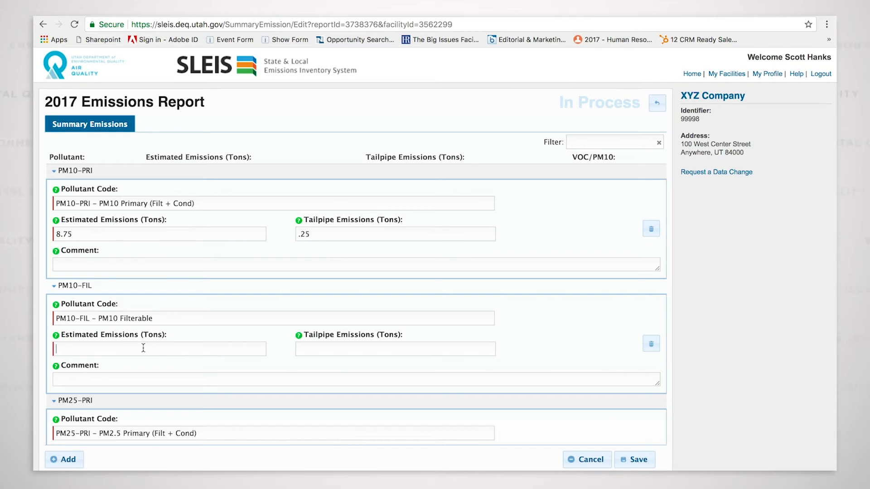
pyautogui.write('8.25')
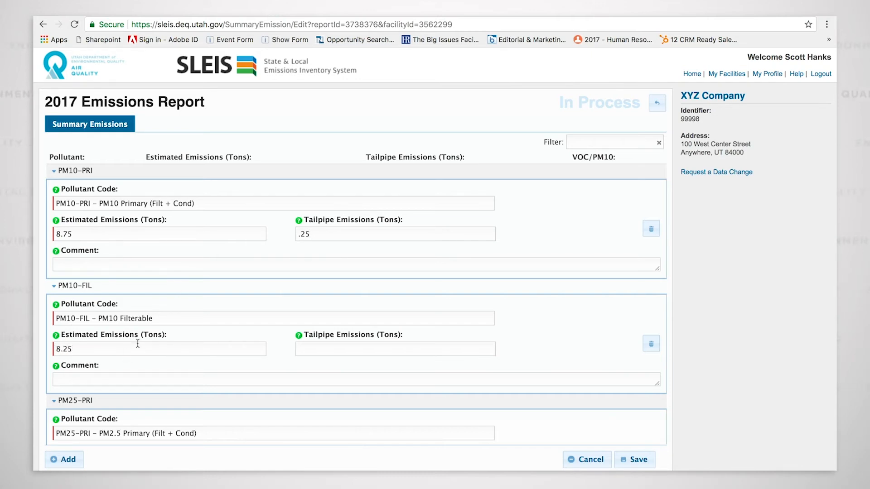
# - Enter PM25-PRI 1.85 estimated and .25 tailpipe tons, and PM25-FIL 1.35 estimated
pyautogui.scroll(-3)
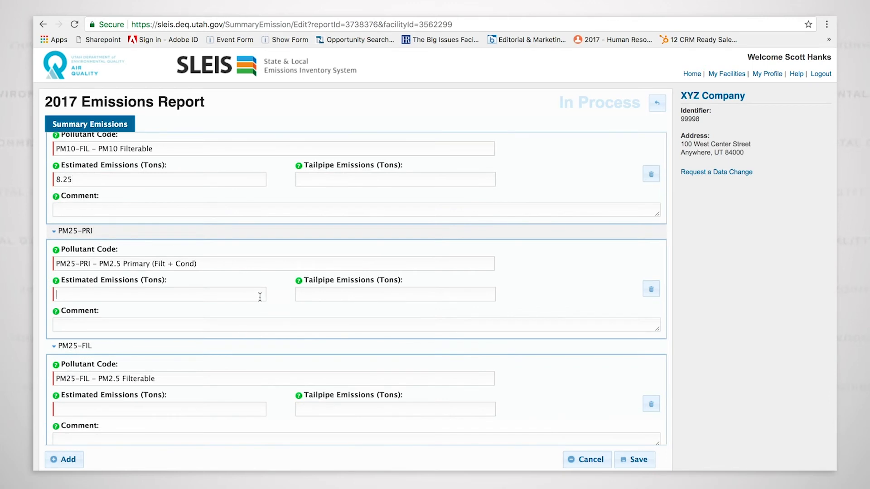
pyautogui.write('1.85')
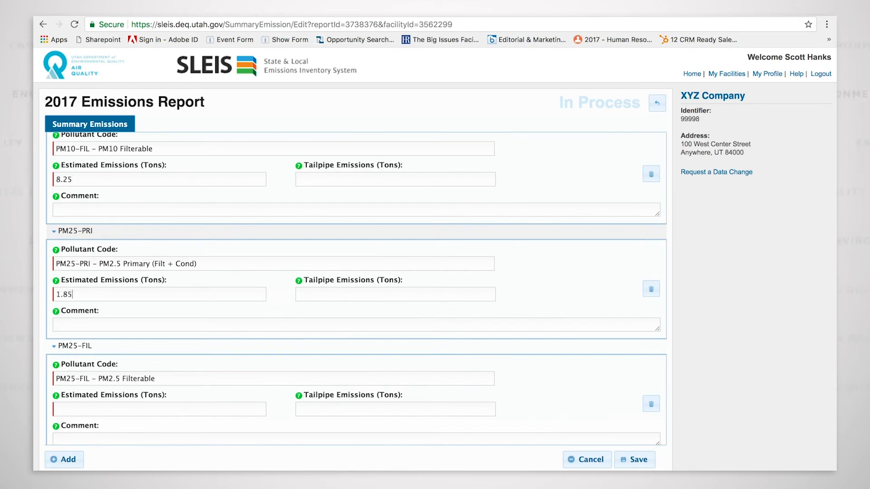
pyautogui.write('.25')
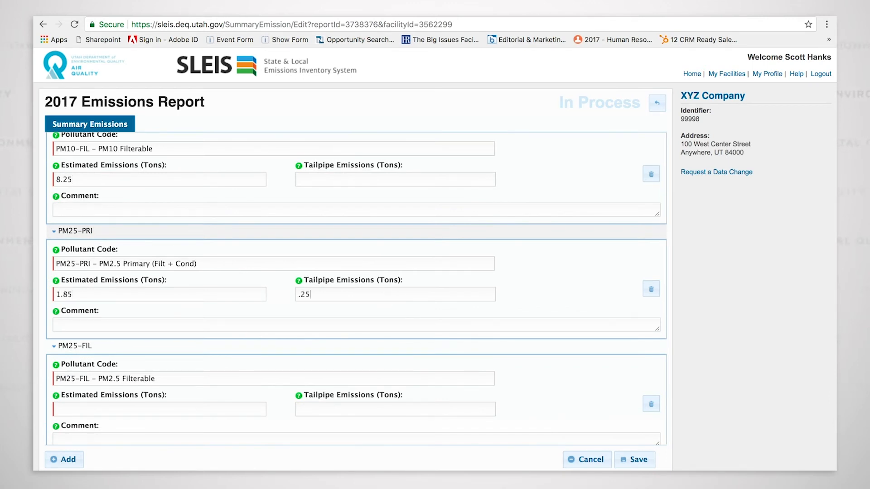
pyautogui.click(150, 410)
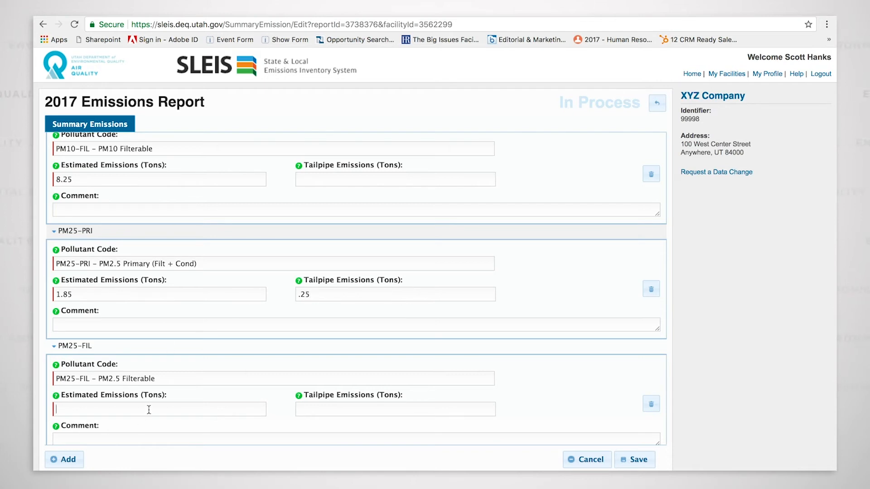
pyautogui.write('1.35')
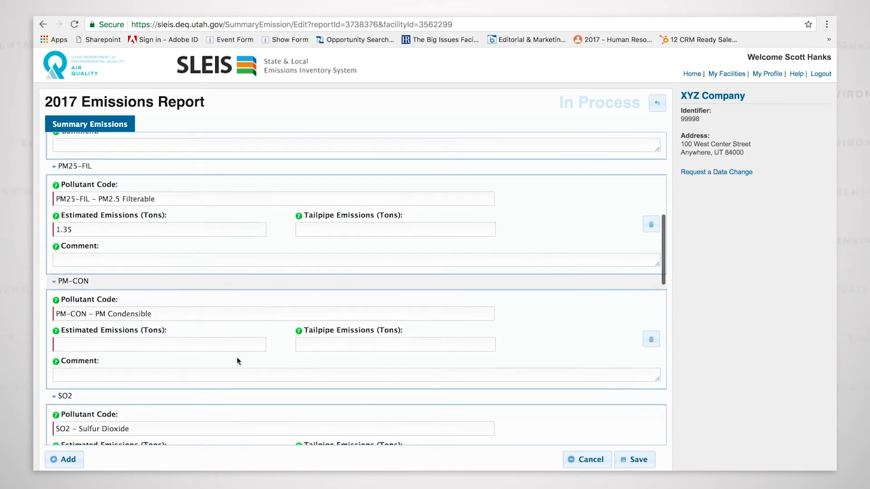
# - Enter PM-CON 0.5, SO2 0.0065, and NOX 2.85 estimated / 1.65 tailpipe tons
pyautogui.write('0.5')
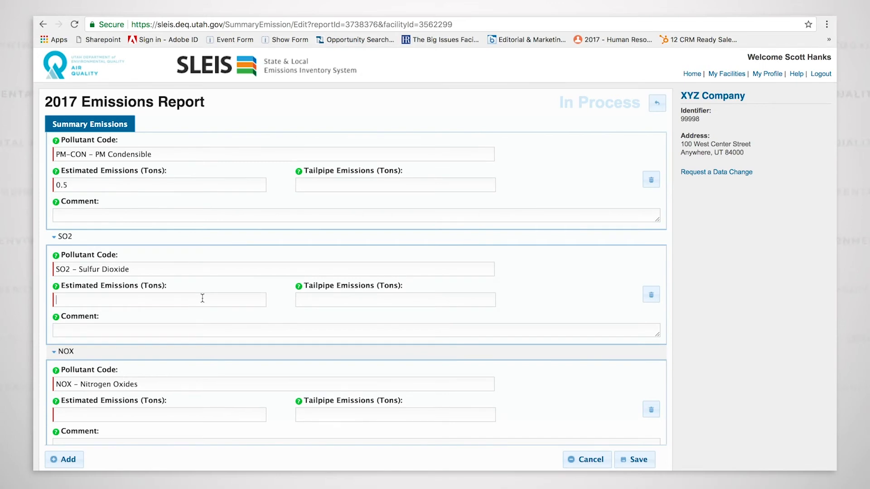
pyautogui.write('0.0065')
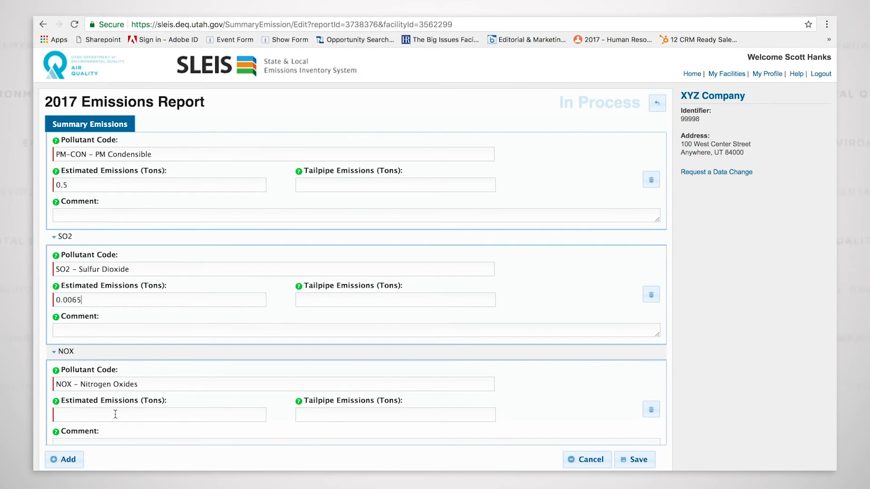
pyautogui.write('2.85')
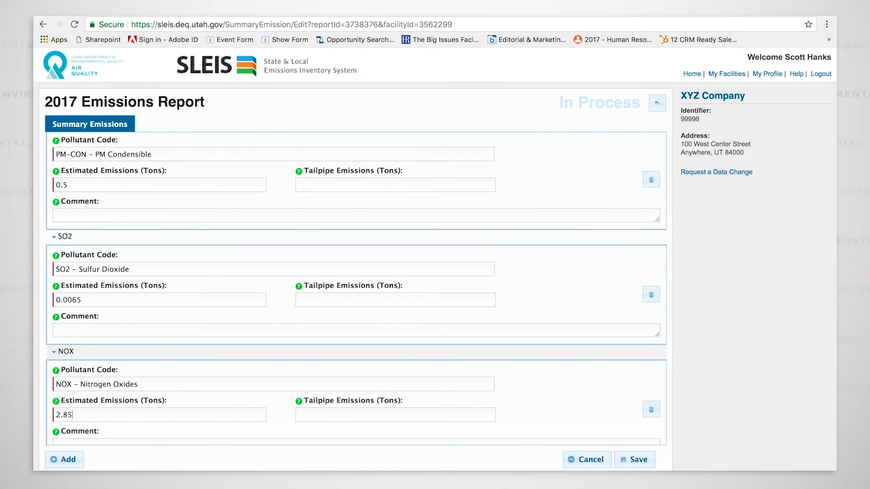
pyautogui.scroll(-3)
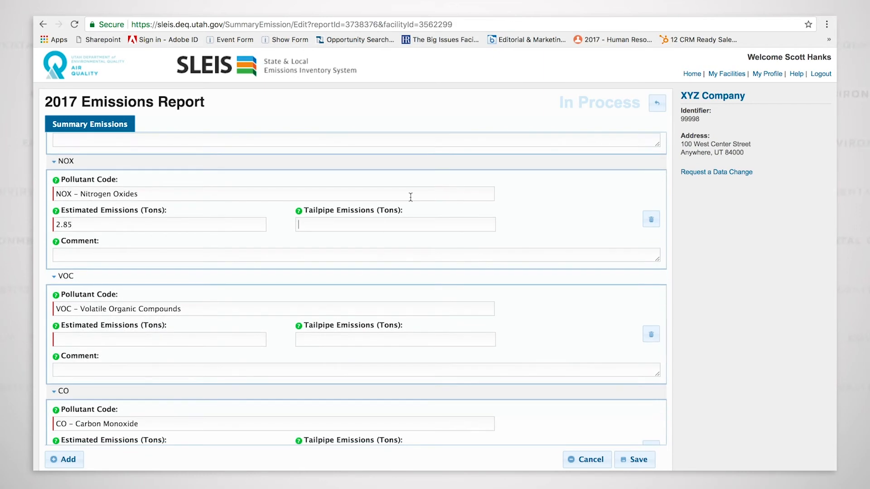
pyautogui.write('1.65')
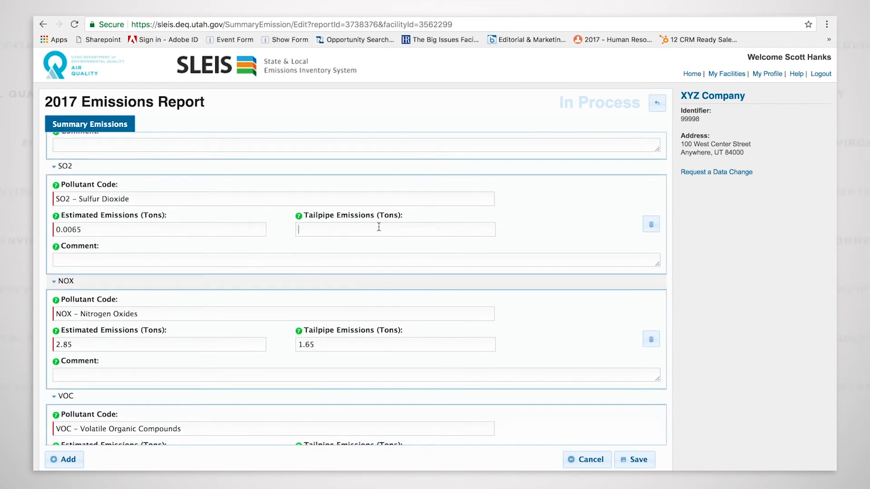
# - Enter VOC 0.35 estimated / 0.15 tailpipe and CO 2.05 / 1.55 tons
pyautogui.scroll(-3)
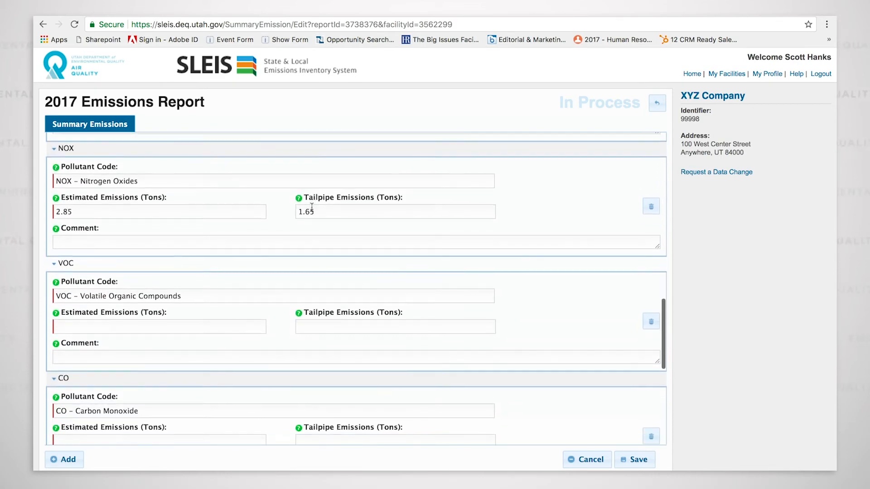
pyautogui.scroll(-3)
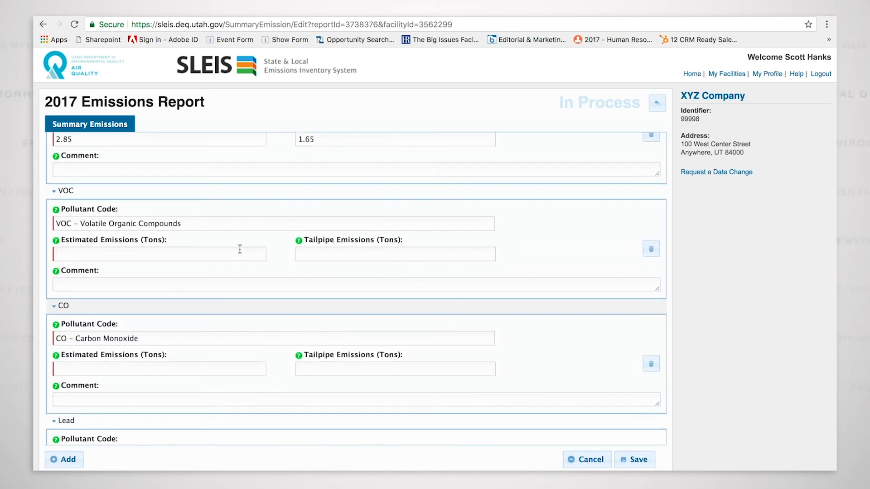
pyautogui.write('0.35')
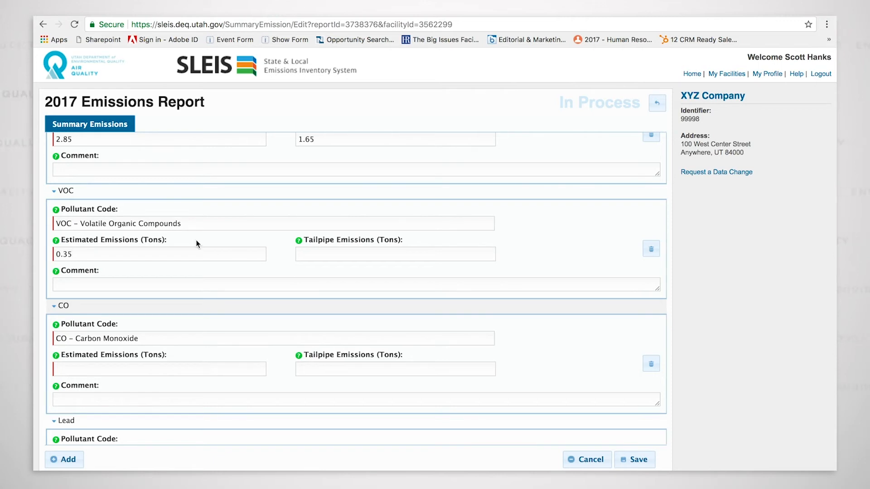
pyautogui.write('0.15')
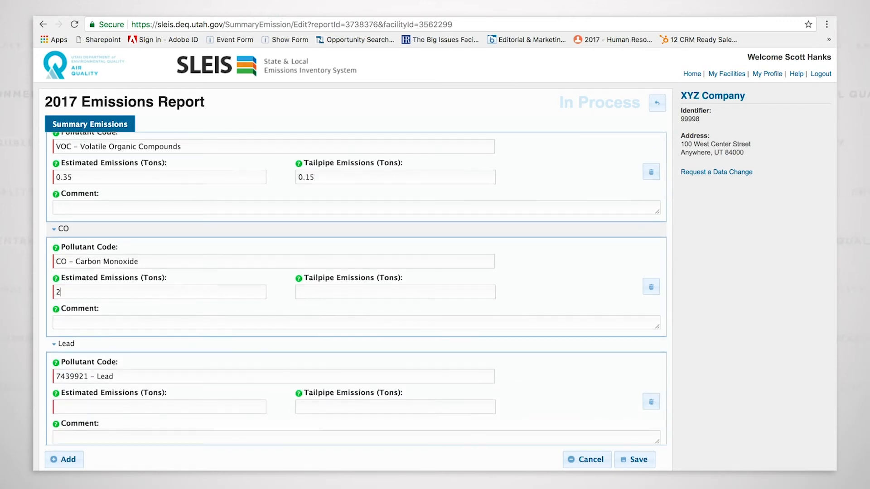
pyautogui.write('.05')
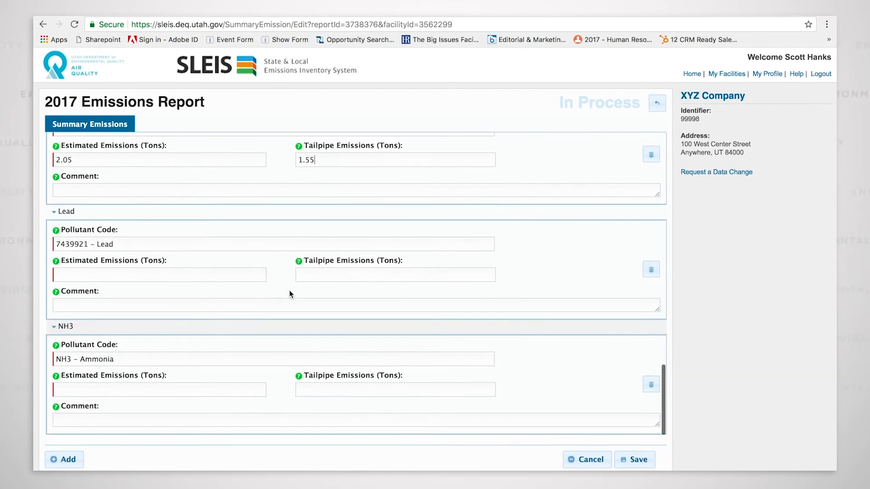
pyautogui.moveTo(419, 244)
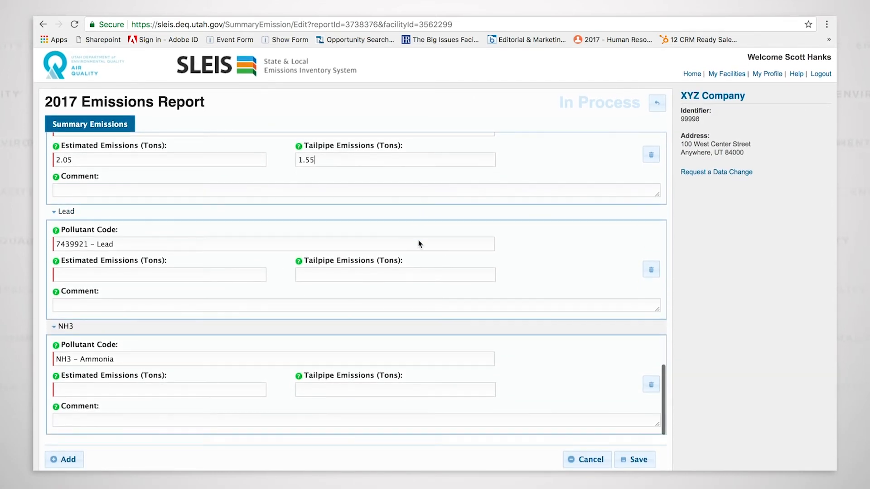
pyautogui.moveTo(626, 270)
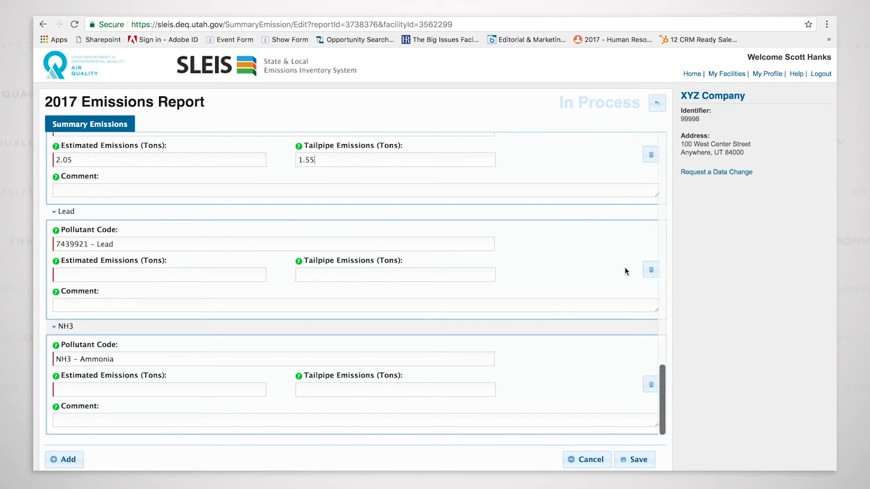
pyautogui.moveTo(651, 269)
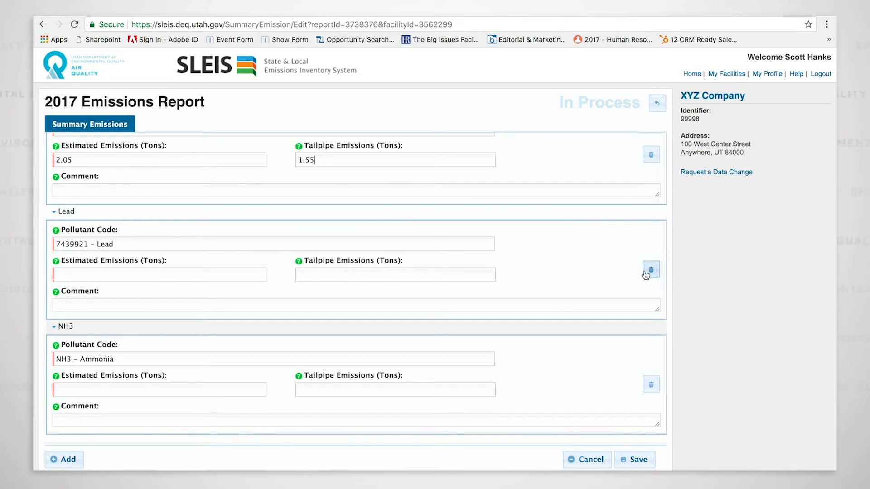
pyautogui.moveTo(651, 270)
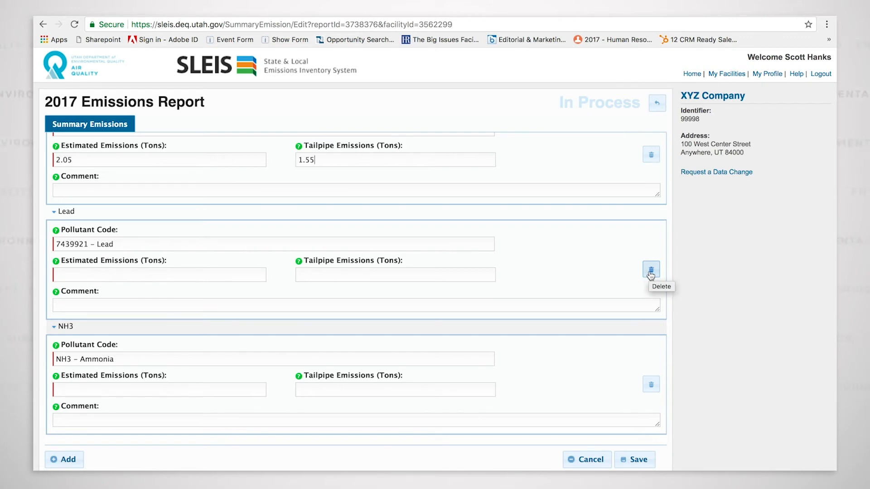
# - Delete the empty Lead pollutant entry and confirm its removal
pyautogui.click(651, 270)
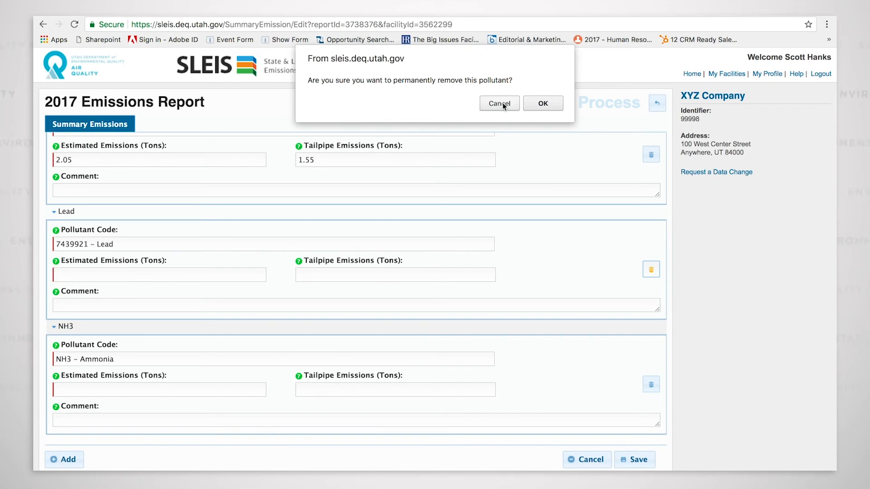
pyautogui.click(543, 103)
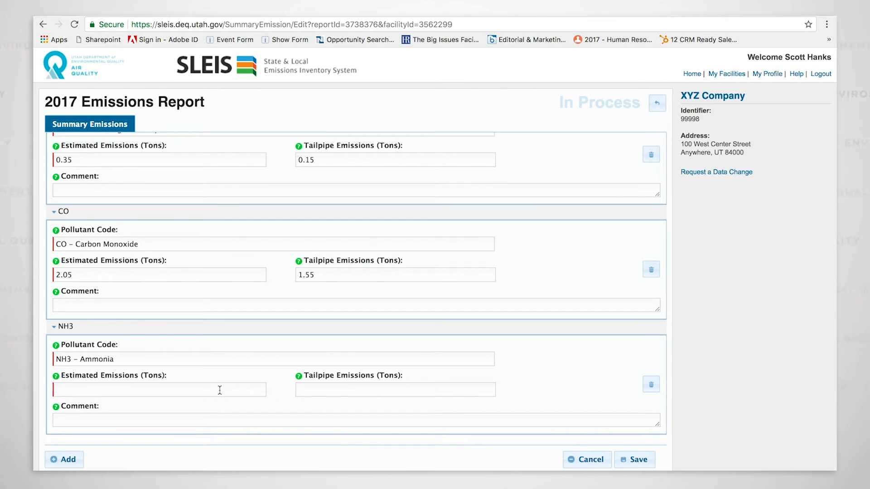
# - Set NH3 to 0.0195 tons, add Chlorine (7782505) at 0.005 tons, and save
pyautogui.write('0')
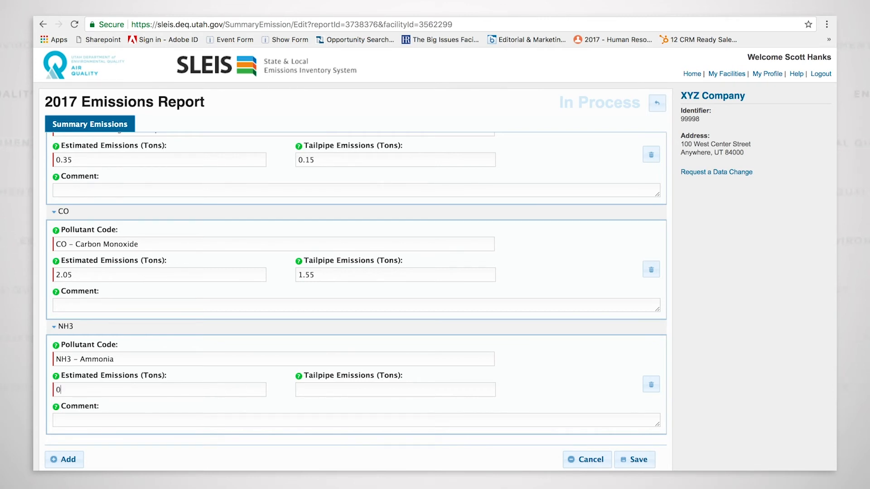
pyautogui.write('.0195')
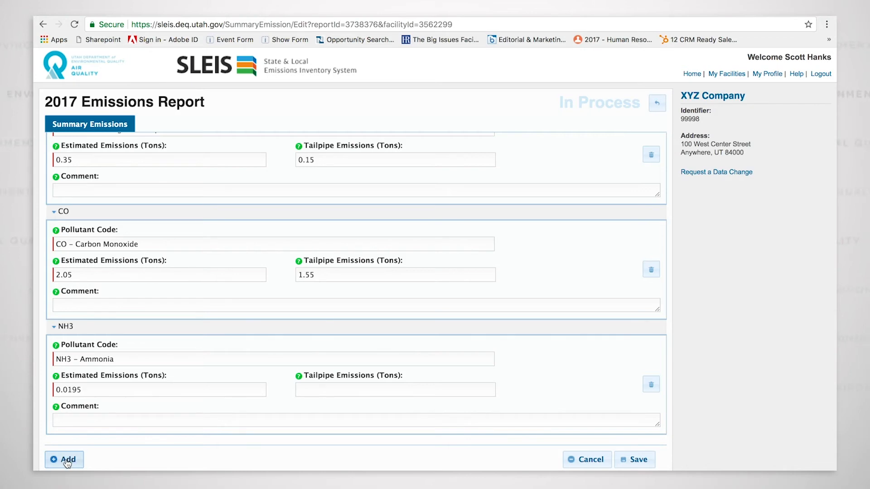
pyautogui.click(63, 459)
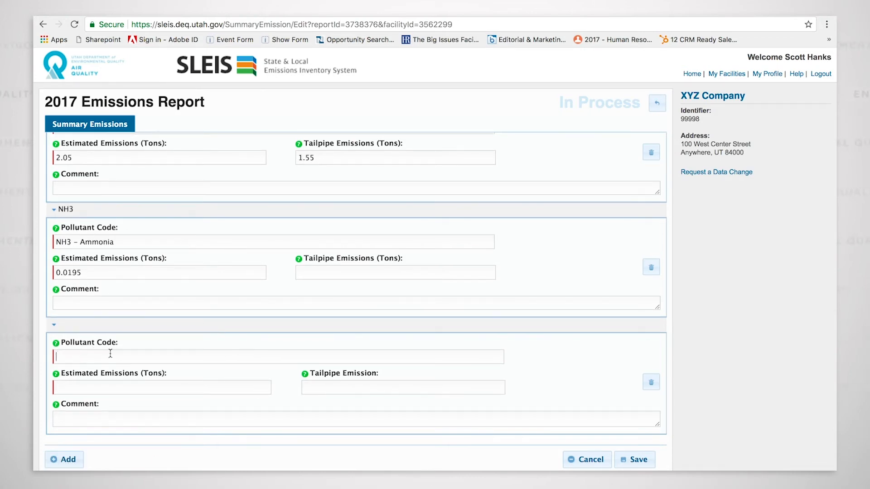
pyautogui.moveTo(121, 353)
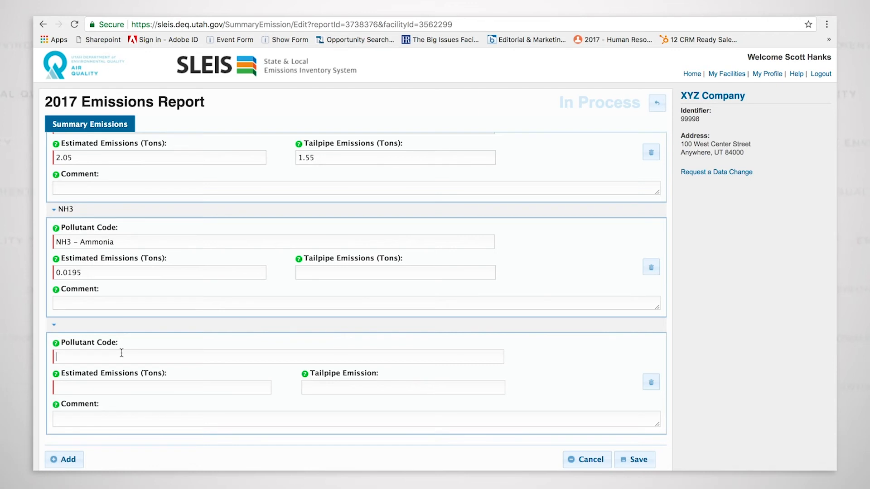
pyautogui.write('chlo')
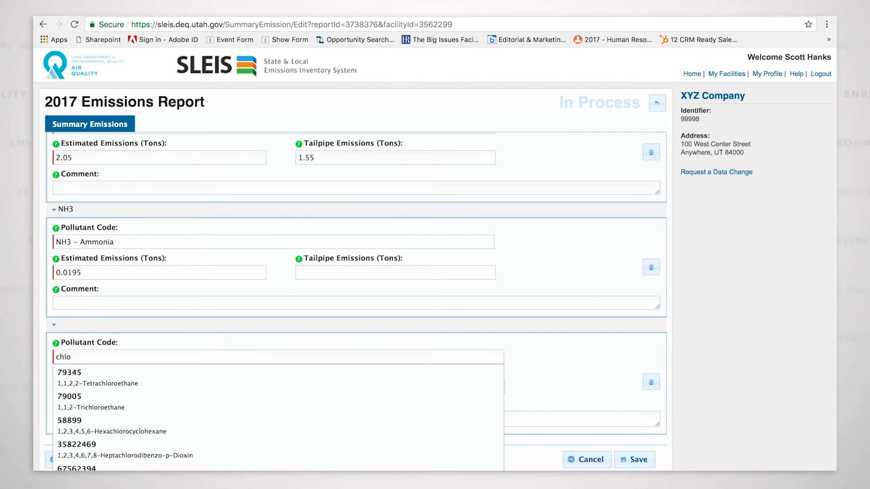
pyautogui.write('r')
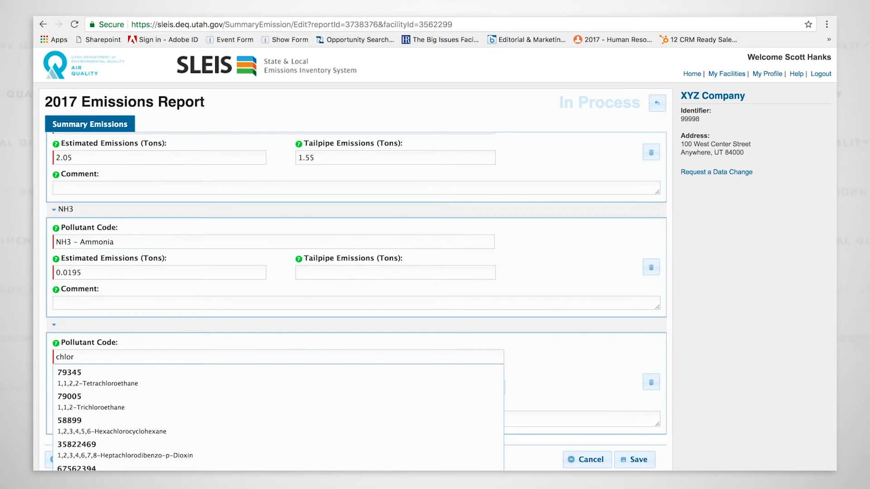
pyautogui.write('i')
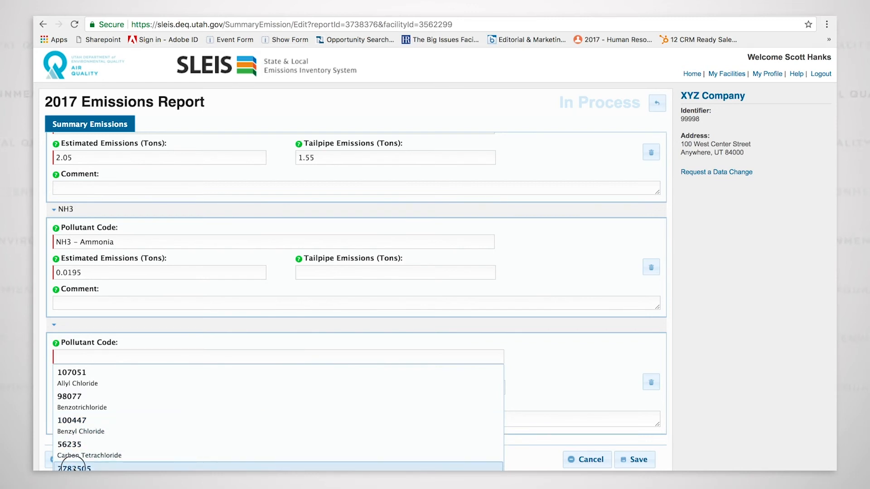
pyautogui.click(73, 476)
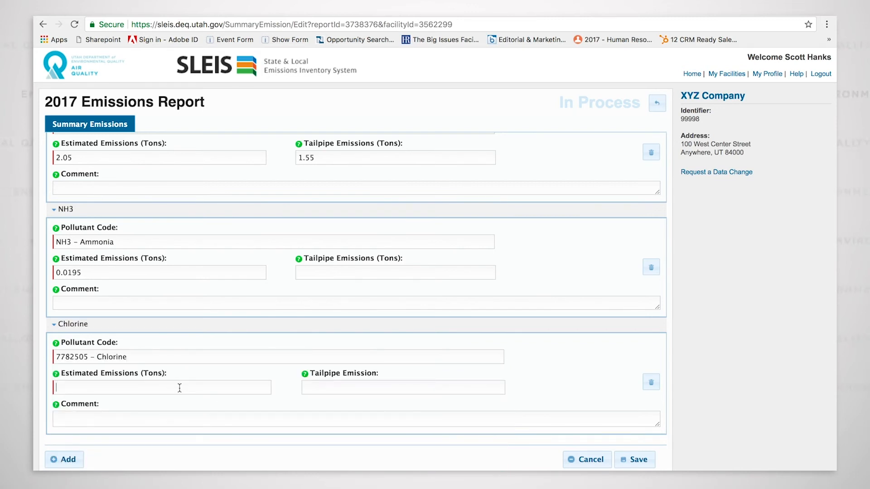
pyautogui.write('0.005')
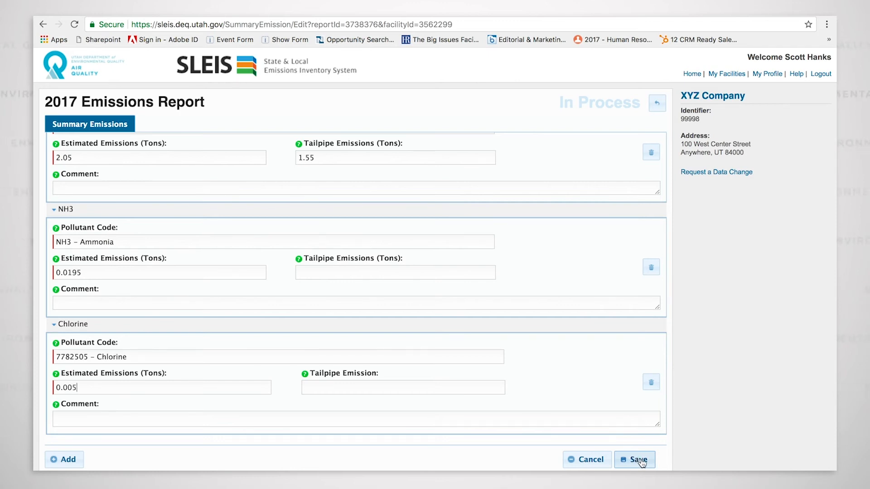
pyautogui.click(634, 459)
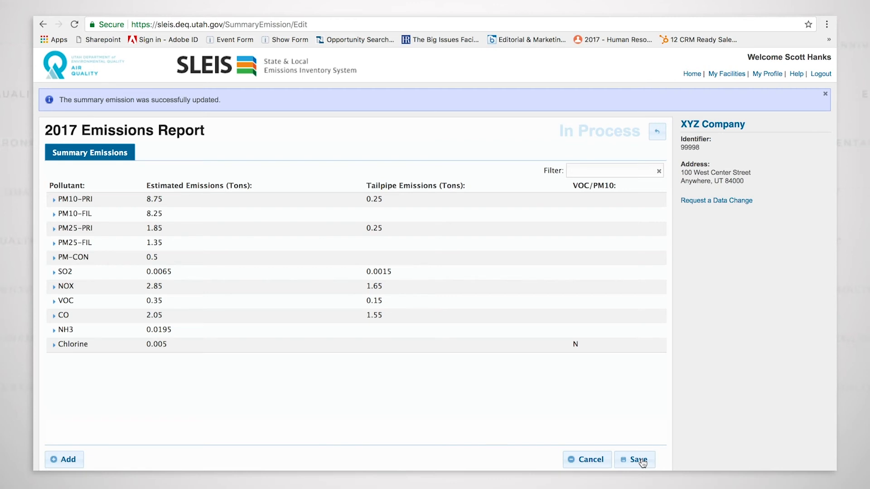
pyautogui.moveTo(578, 359)
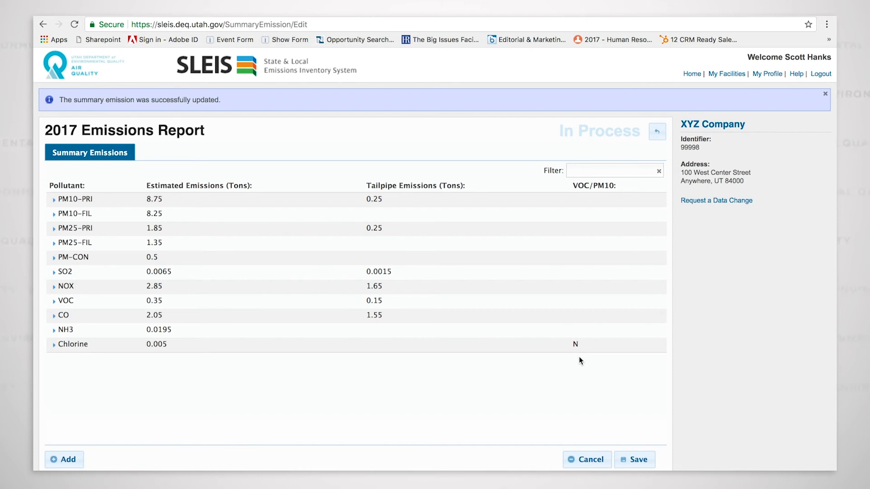
pyautogui.moveTo(608, 409)
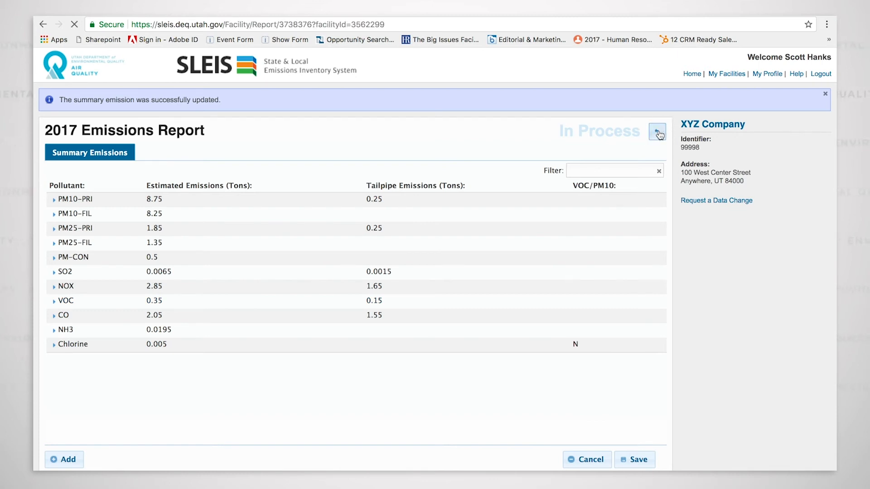
# - Return to the 2017 Emissions Report overview for XYZ Company
pyautogui.click(657, 131)
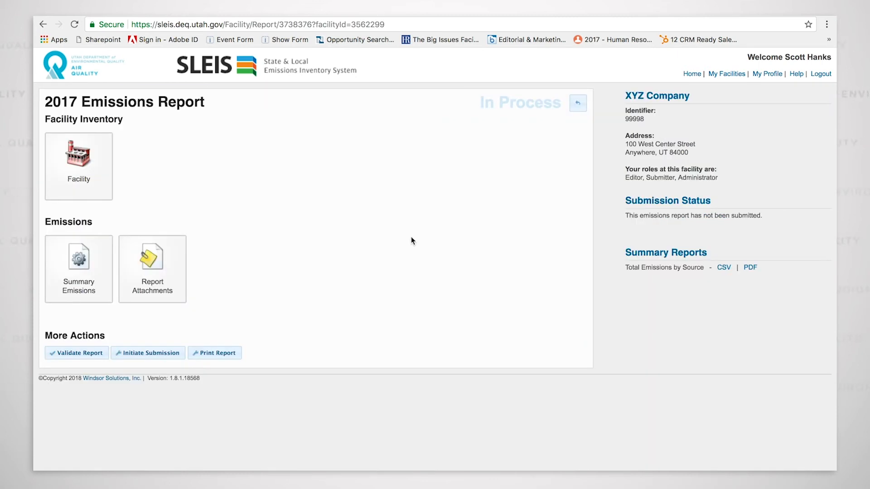
pyautogui.moveTo(170, 286)
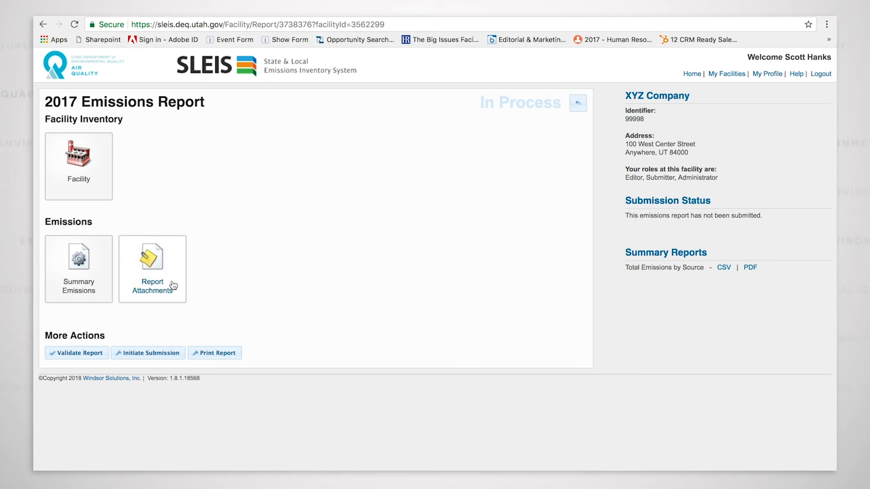
pyautogui.moveTo(167, 287)
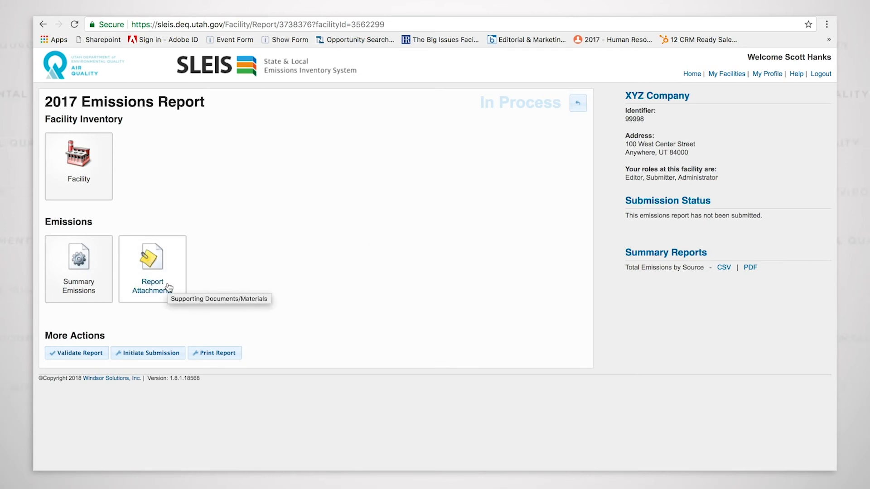
# - Open the Report Attachments list for the 2017 report
pyautogui.click(151, 258)
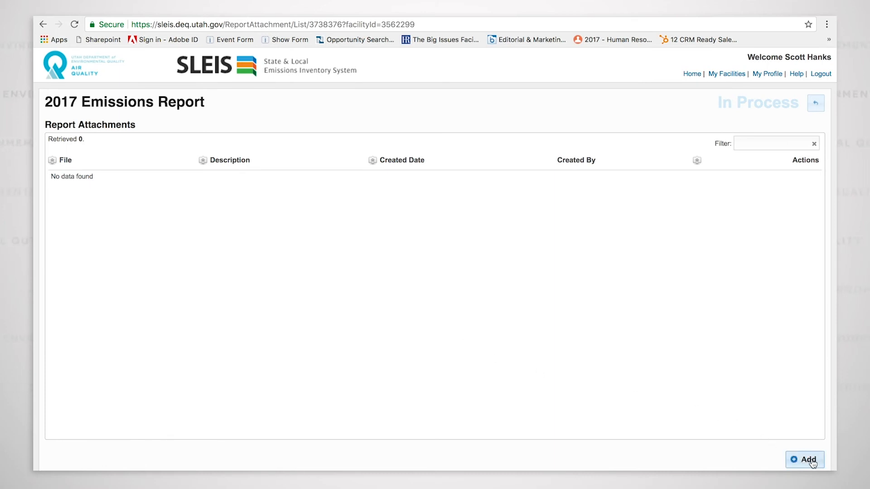
# - Upload Cover Letter Attachment.docx from SLEIS Training with description 'Cover Letter'
pyautogui.click(804, 459)
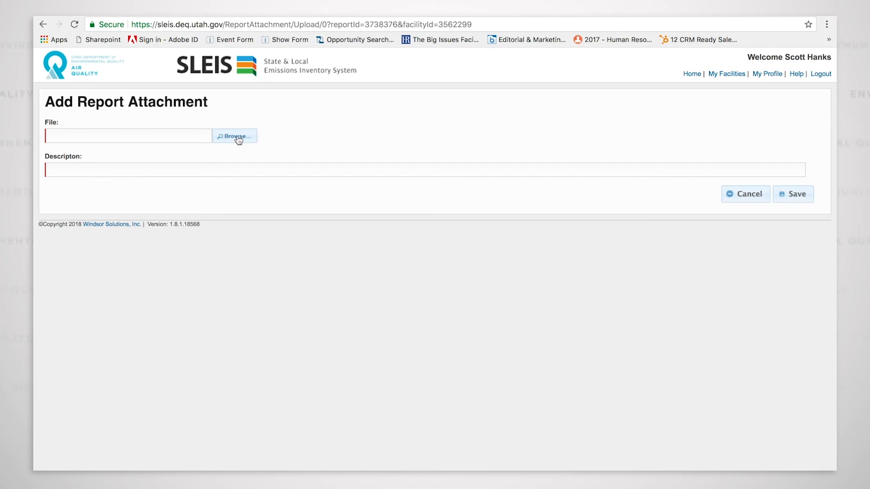
pyautogui.click(235, 136)
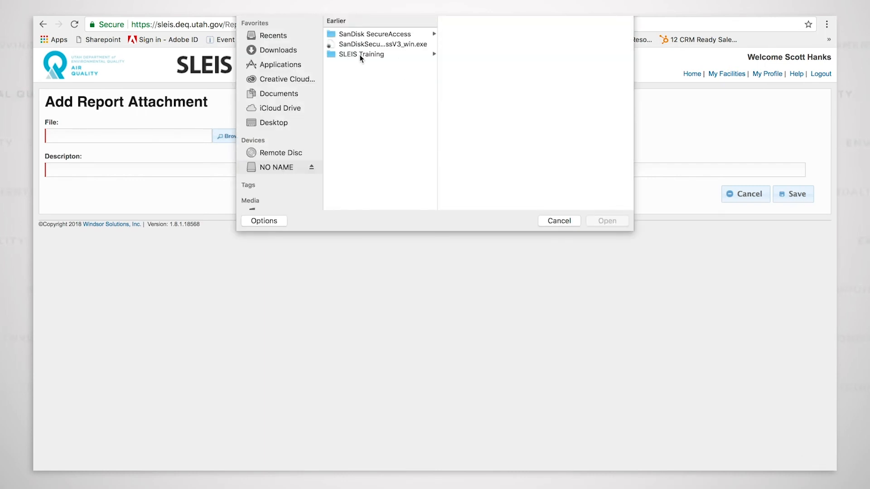
pyautogui.click(361, 54)
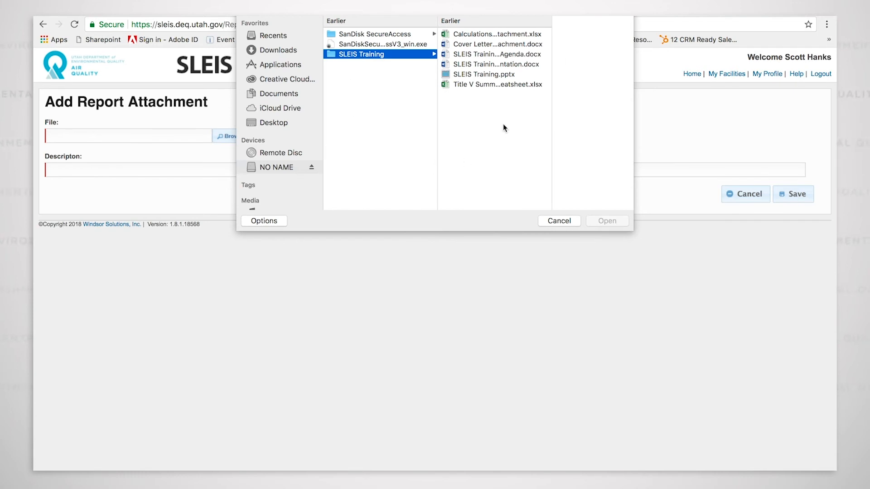
pyautogui.moveTo(509, 47)
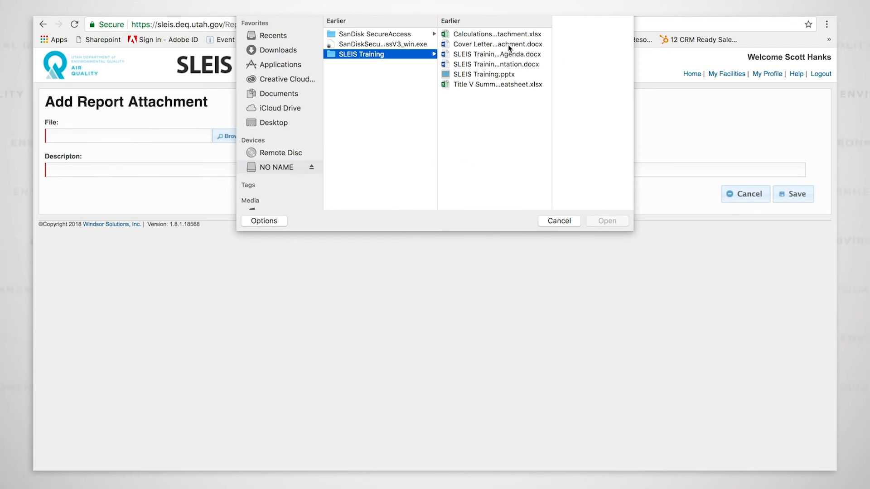
pyautogui.click(497, 44)
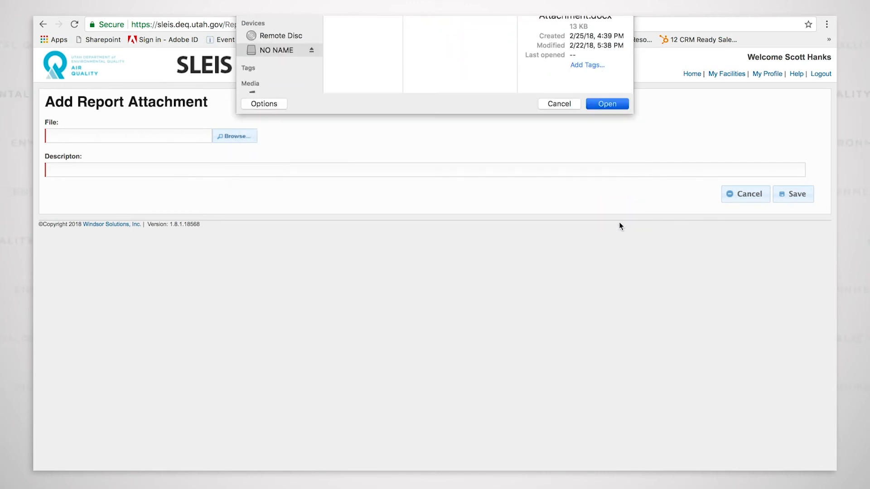
pyautogui.click(607, 104)
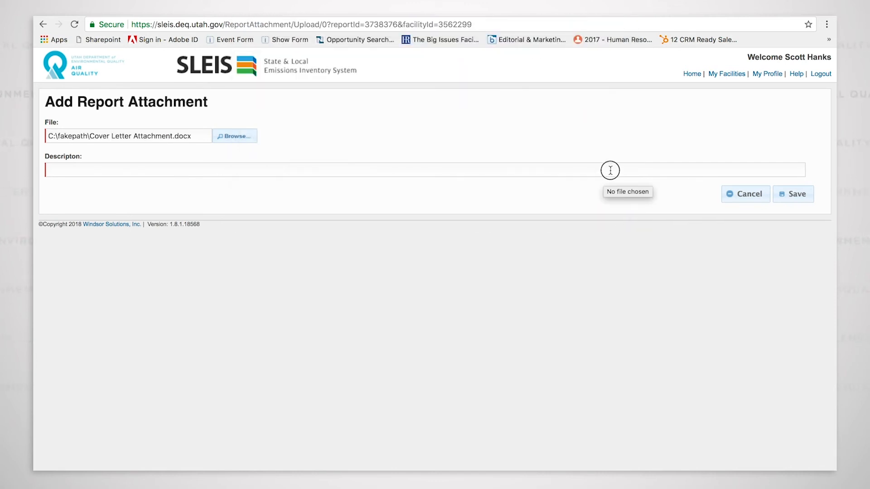
pyautogui.write('Cover')
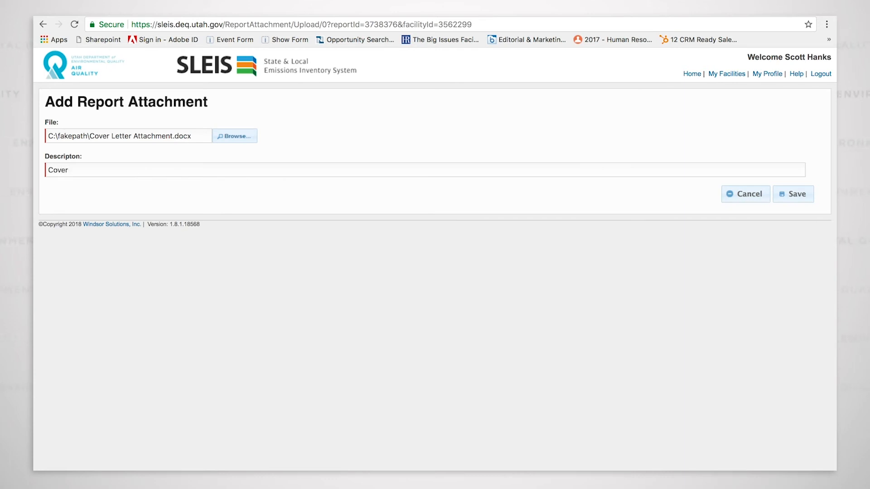
pyautogui.write('Letter')
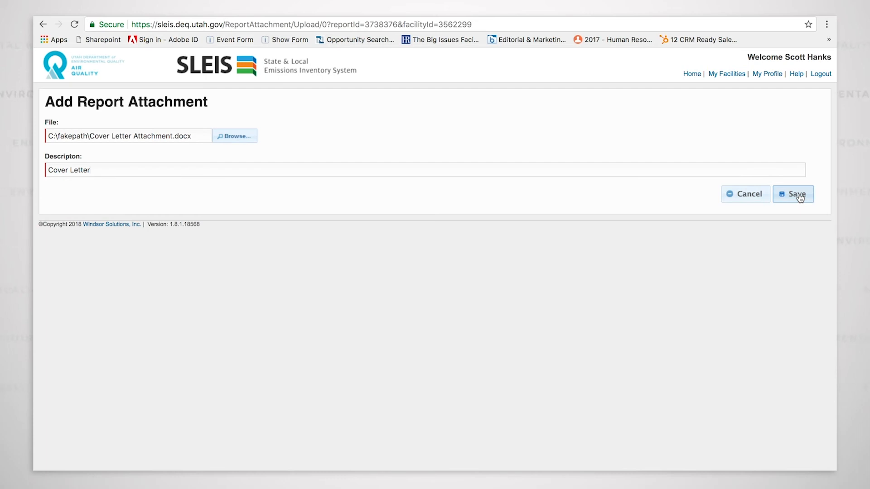
pyautogui.click(794, 194)
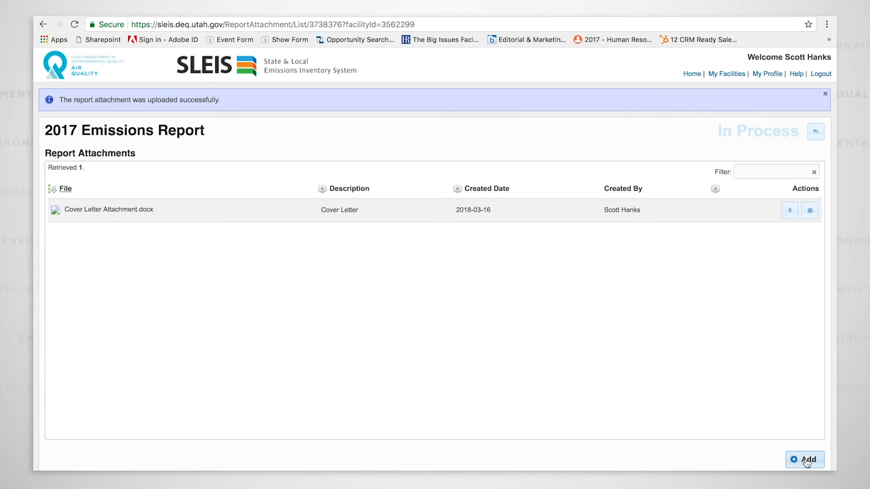
# - Upload Calculations Attachment.xlsx with description 'Calculations'
pyautogui.click(803, 459)
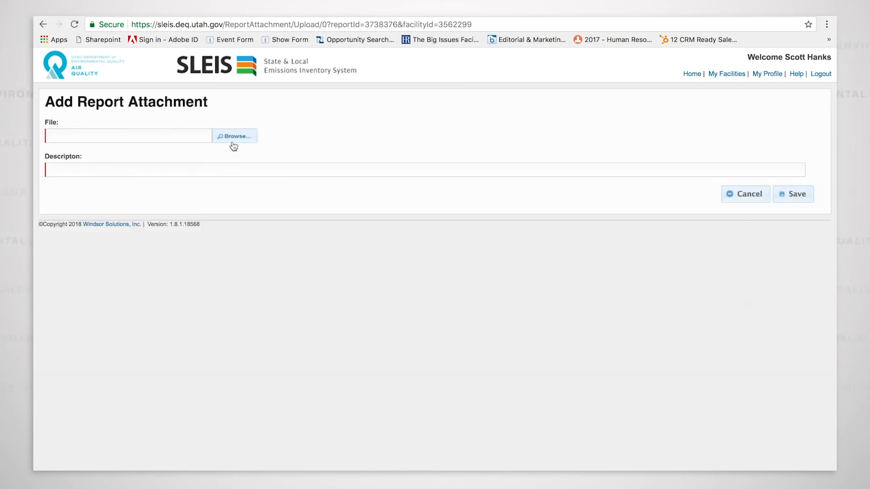
pyautogui.click(234, 136)
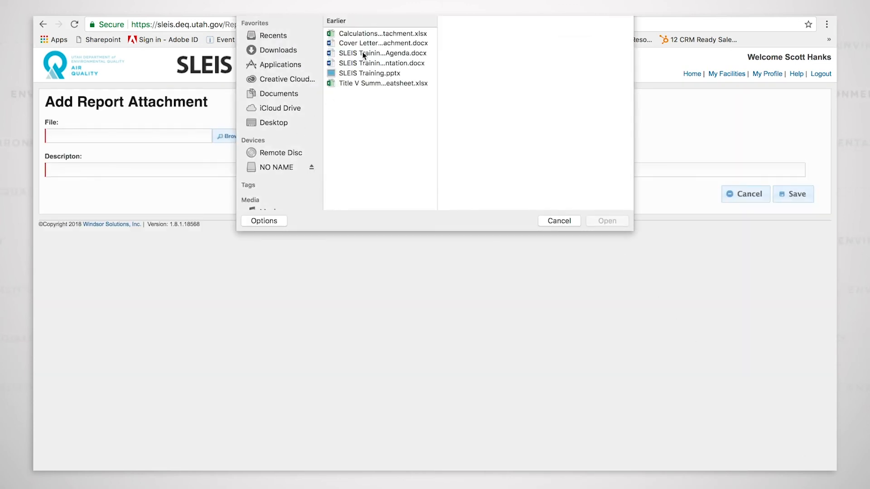
pyautogui.click(381, 33)
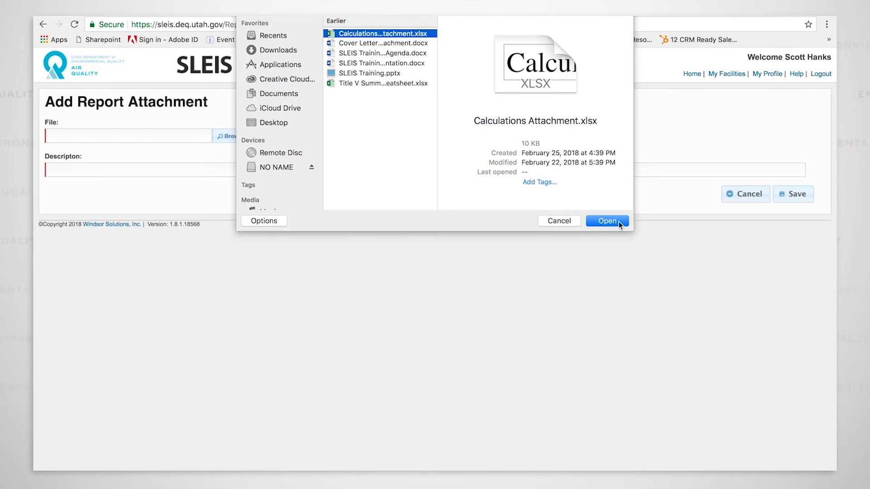
pyautogui.click(607, 220)
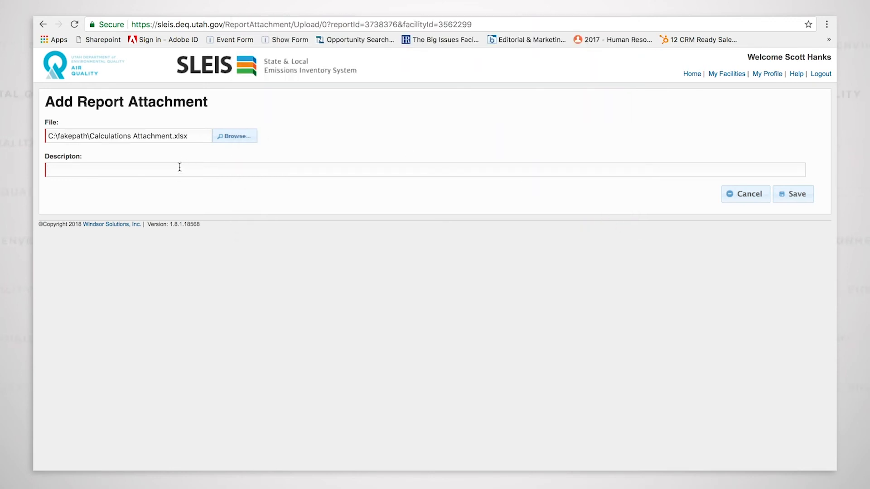
pyautogui.write('Calcul')
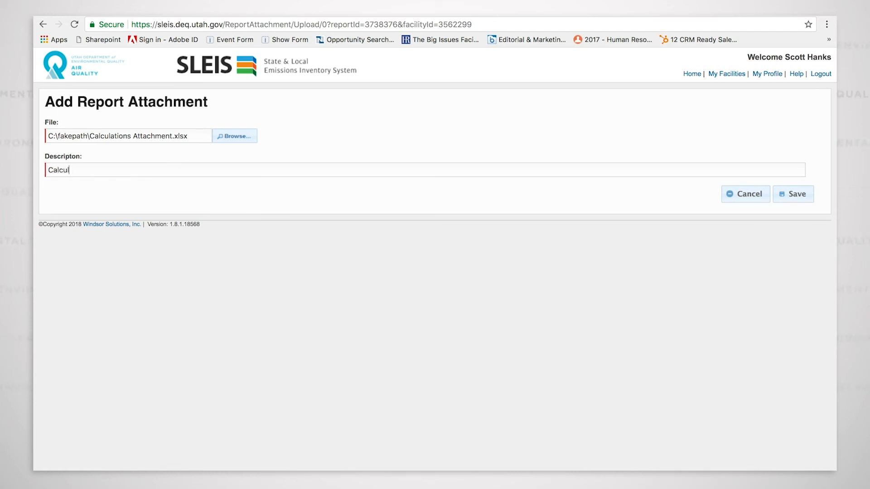
pyautogui.write('ations')
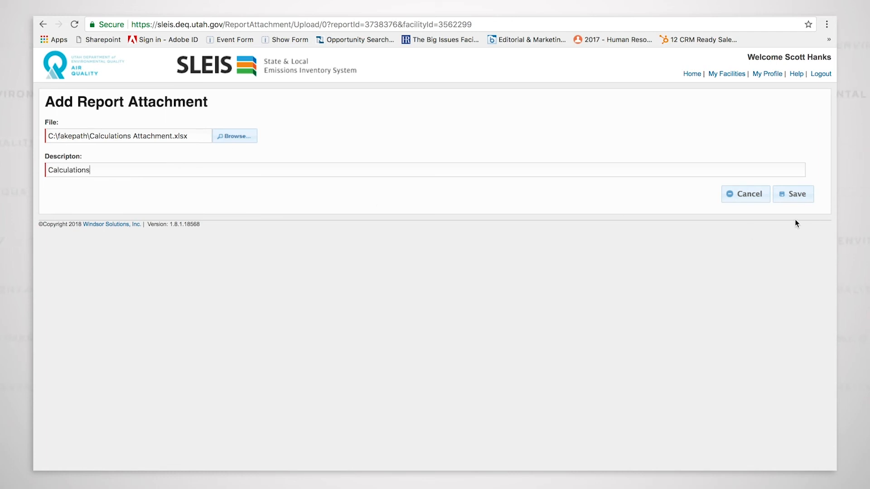
pyautogui.click(793, 193)
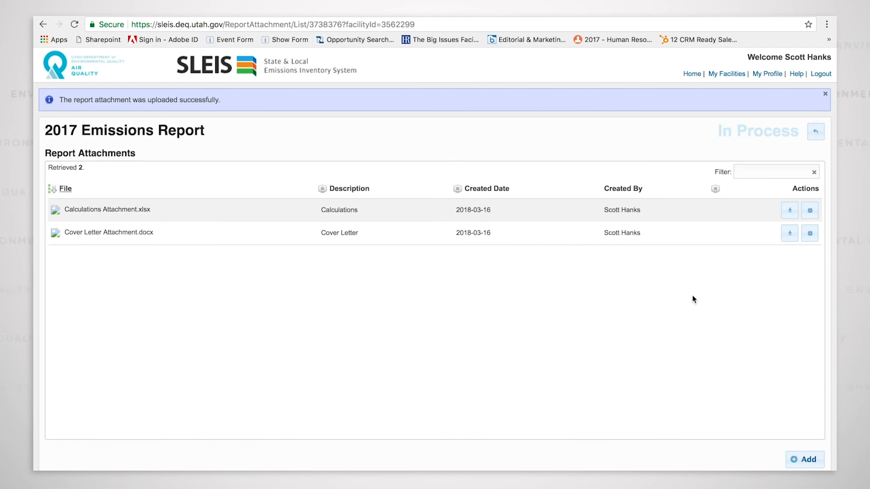
pyautogui.moveTo(764, 425)
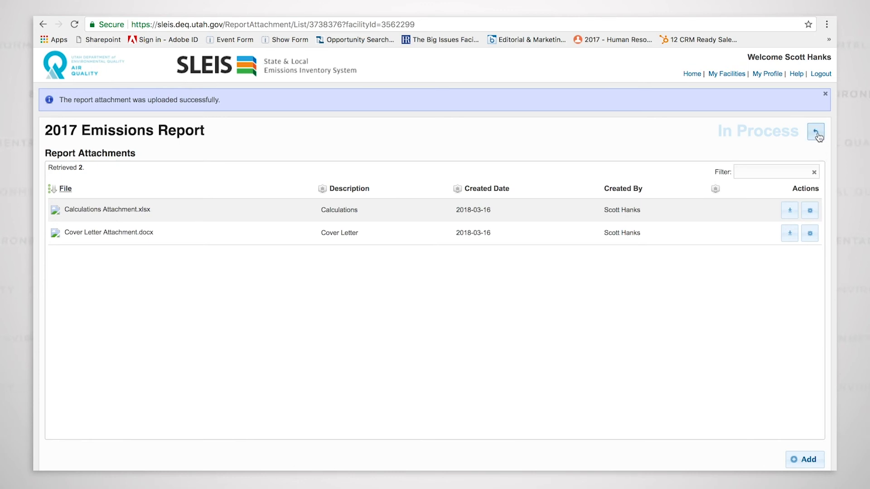
pyautogui.moveTo(814, 132)
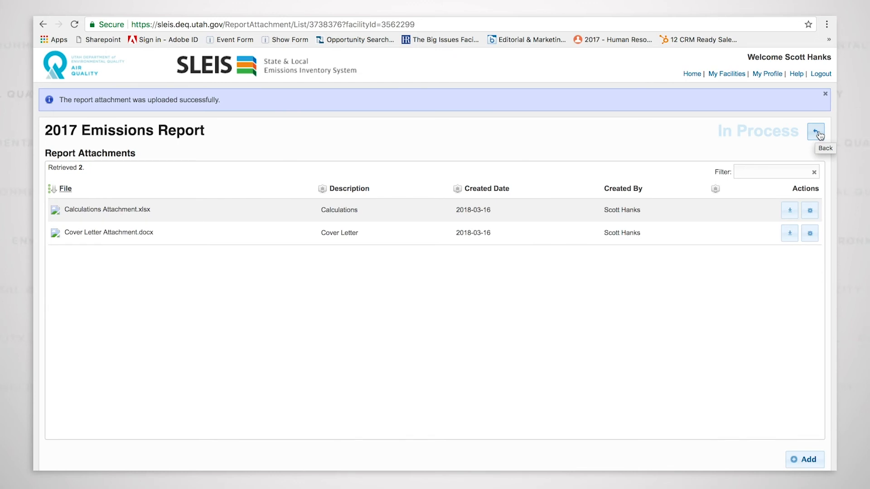
# - Return to the 2017 report overview and open the Total Emissions by Source summary PDF
pyautogui.click(814, 130)
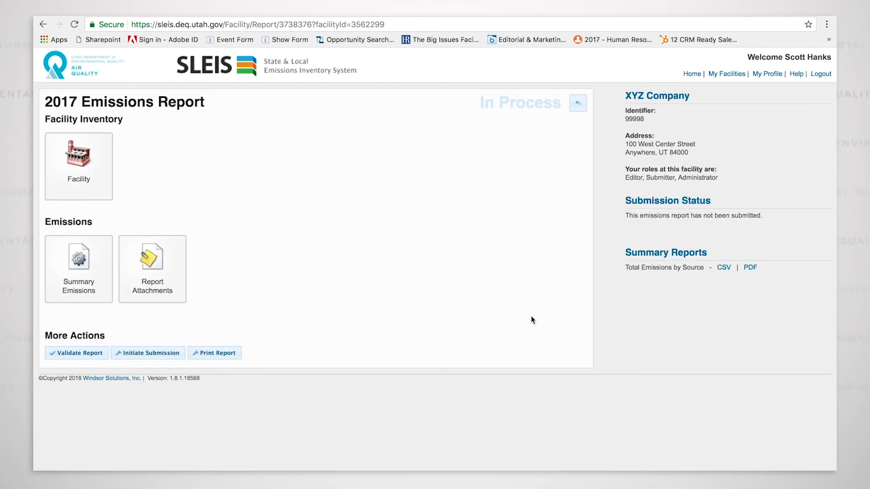
pyautogui.moveTo(414, 242)
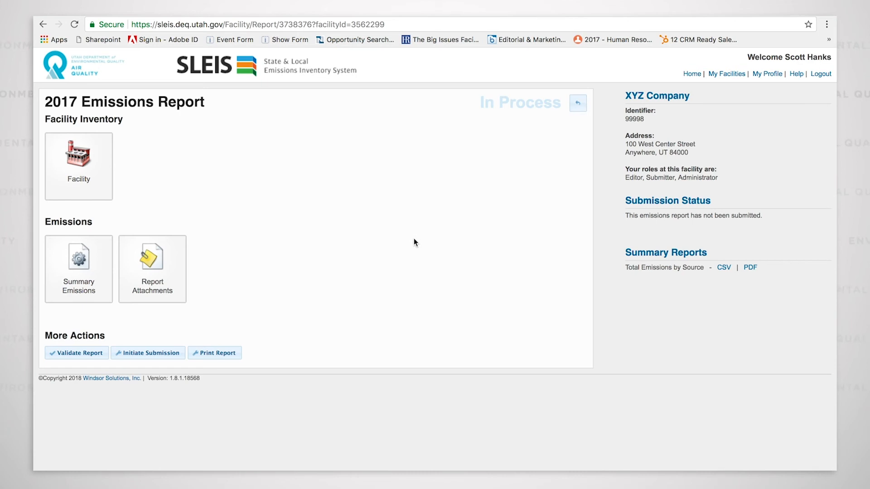
pyautogui.moveTo(404, 238)
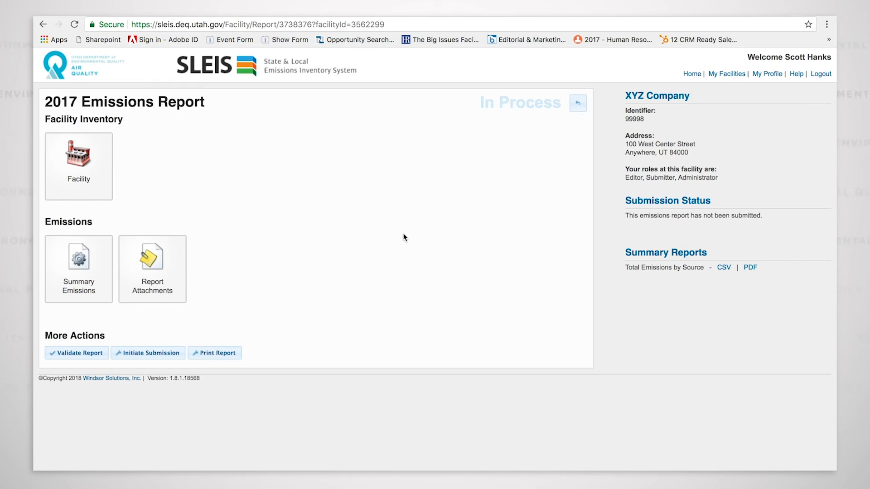
pyautogui.moveTo(757, 288)
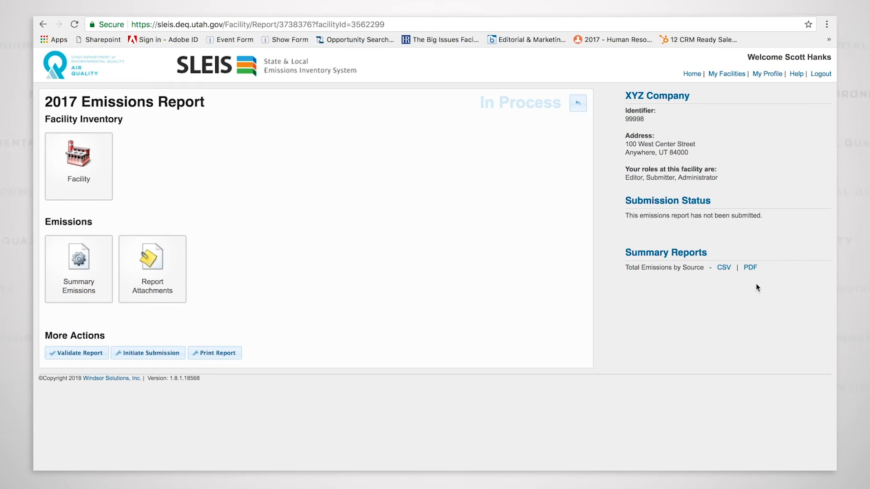
pyautogui.moveTo(735, 268)
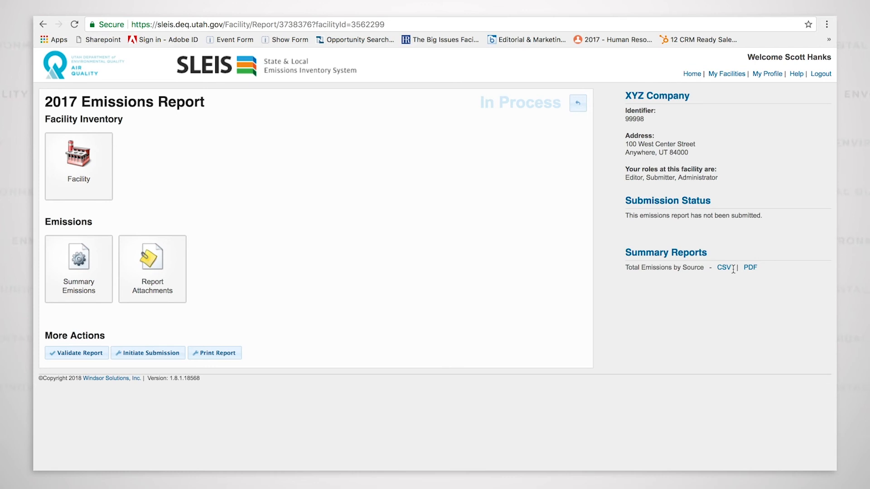
pyautogui.moveTo(771, 261)
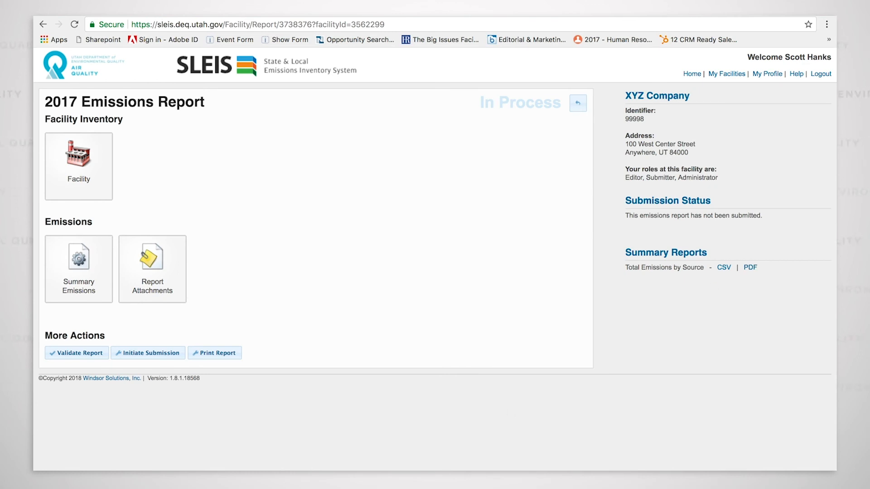
pyautogui.click(750, 267)
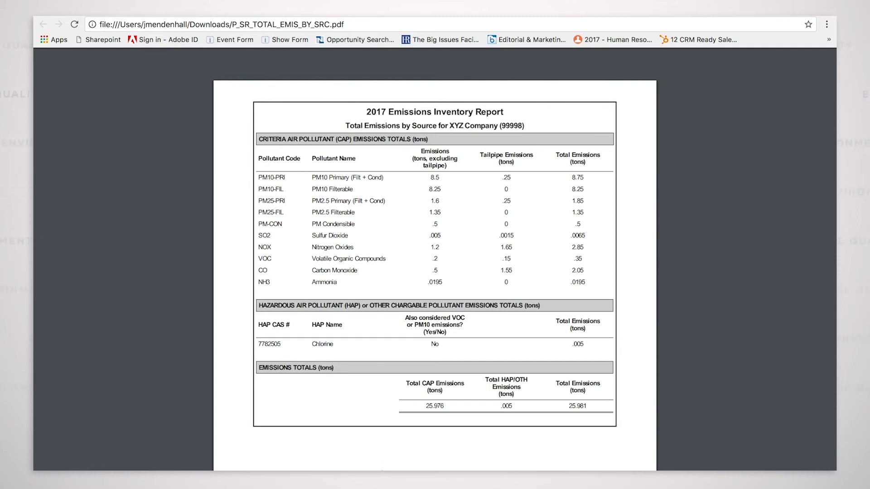
pyautogui.moveTo(428, 296)
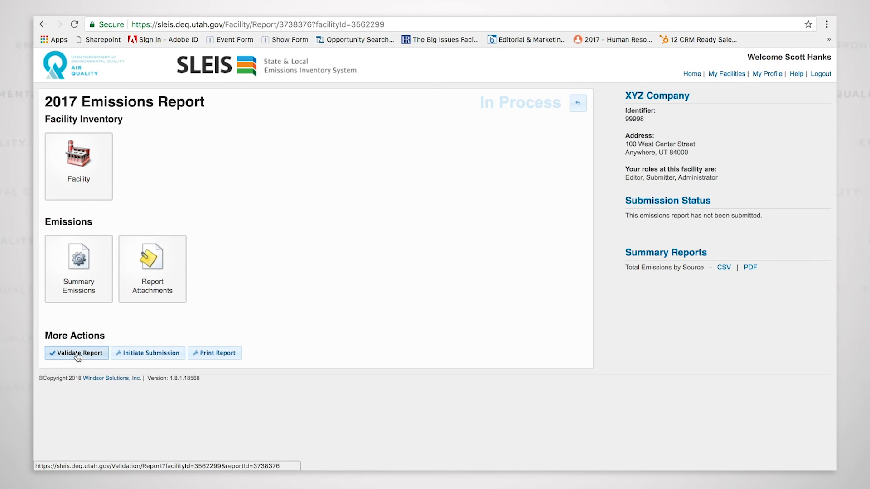
# - Validate the 2017 report and mark it as ready for submission
pyautogui.click(78, 353)
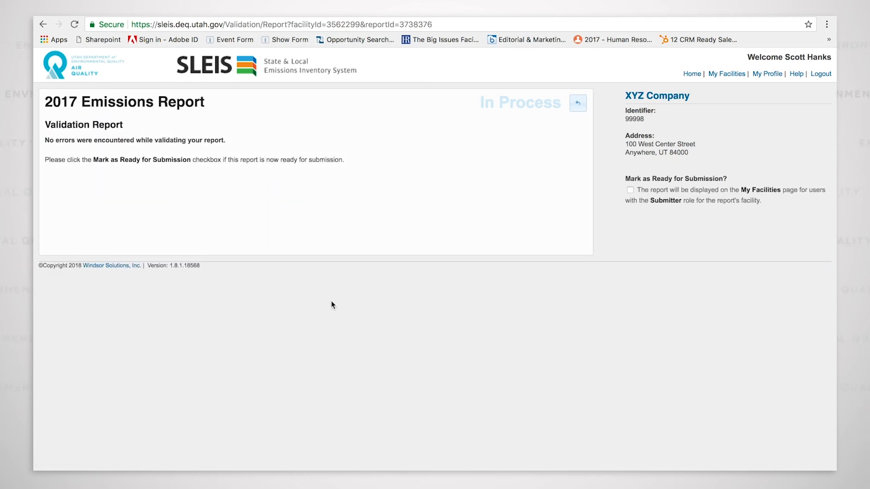
pyautogui.moveTo(156, 153)
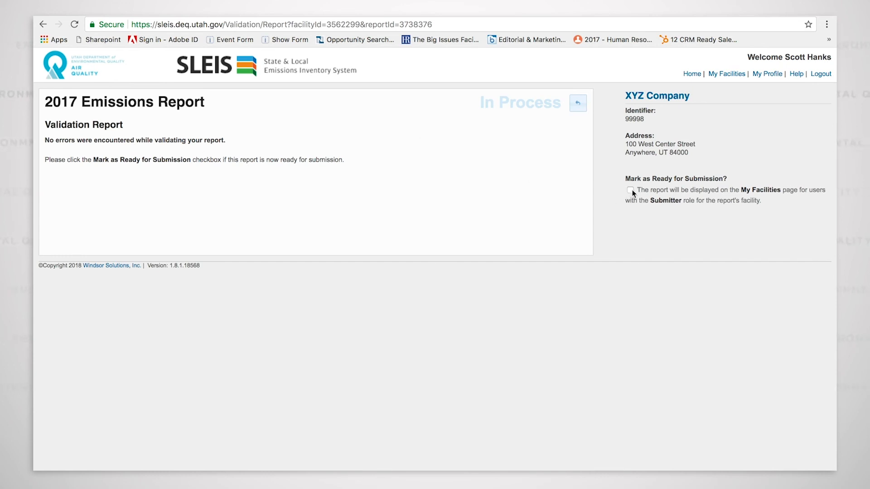
pyautogui.click(629, 190)
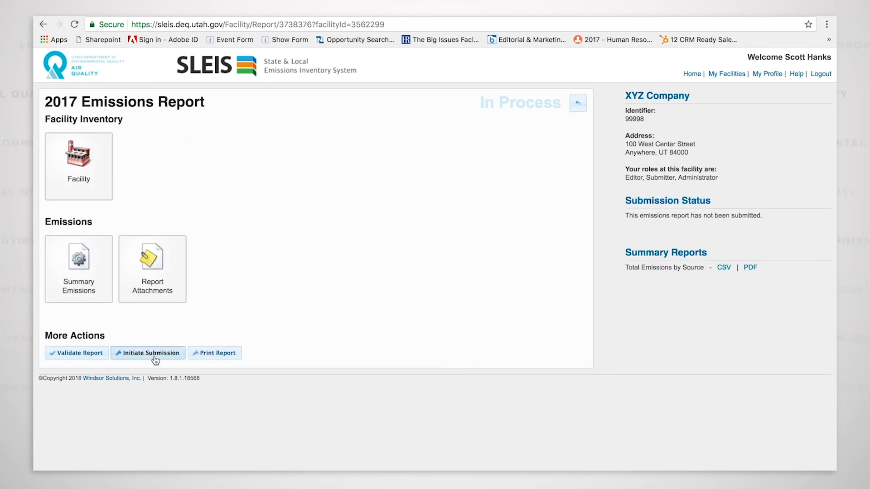
# - Initiate submission and scroll through the generated electronic report PDF
pyautogui.click(154, 358)
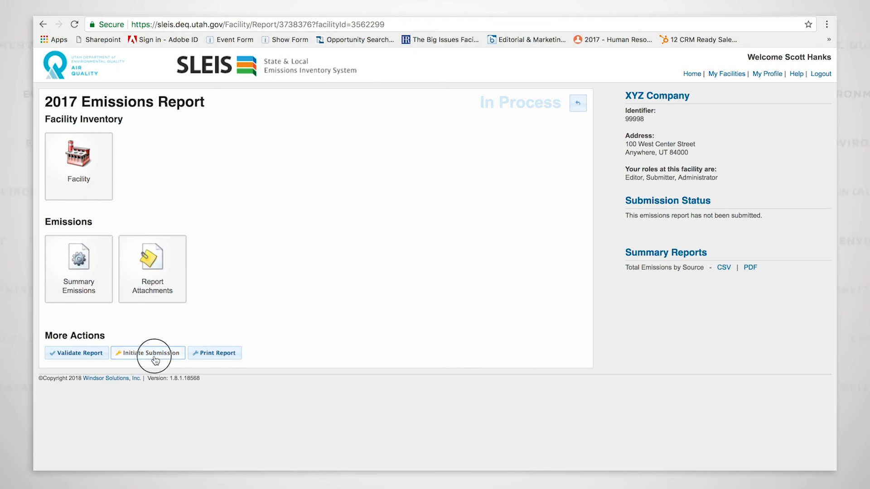
pyautogui.click(151, 353)
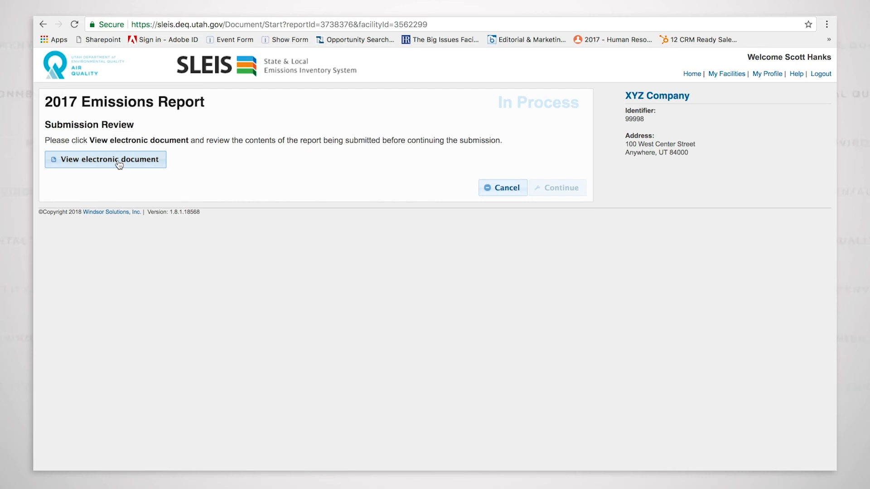
pyautogui.moveTo(590, 195)
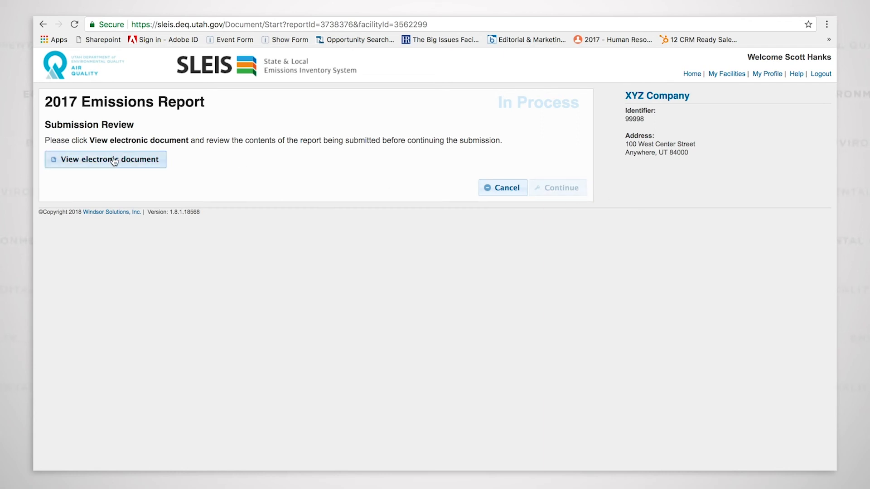
pyautogui.click(113, 160)
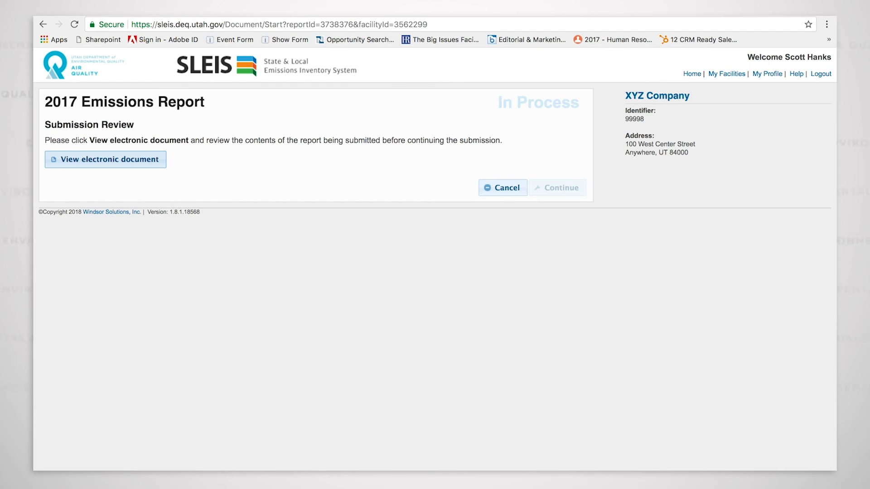
pyautogui.click(106, 159)
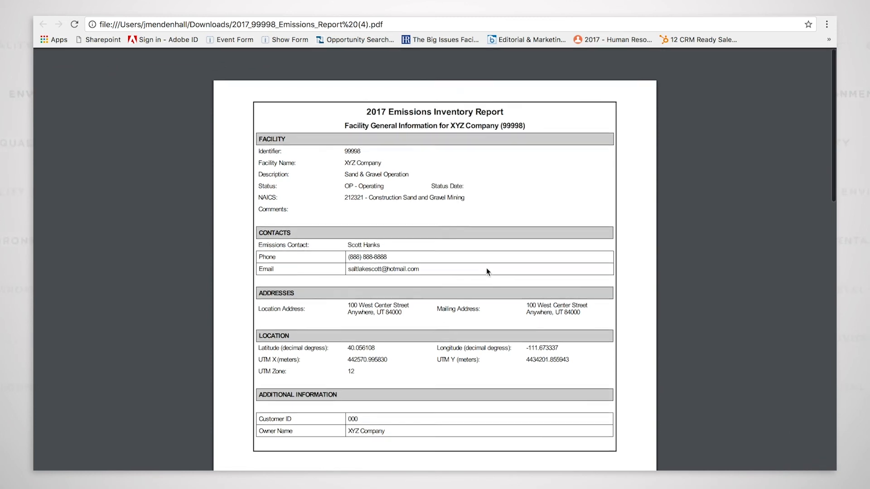
pyautogui.scroll(-3)
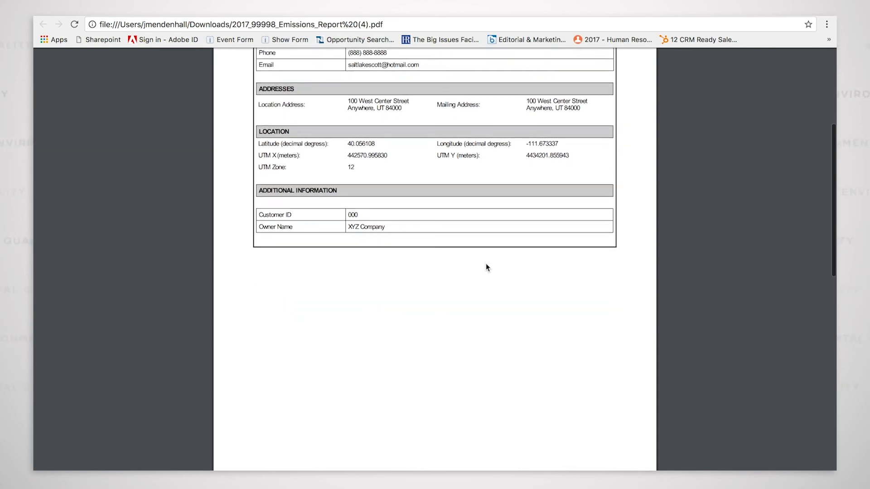
pyautogui.scroll(-3)
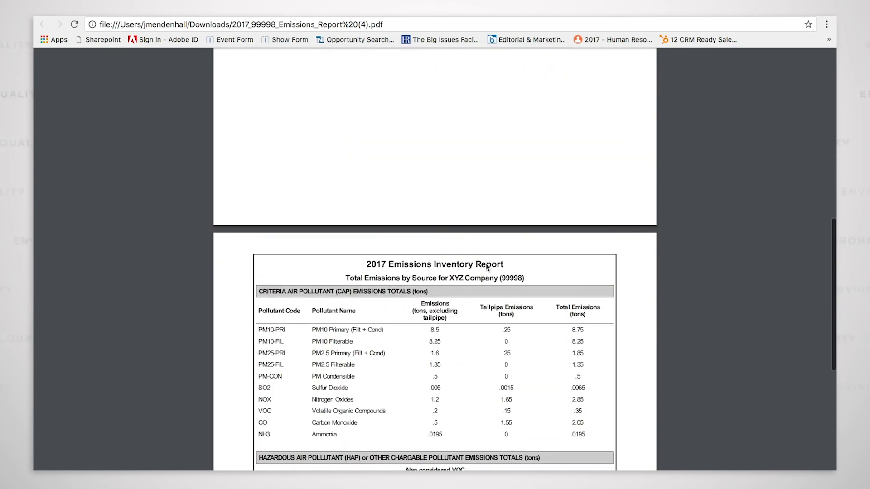
pyautogui.scroll(-3)
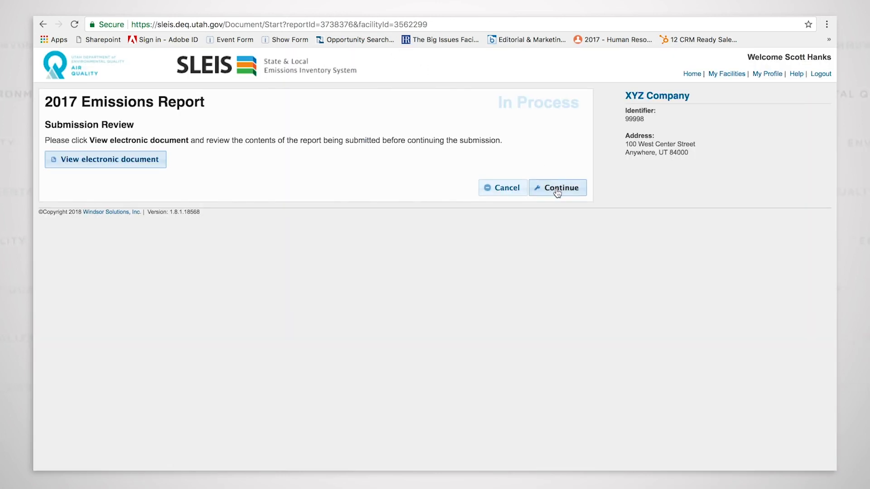
# - Accept the account-owner, authority-to-submit and accuracy agreements, then proceed to signing
pyautogui.click(558, 187)
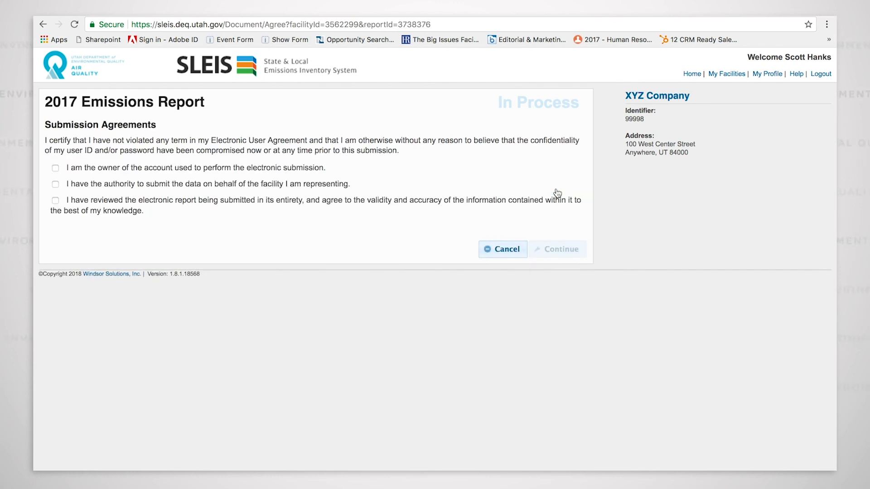
pyautogui.moveTo(315, 197)
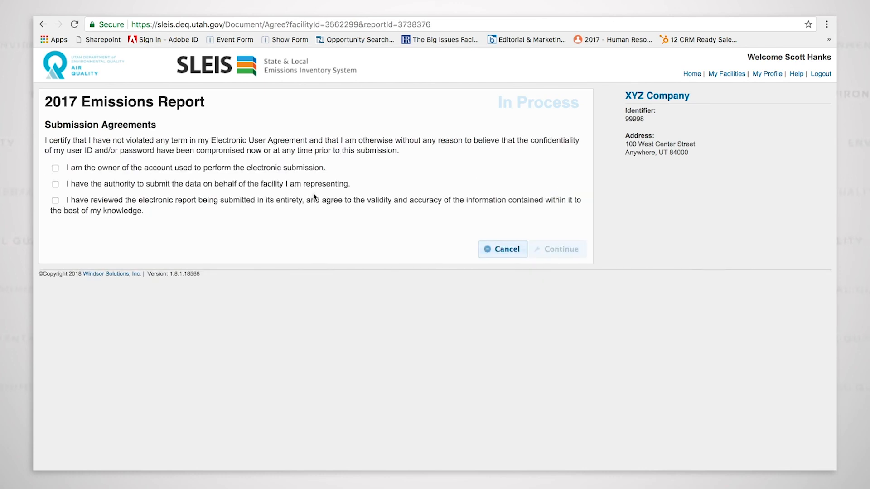
pyautogui.moveTo(248, 230)
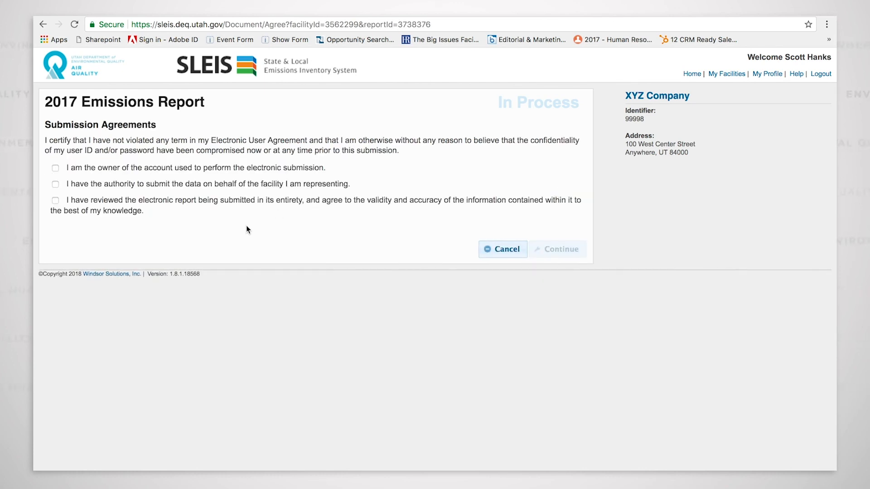
pyautogui.moveTo(218, 229)
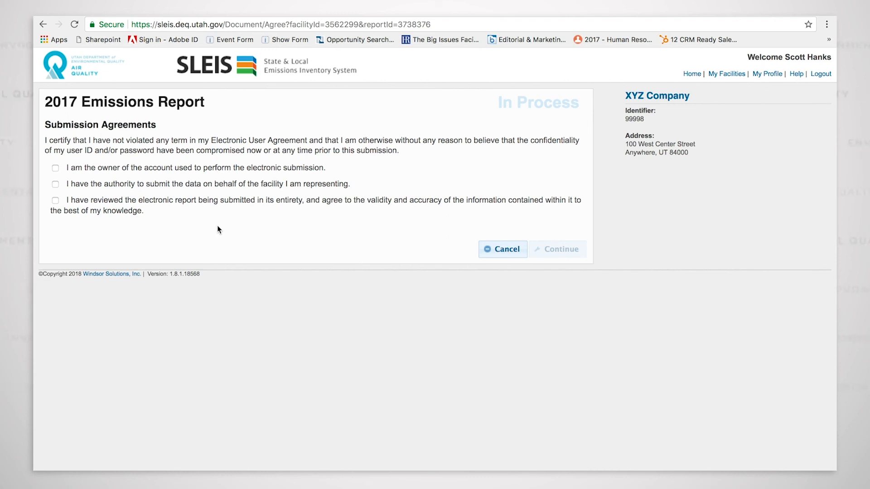
pyautogui.moveTo(177, 227)
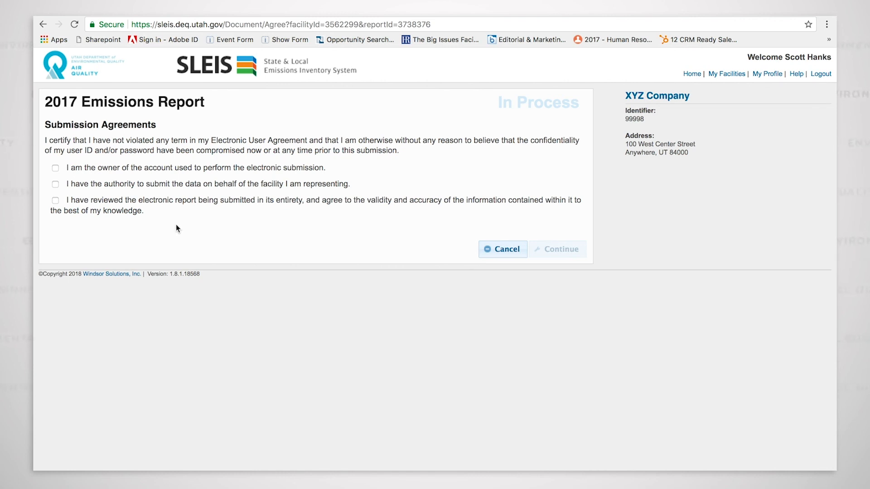
pyautogui.moveTo(180, 227)
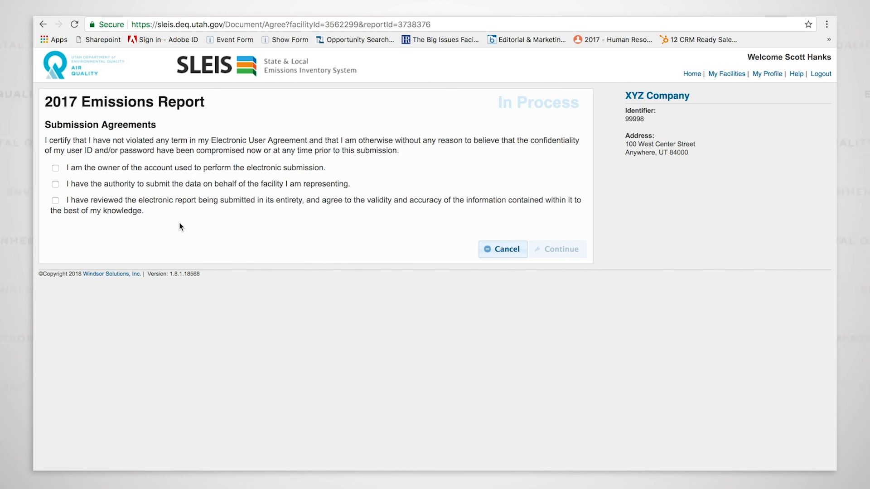
pyautogui.moveTo(182, 229)
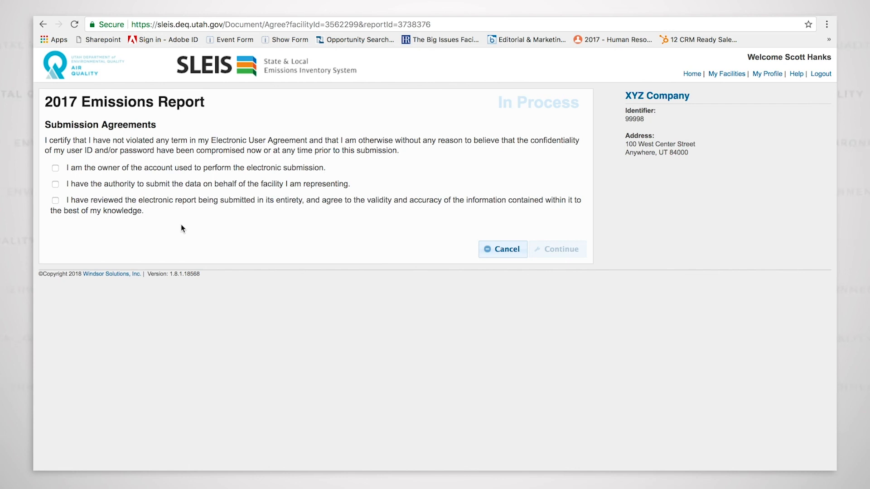
pyautogui.moveTo(384, 175)
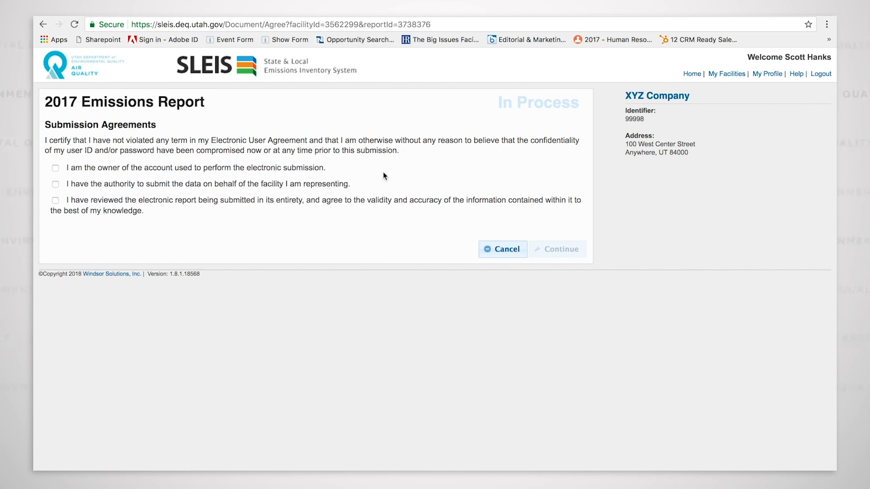
pyautogui.moveTo(376, 168)
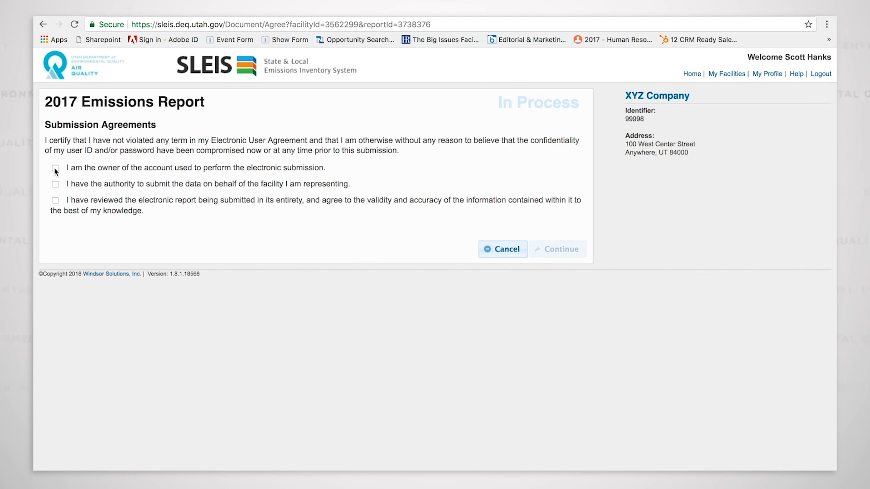
pyautogui.click(56, 168)
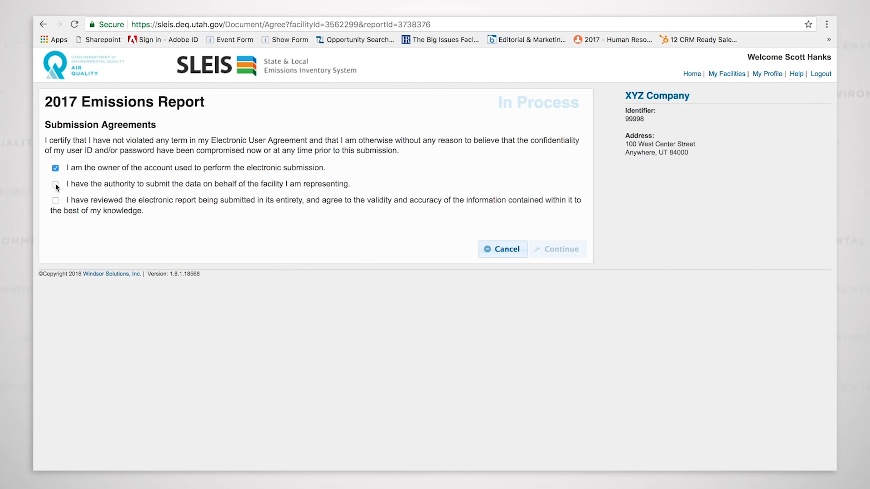
pyautogui.click(55, 183)
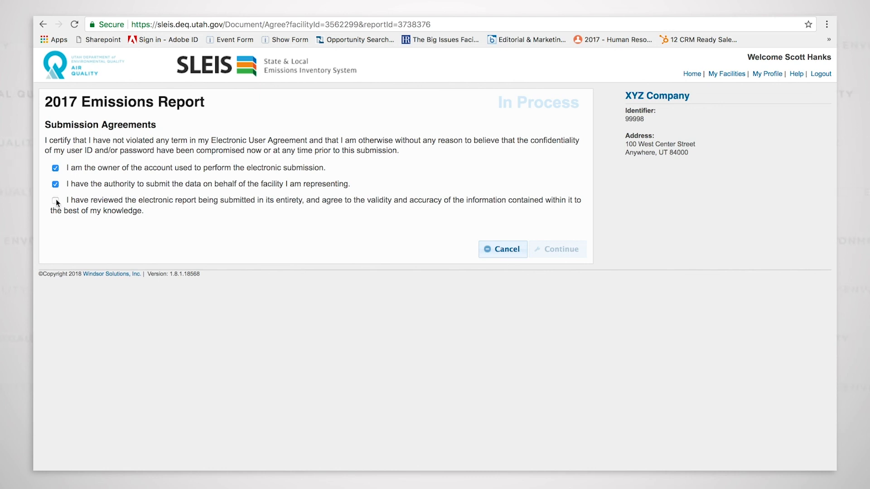
pyautogui.click(55, 200)
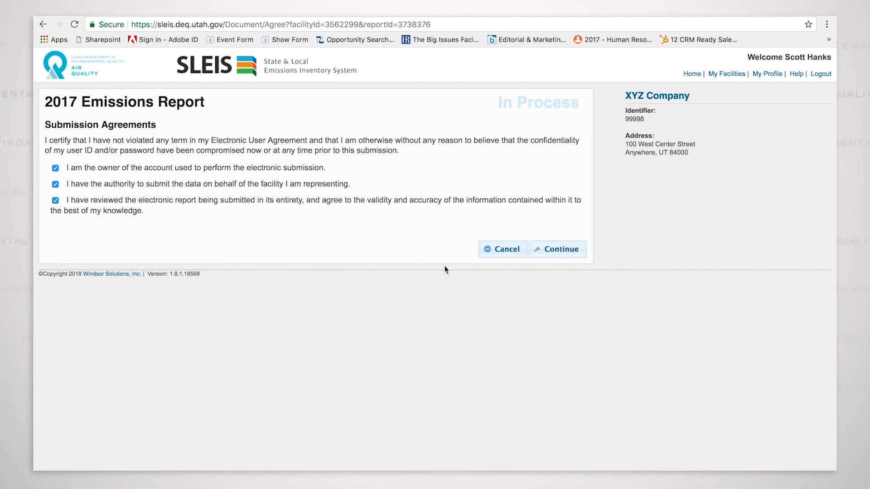
pyautogui.moveTo(575, 256)
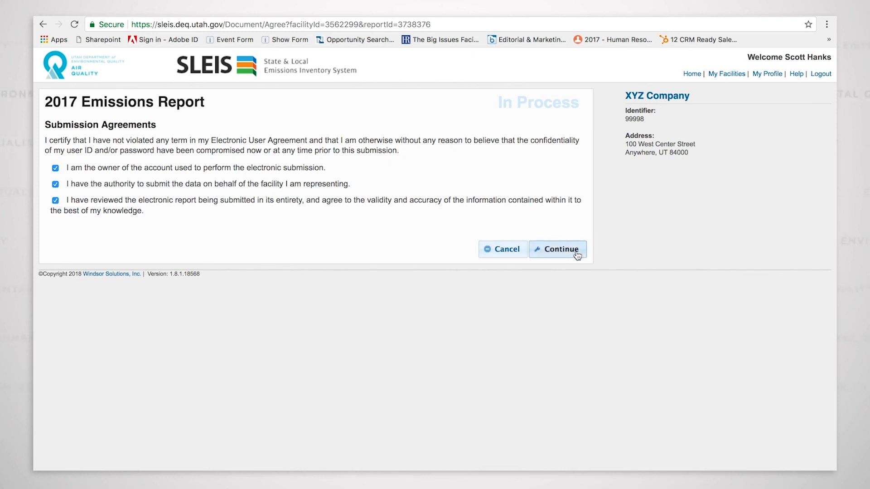
pyautogui.click(561, 249)
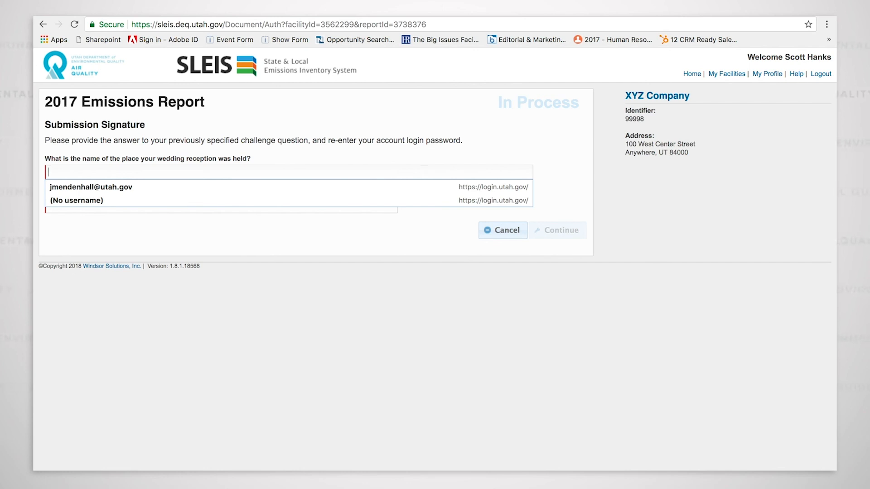
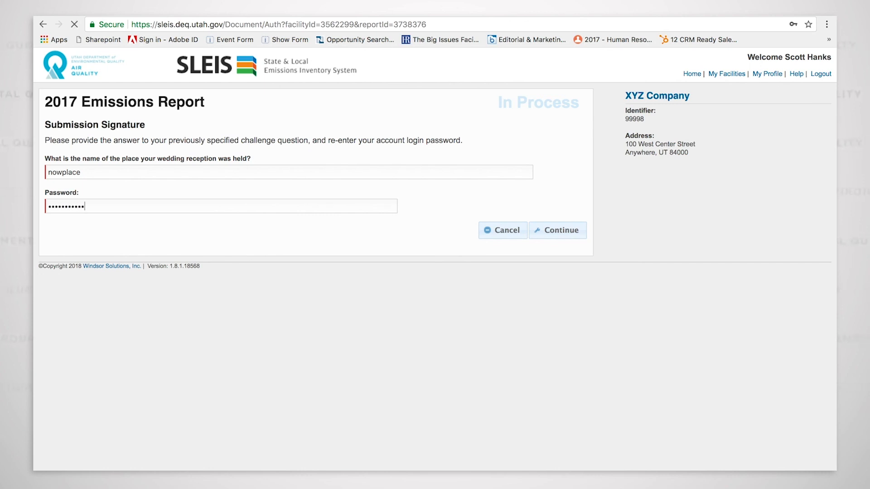
pyautogui.click(557, 230)
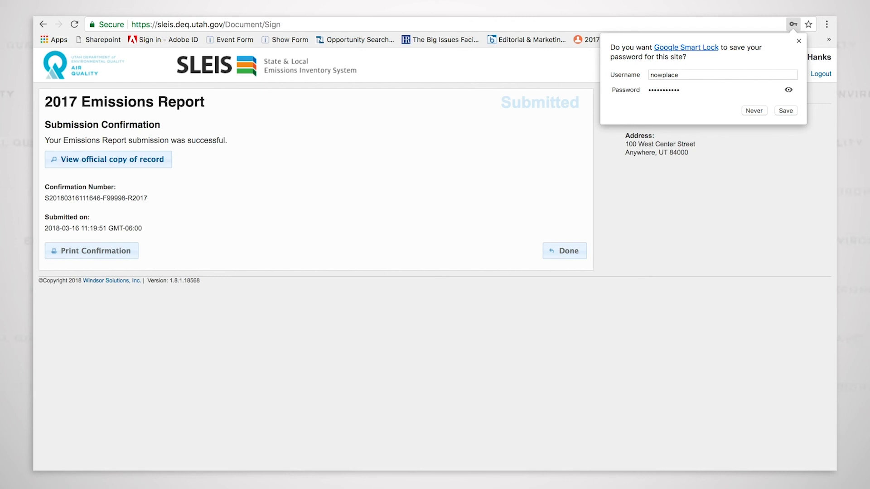
pyautogui.moveTo(292, 148)
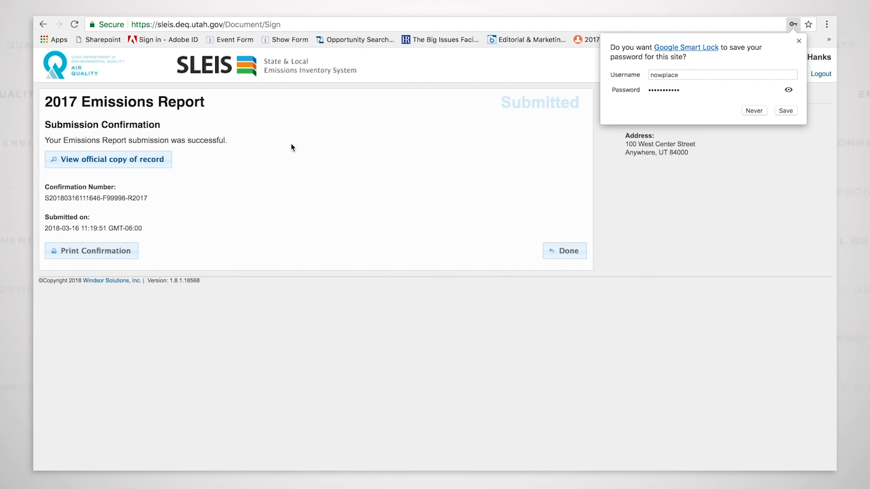
pyautogui.moveTo(121, 166)
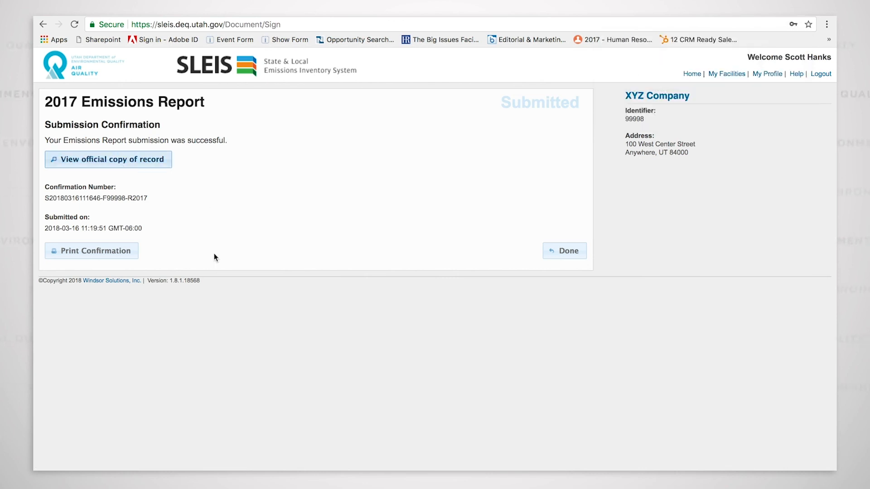
pyautogui.moveTo(120, 456)
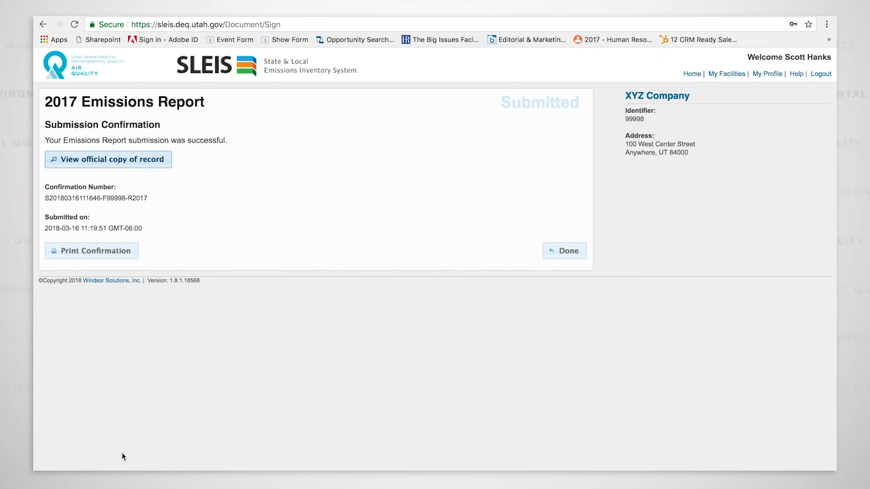
# - Open the official copy of record PDF for the submitted report
pyautogui.click(108, 159)
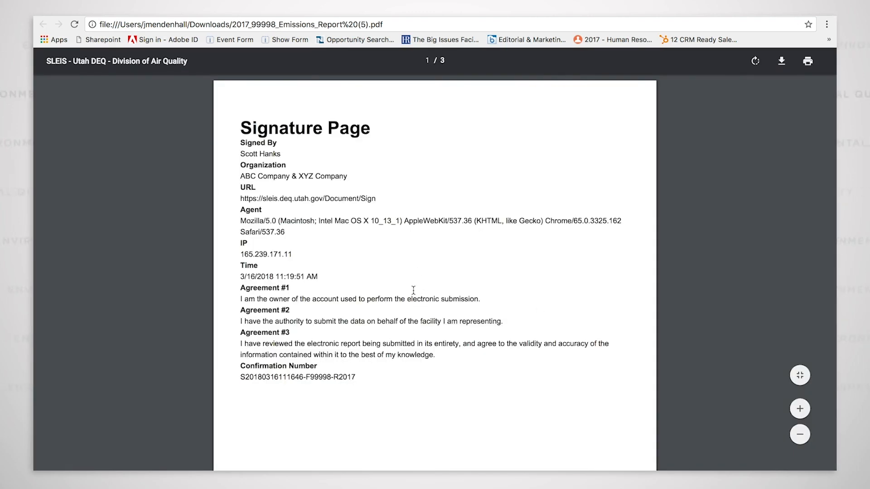
# - Scroll from the signature page to the 25.981-ton emissions totals on page 3
pyautogui.scroll(-3)
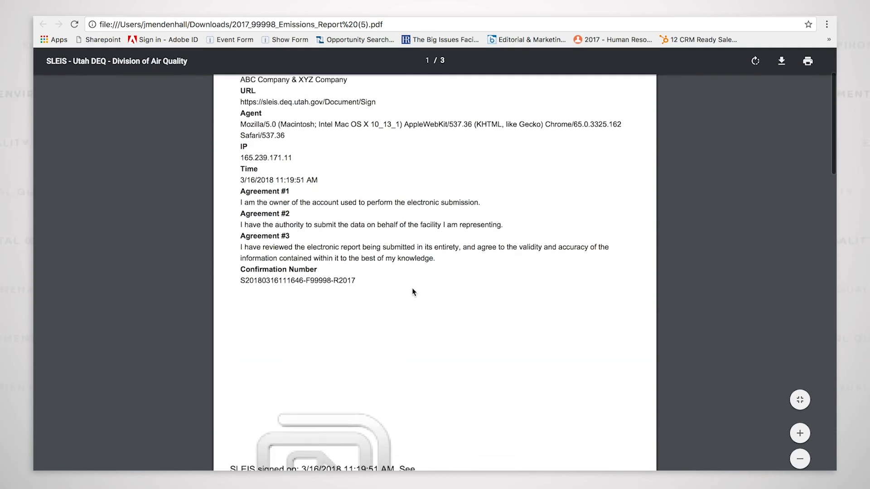
pyautogui.scroll(-3)
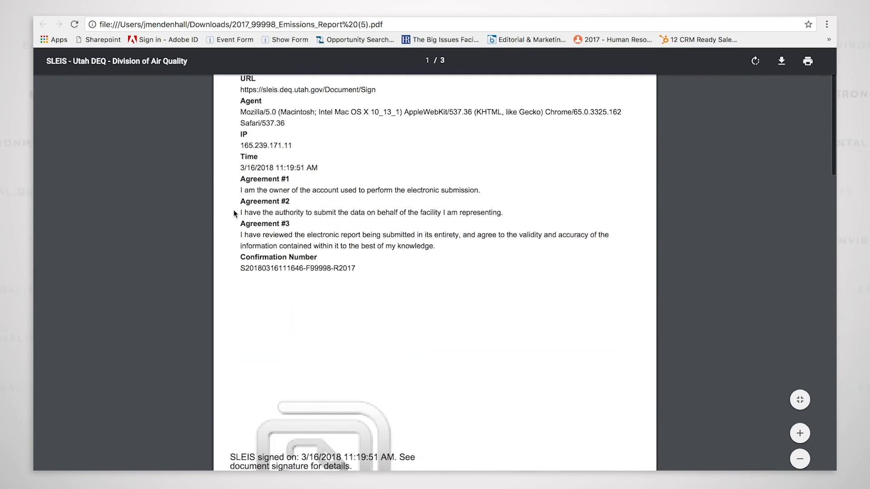
pyautogui.scroll(-3)
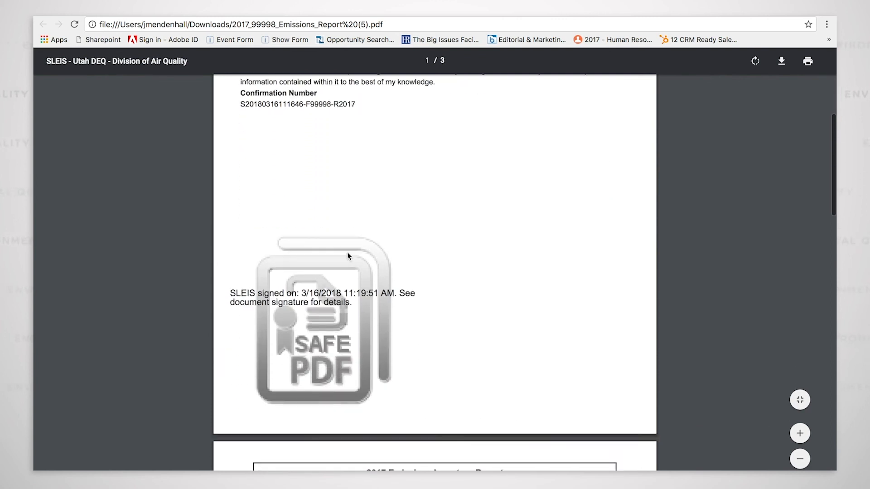
pyautogui.scroll(-3)
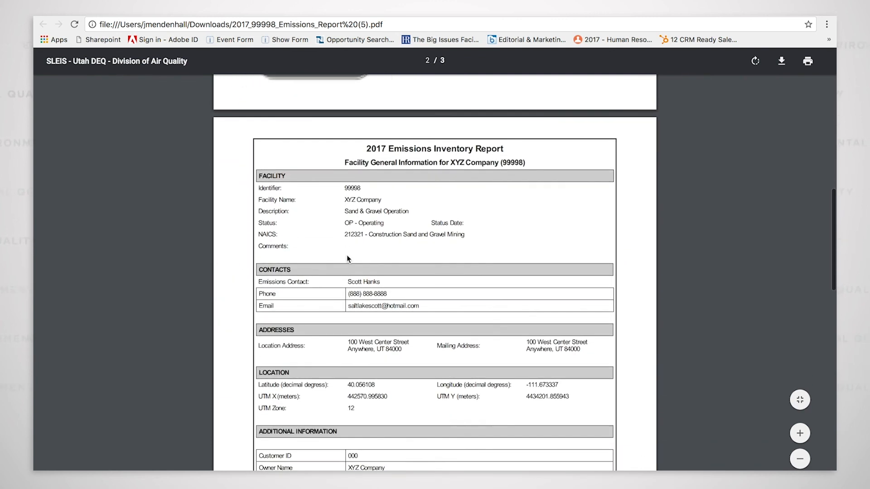
pyautogui.scroll(-3)
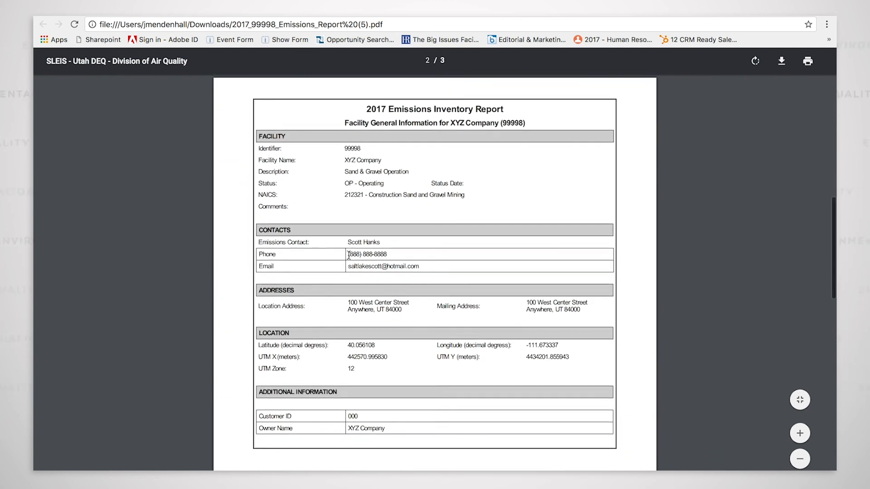
pyautogui.scroll(-3)
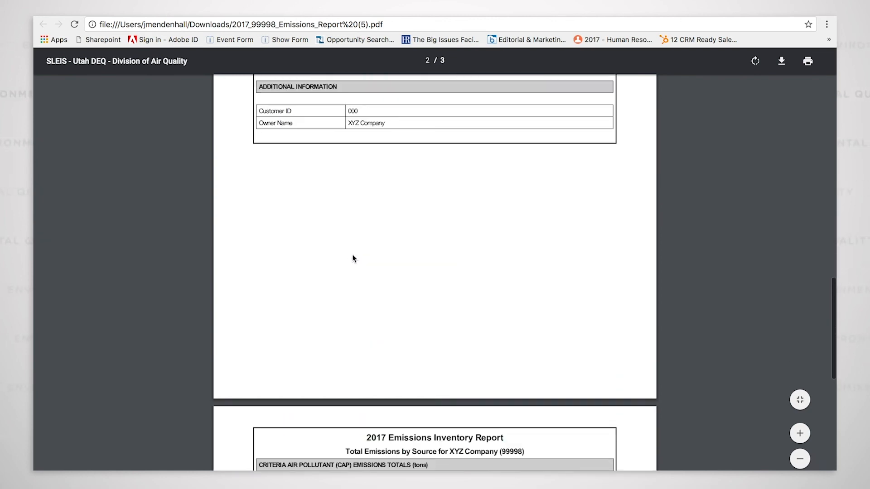
pyautogui.scroll(-3)
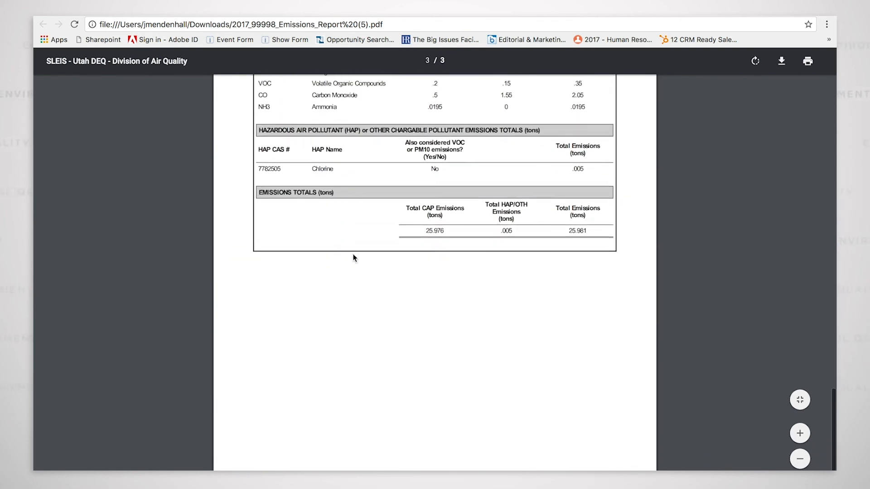
pyautogui.scroll(-3)
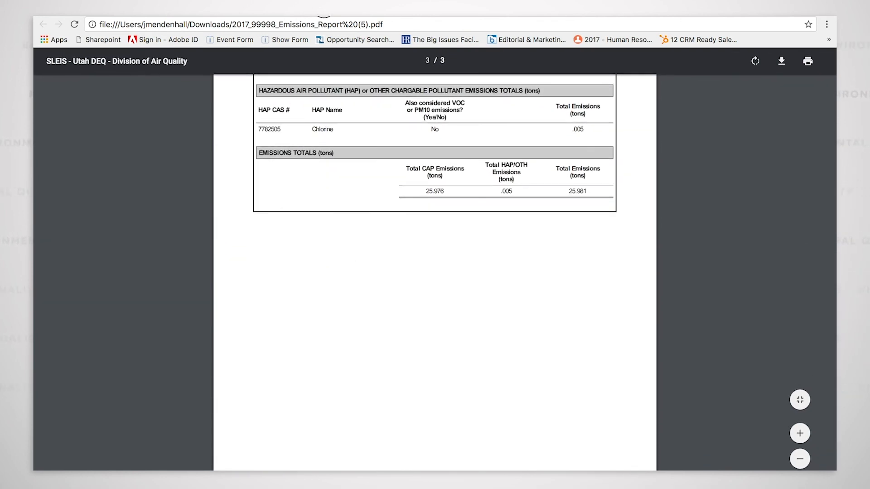